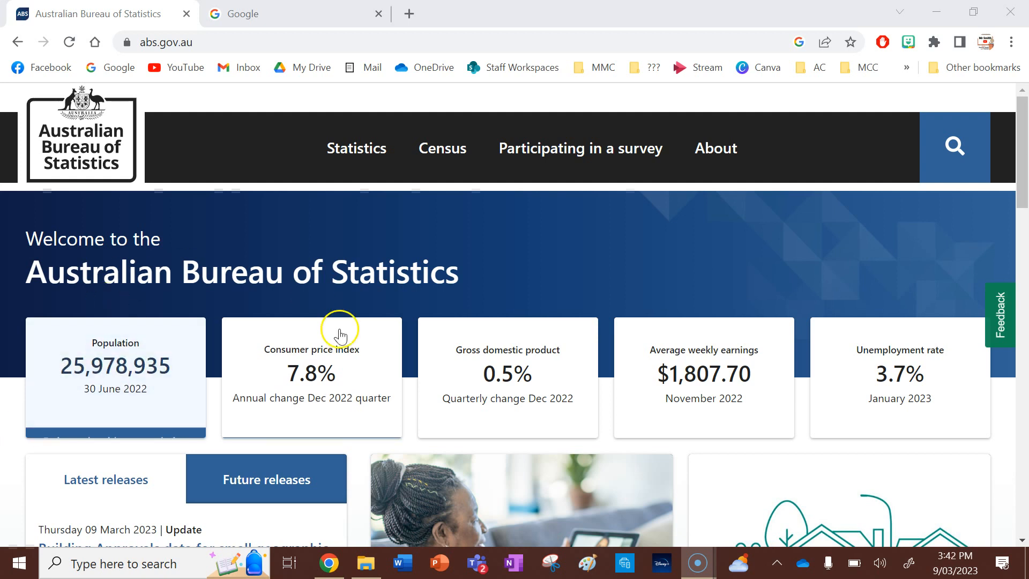
{"action": "mouse_move", "coordinate": [442, 148]}
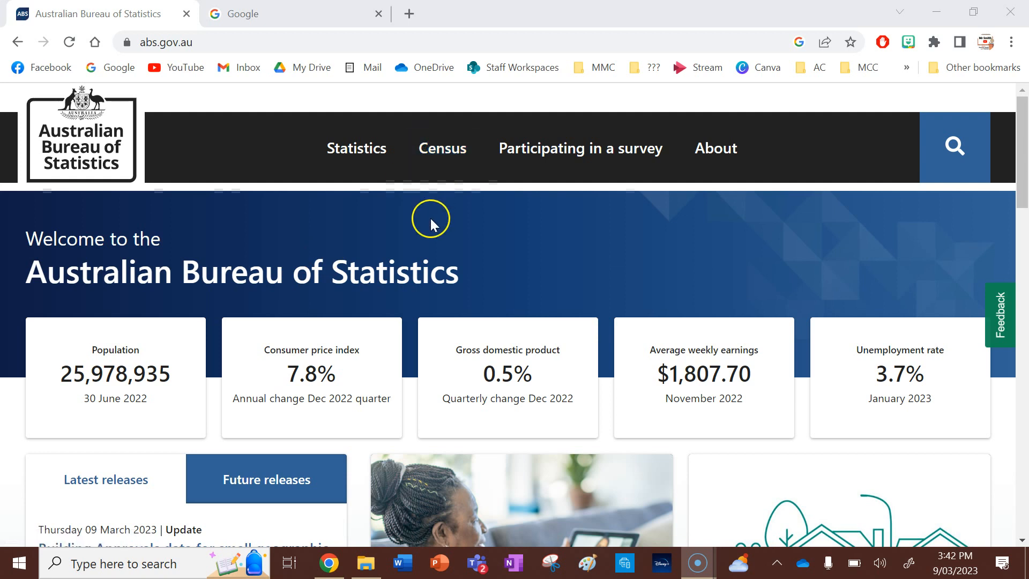
Reach the Census Population topic and scroll to the 'Count of persons by state and territory by sex' table.
{"action": "left_click", "coordinate": [441, 148]}
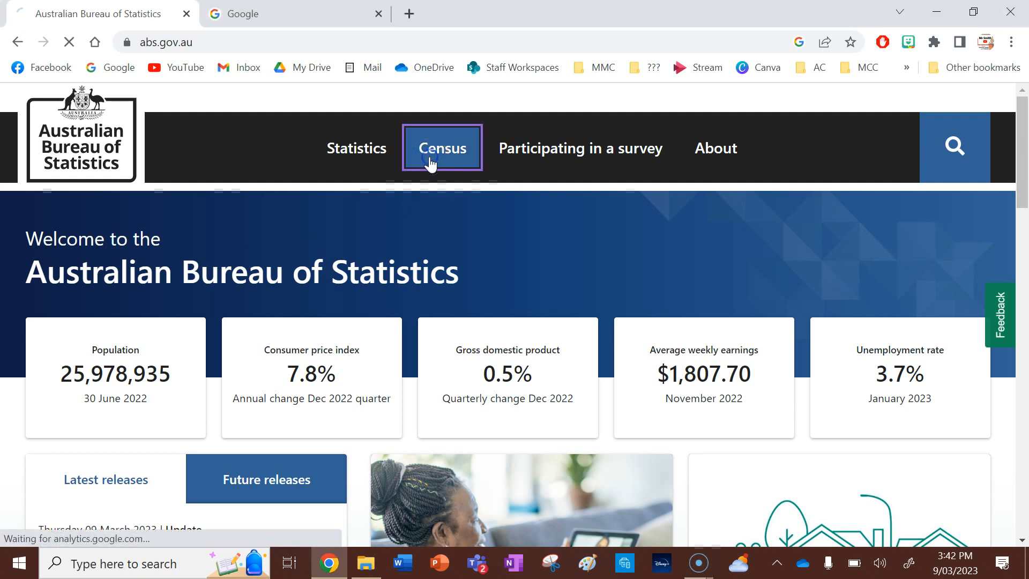
{"action": "left_click", "coordinate": [441, 148]}
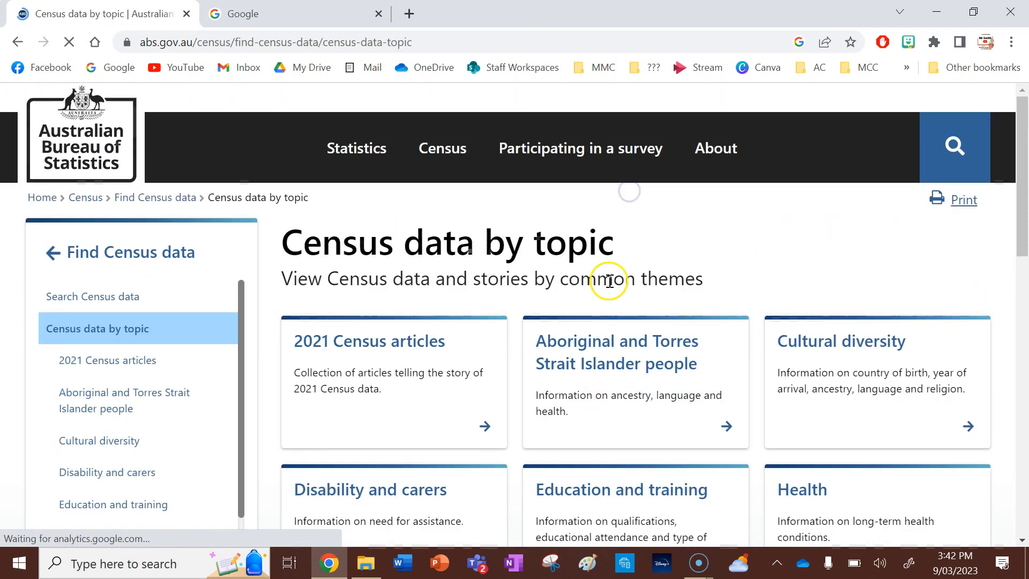
{"action": "scroll", "scroll_direction": "down", "scroll_amount": 3}
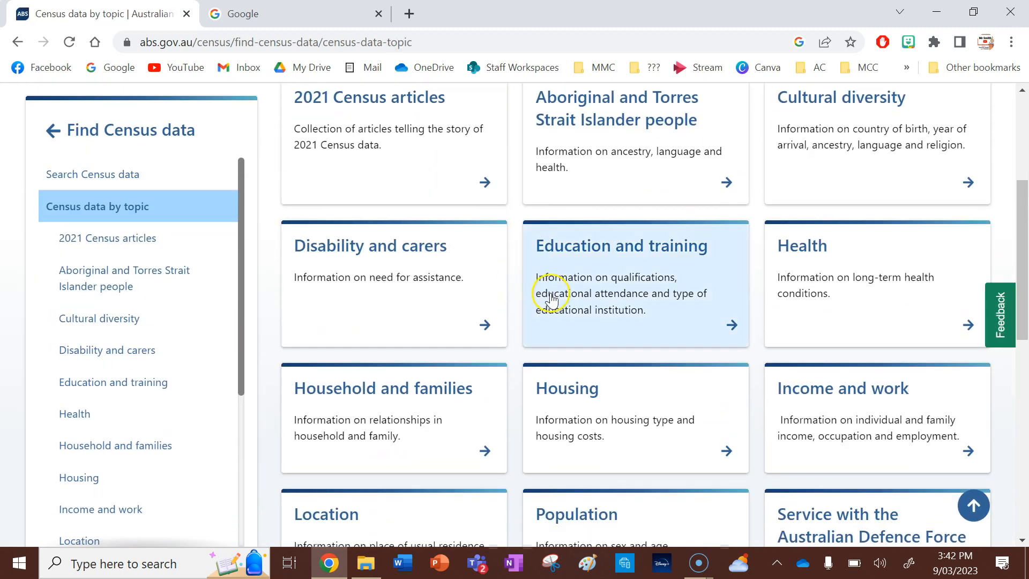
{"action": "left_click", "coordinate": [633, 514]}
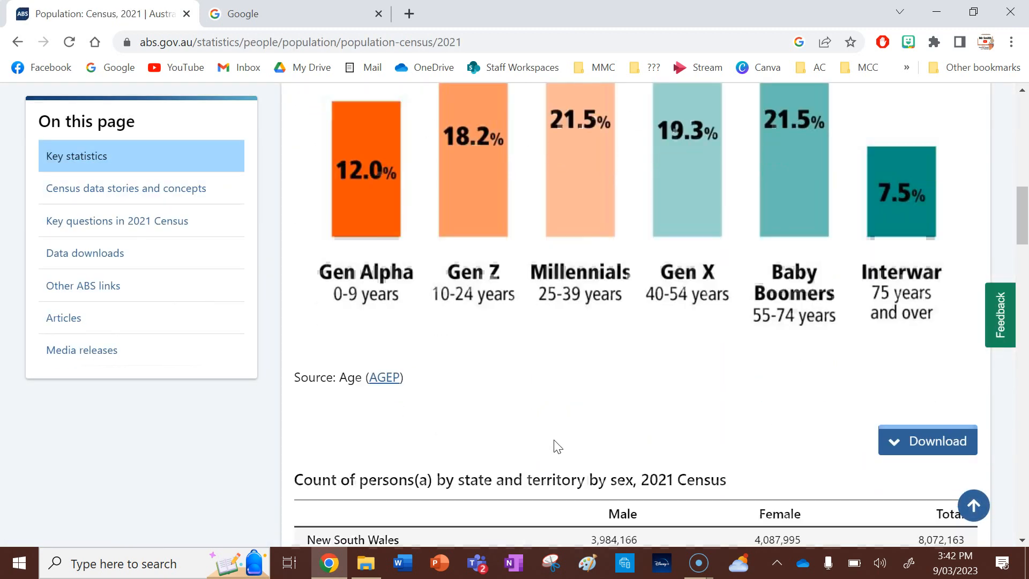
{"action": "scroll", "scroll_direction": "down", "scroll_amount": 3}
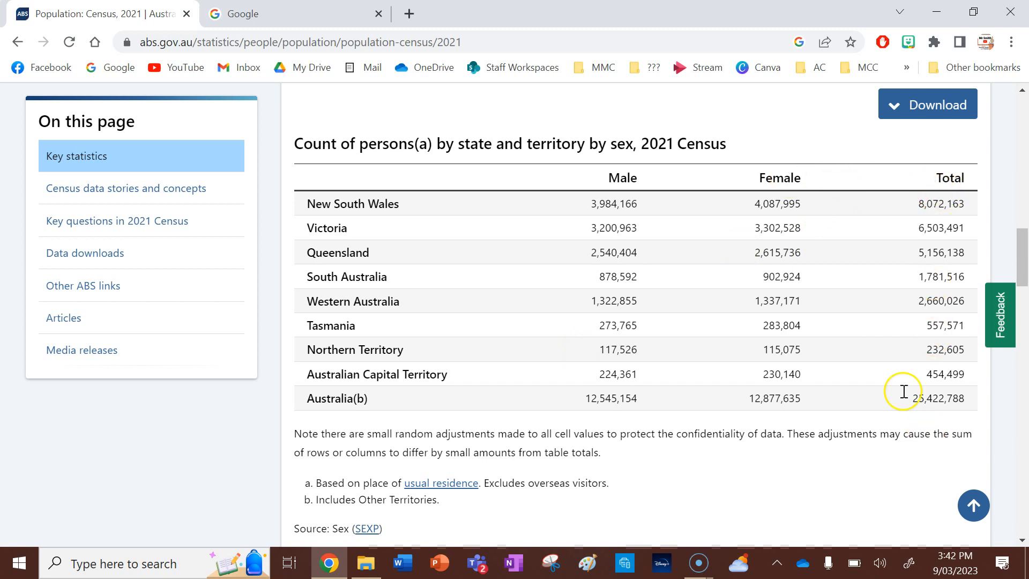
{"action": "double_click", "coordinate": [698, 142]}
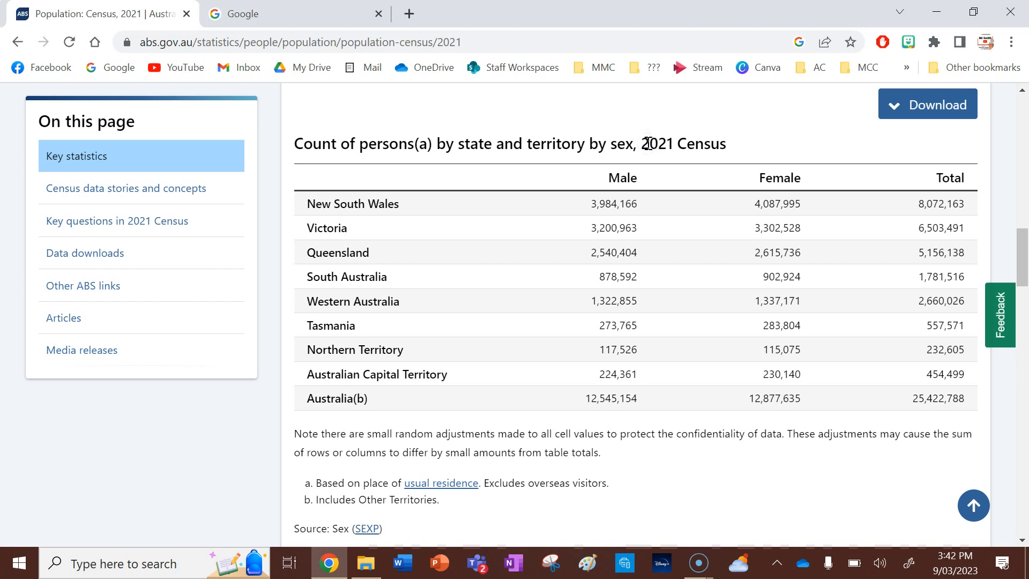
Search Google for 'data wrapper' and follow the result to the Datawrapper homepage.
{"action": "left_click", "coordinate": [295, 13]}
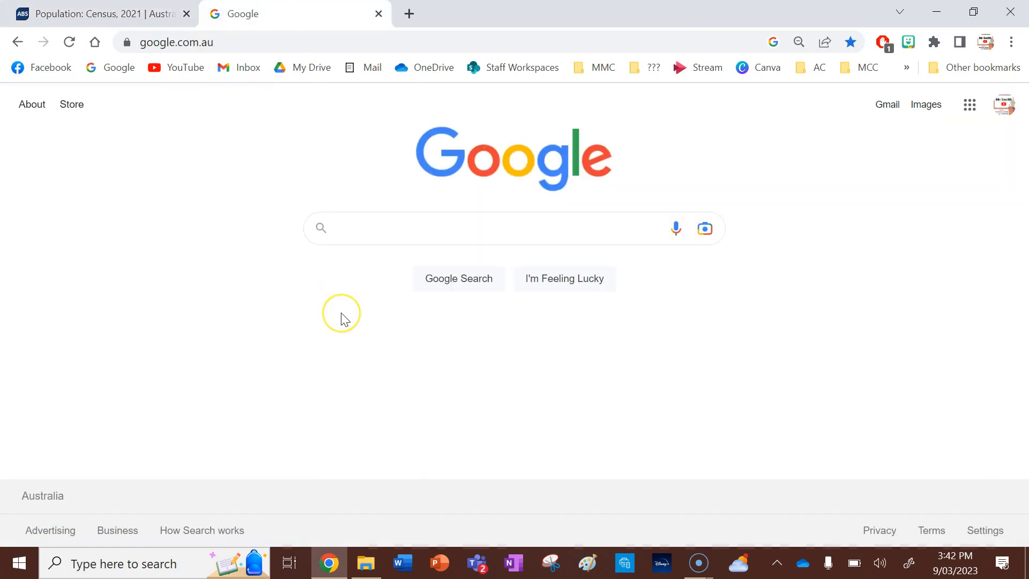
{"action": "type", "text": "data"}
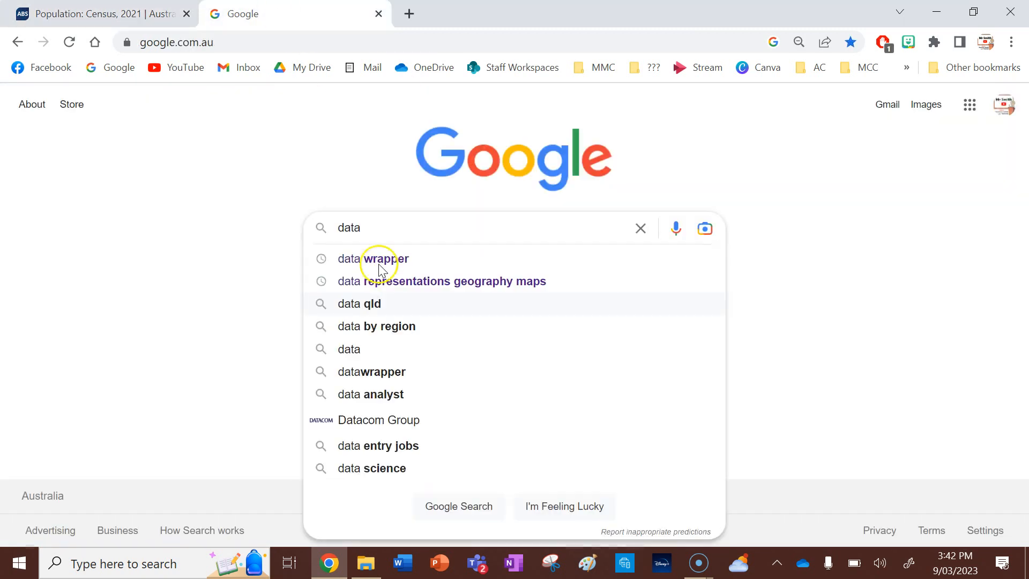
{"action": "left_click", "coordinate": [373, 258]}
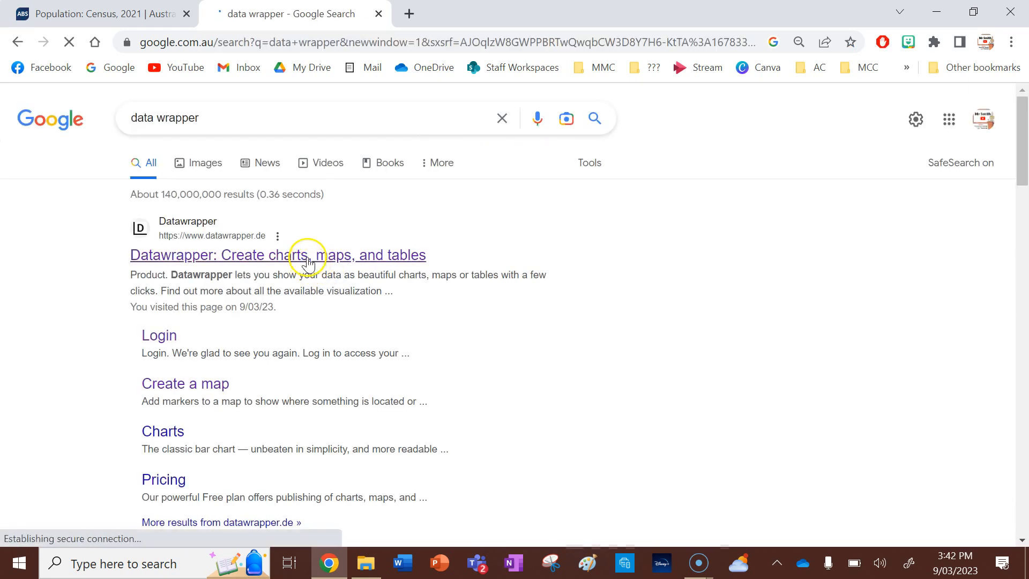
{"action": "left_click", "coordinate": [278, 255]}
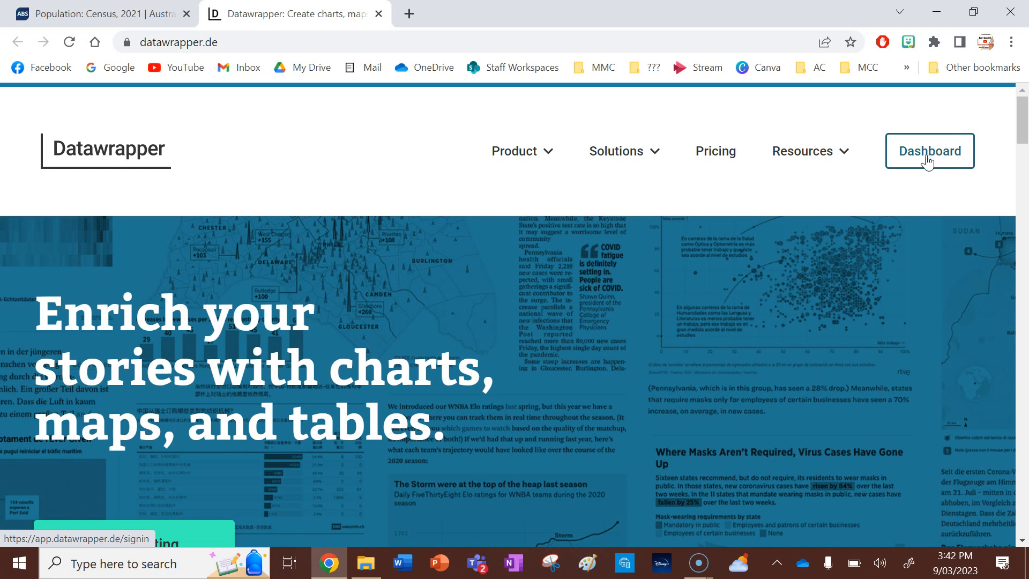
From the dashboard, use 'Create new …' to start a new Map.
{"action": "left_click", "coordinate": [929, 151]}
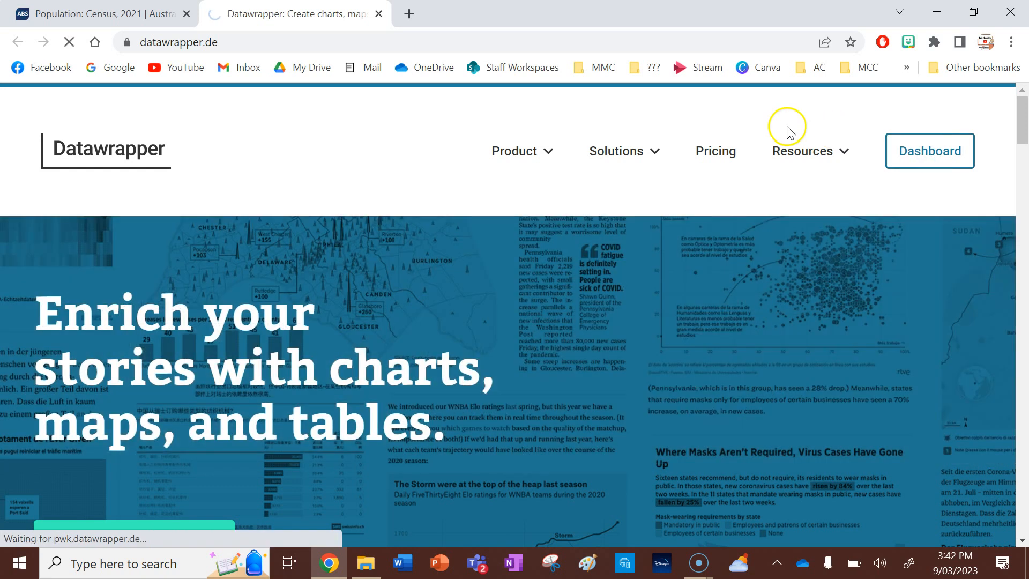
{"action": "left_click", "coordinate": [928, 150]}
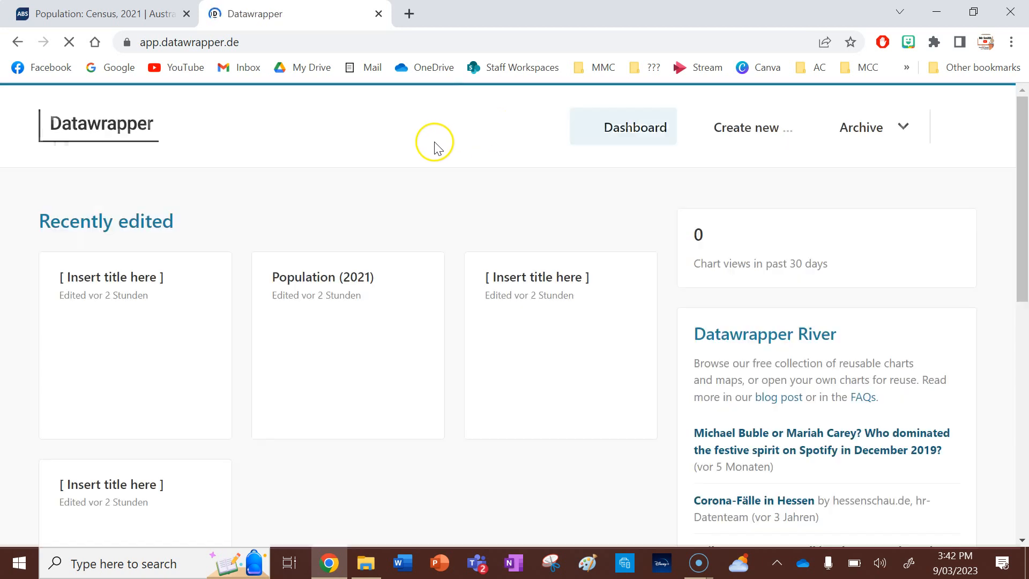
{"action": "left_click", "coordinate": [69, 42]}
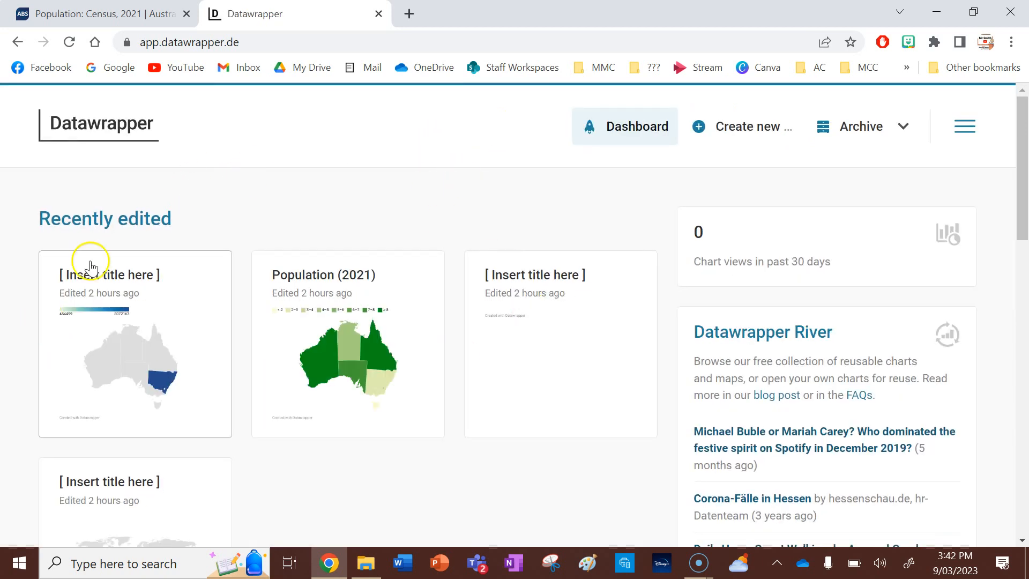
{"action": "mouse_move", "coordinate": [740, 157]}
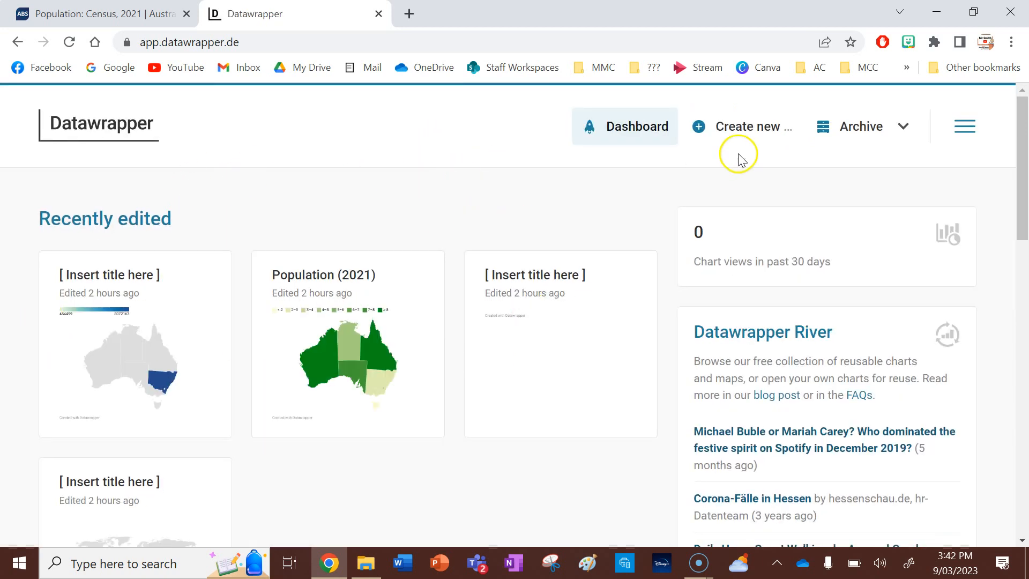
{"action": "left_click", "coordinate": [741, 126]}
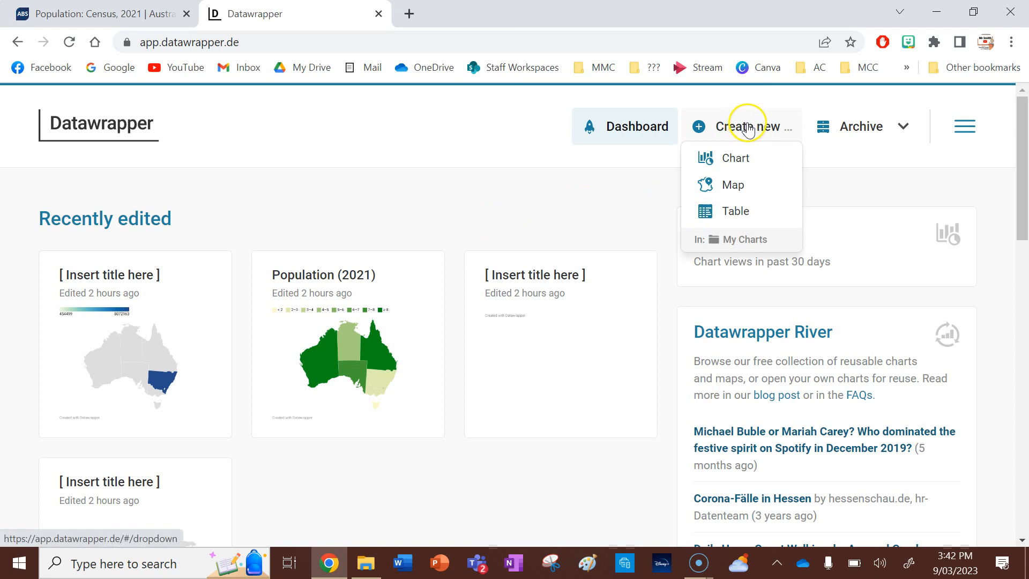
{"action": "mouse_move", "coordinate": [730, 184]}
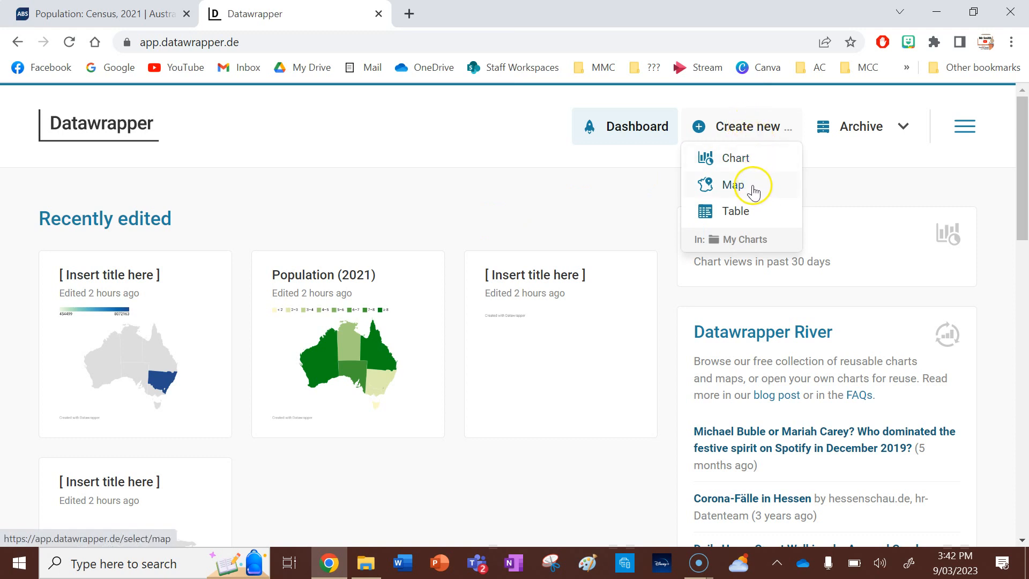
{"action": "mouse_move", "coordinate": [745, 159]}
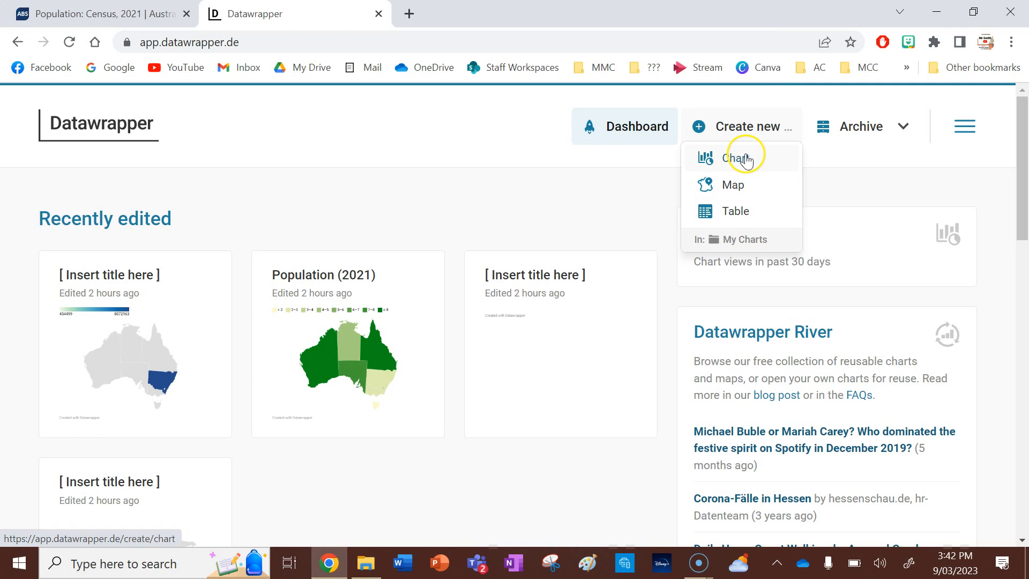
{"action": "left_click", "coordinate": [733, 184]}
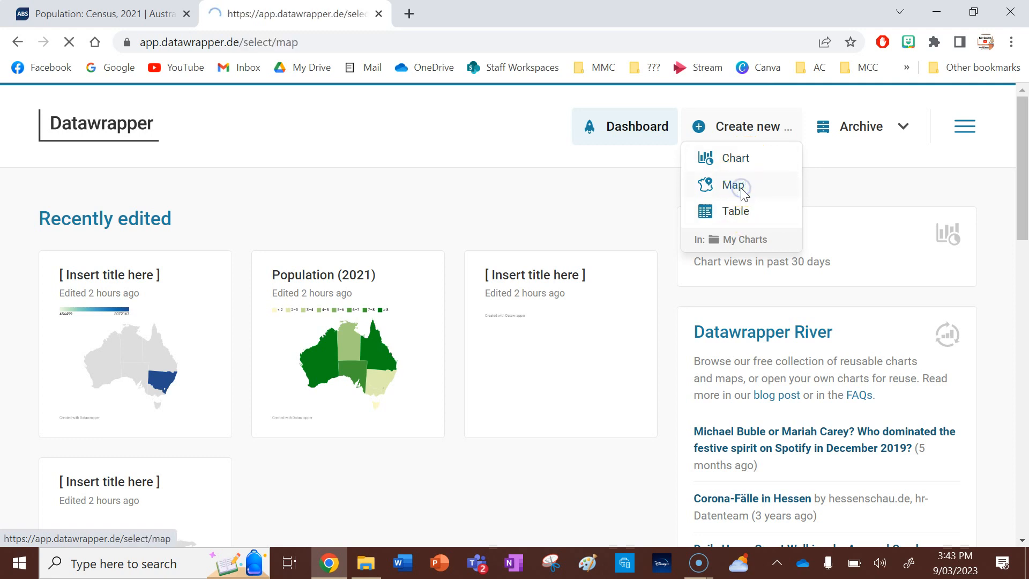
Choose the Choropleth map card as the new map's type.
{"action": "left_click", "coordinate": [734, 184]}
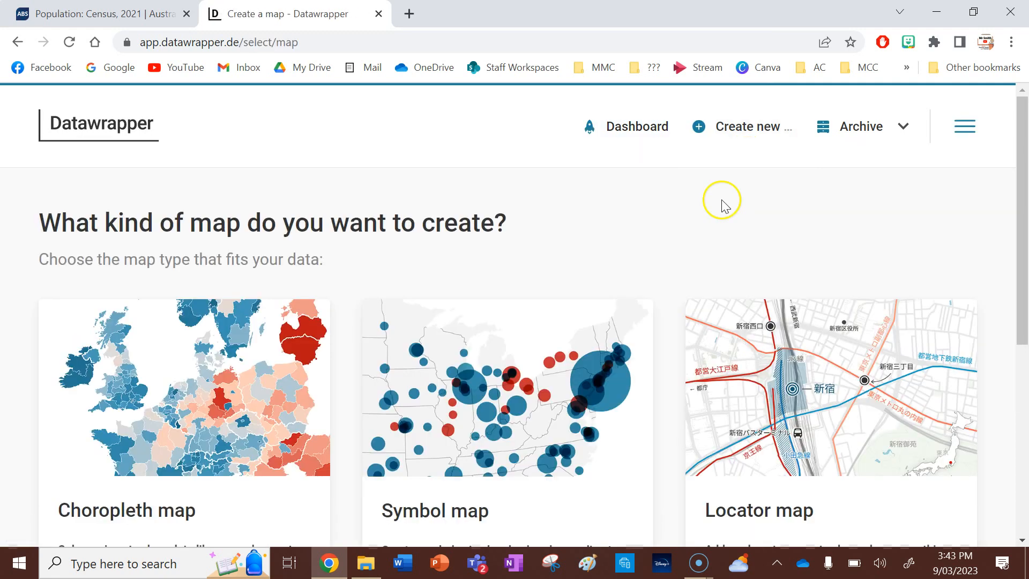
{"action": "scroll", "scroll_direction": "down", "scroll_amount": 3}
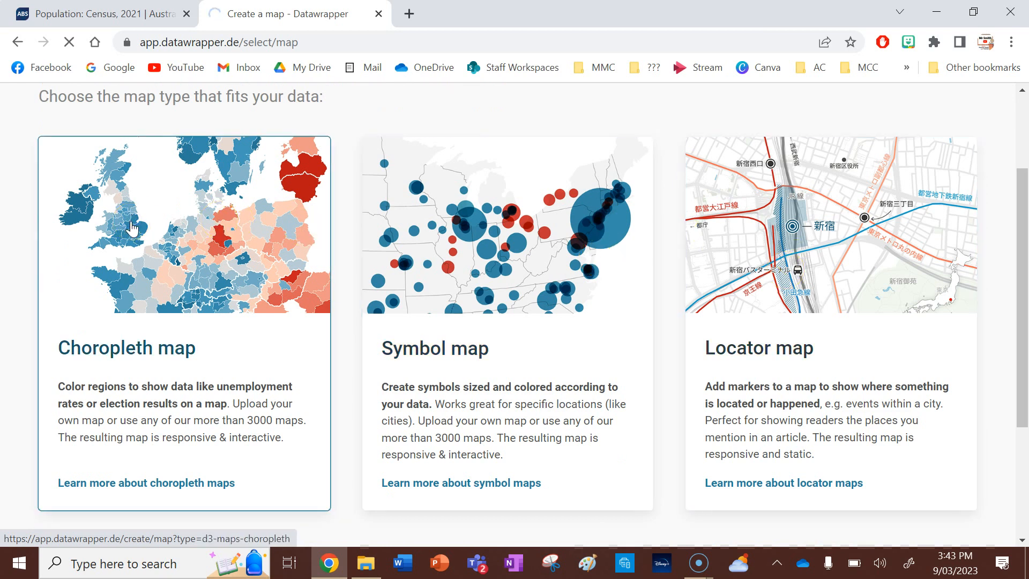
{"action": "left_click", "coordinate": [184, 225]}
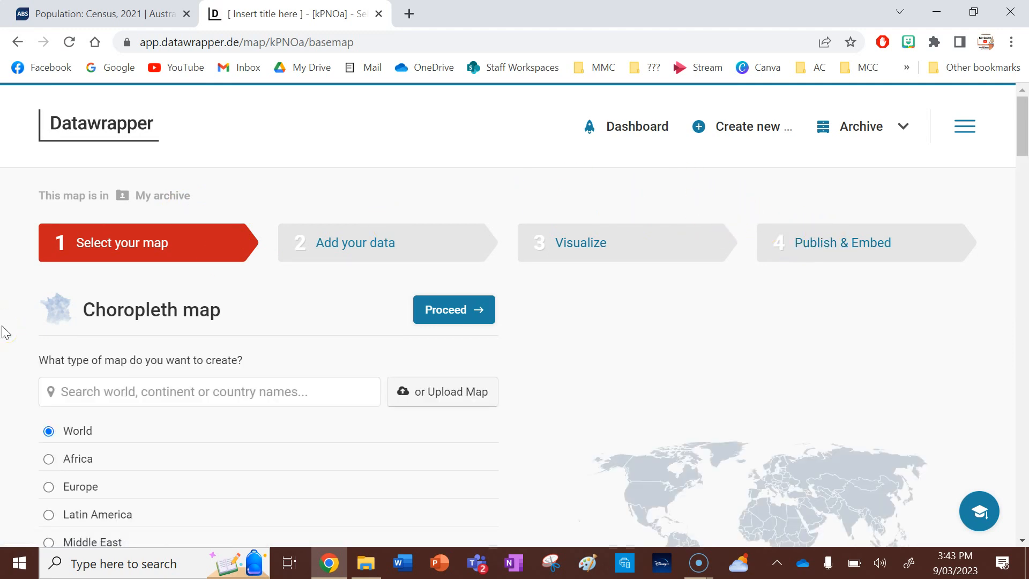
Search 'Bris' and preview the Greater Brisbane suburbs 2021 base map.
{"action": "scroll", "scroll_direction": "down", "scroll_amount": 3}
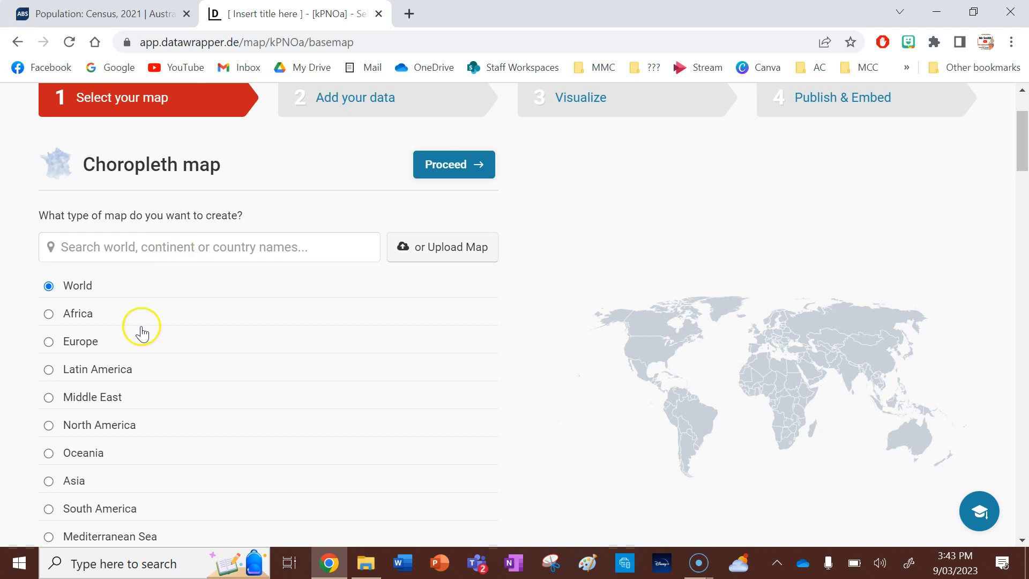
{"action": "scroll", "scroll_direction": "down", "scroll_amount": 3}
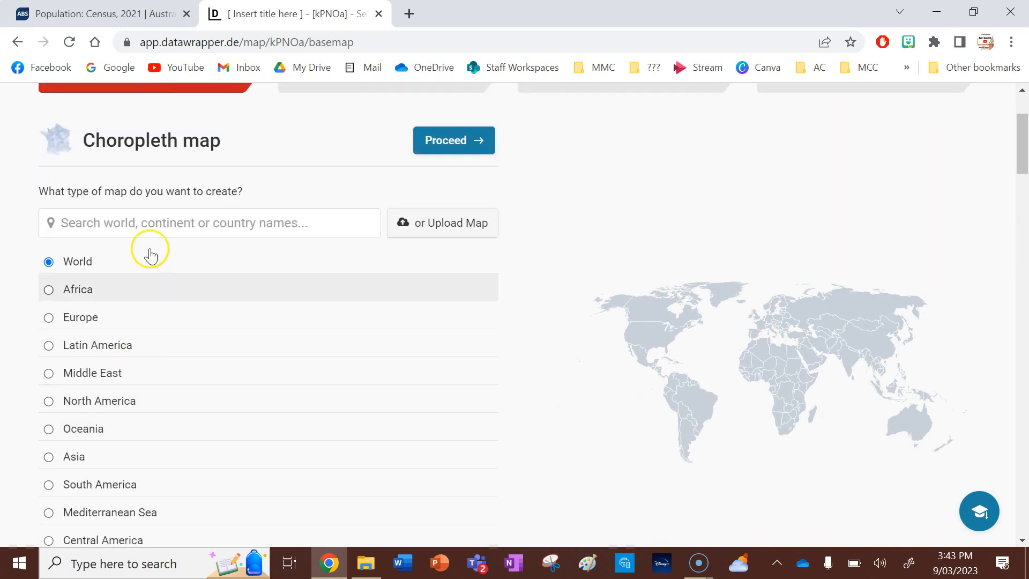
{"action": "left_click", "coordinate": [209, 223]}
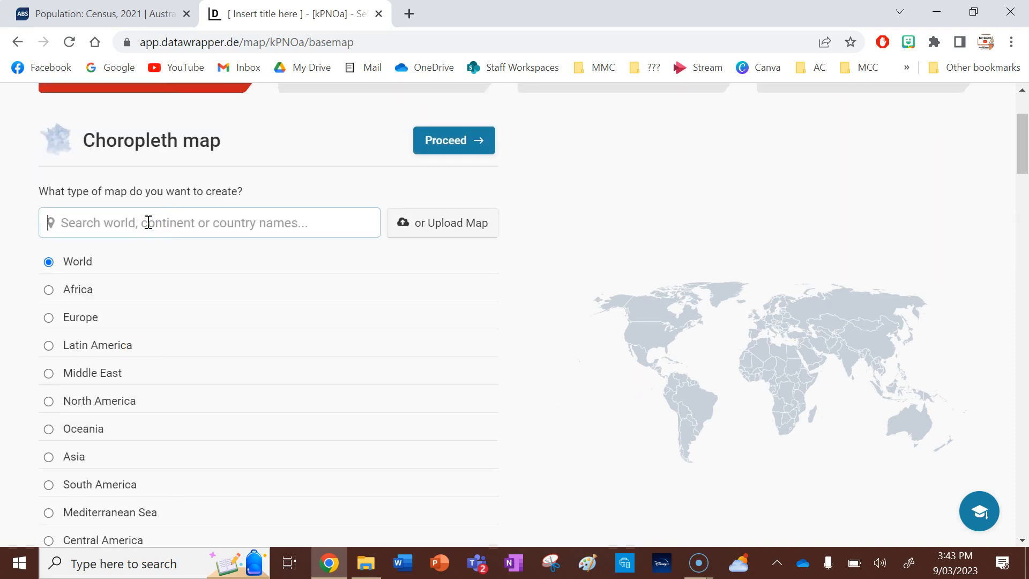
{"action": "type", "text": "Brisbane sub"}
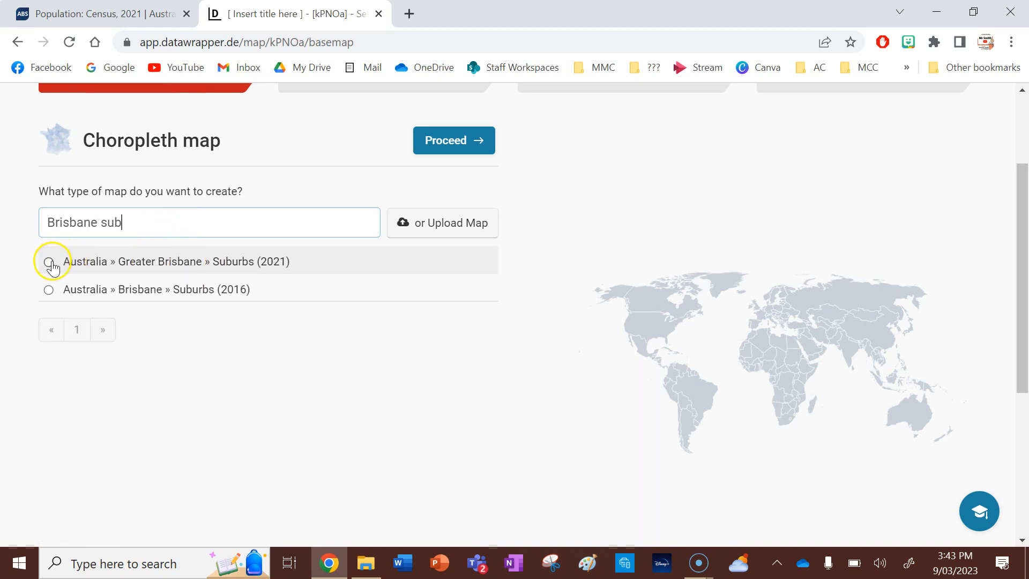
{"action": "left_click", "coordinate": [49, 261]}
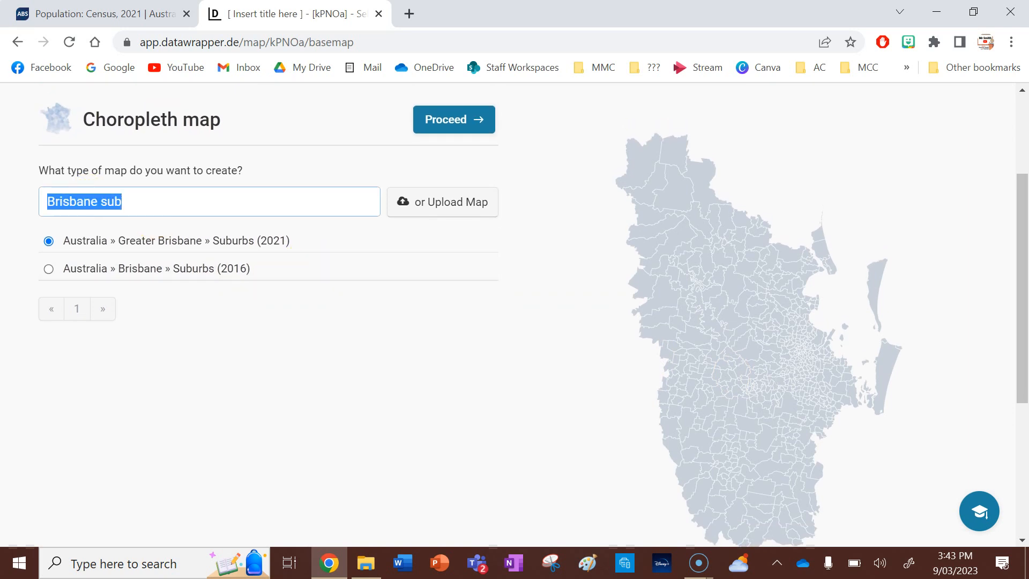
Preview Haiti » Municipalities and Laos » Provinces (2020), then search for 'australia'.
{"action": "type", "text": "haiti"}
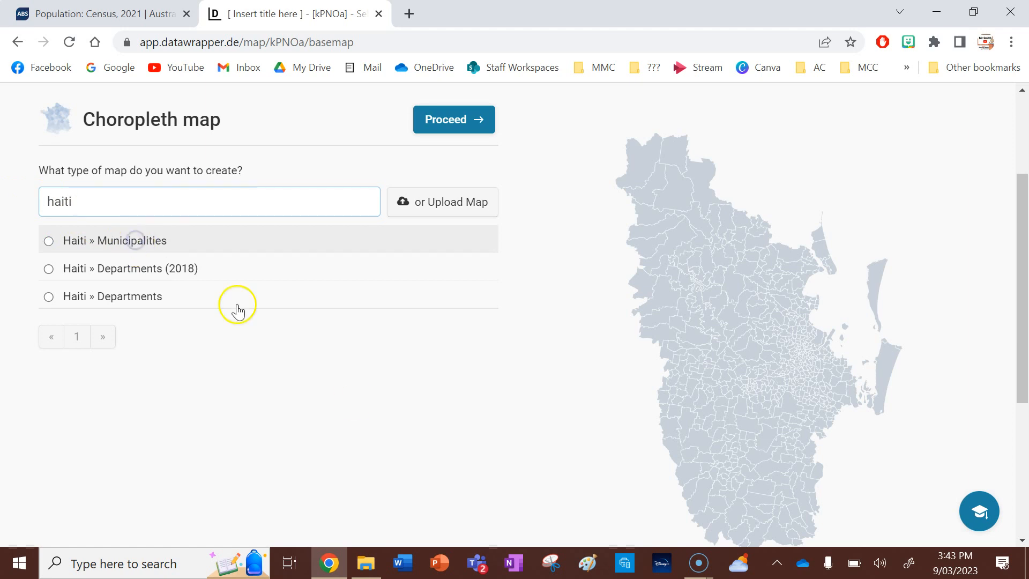
{"action": "left_click", "coordinate": [48, 240]}
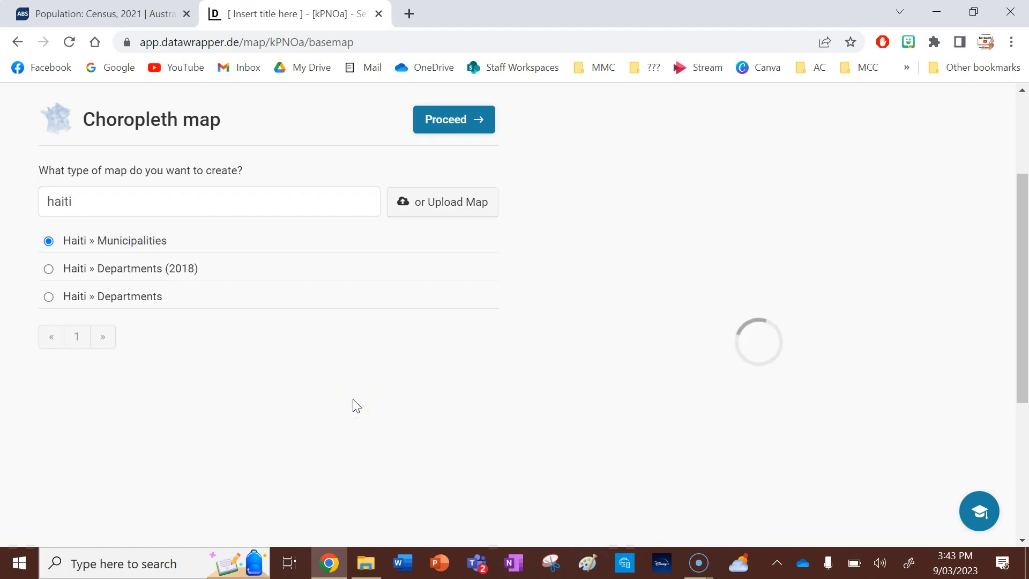
{"action": "type", "text": "laos"}
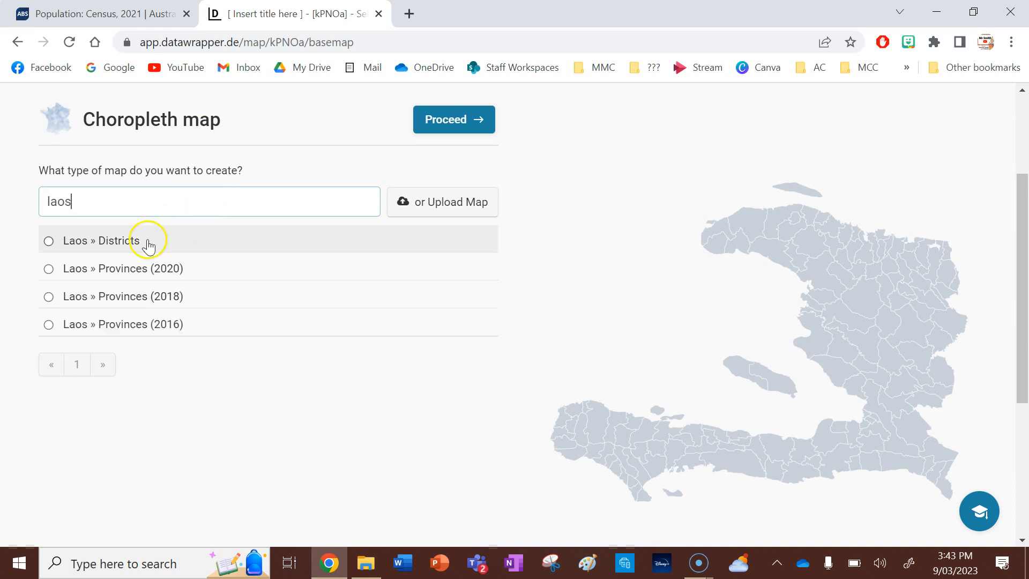
{"action": "left_click", "coordinate": [48, 268]}
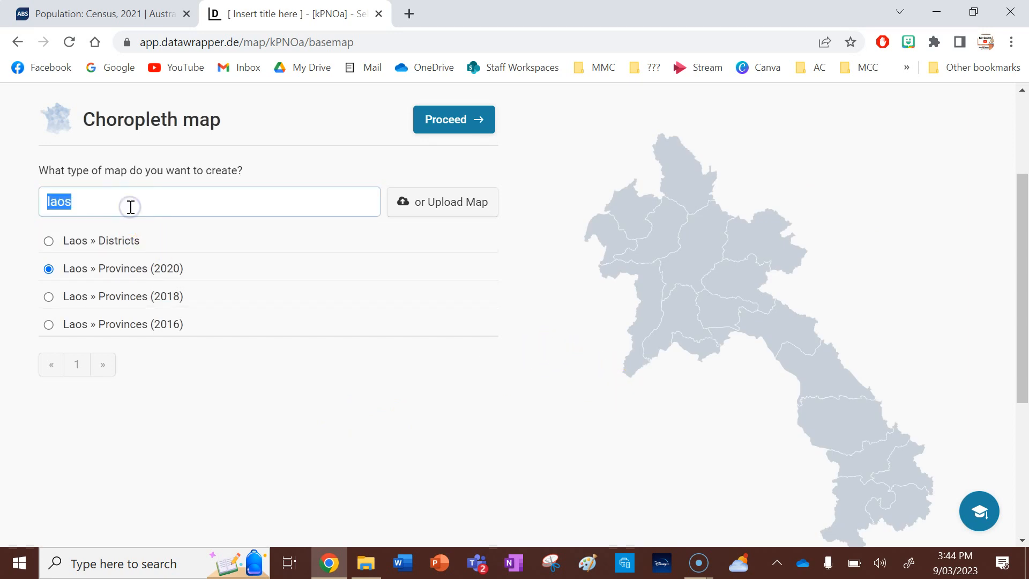
{"action": "type", "text": "australia"}
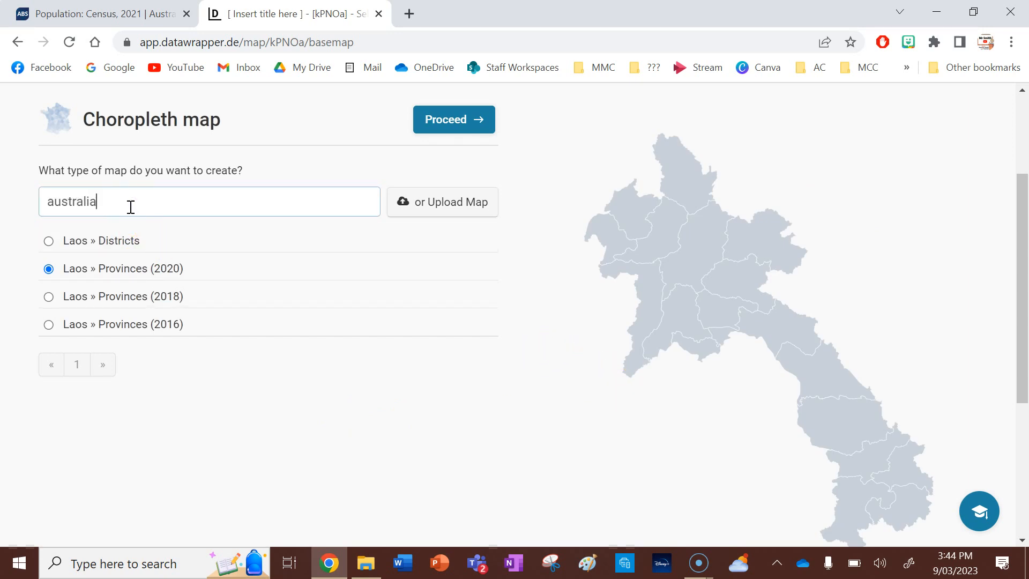
Narrow the search with 'state' and select the Australia » States and Territories basemap.
{"action": "scroll", "scroll_direction": "down", "scroll_amount": 3}
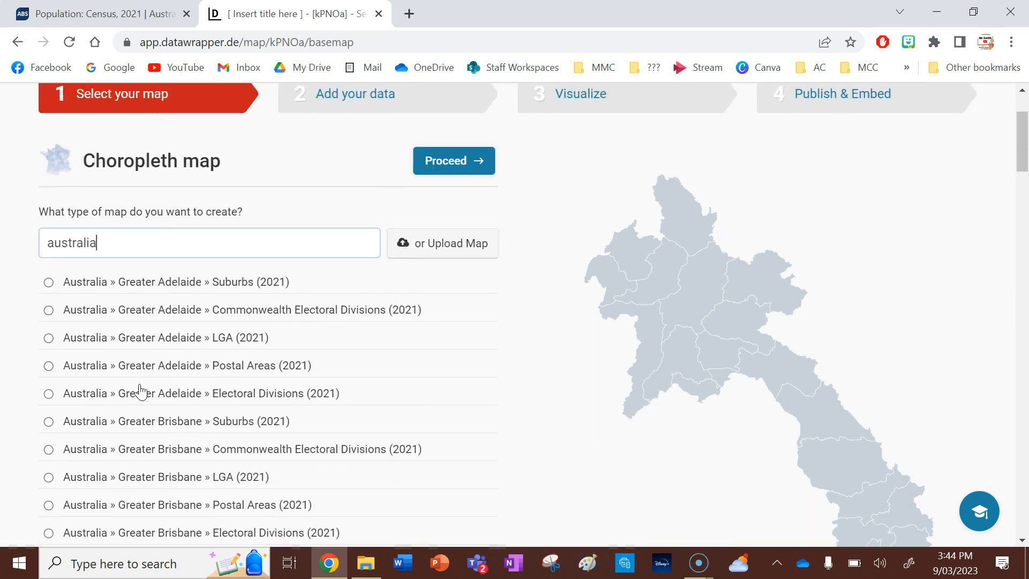
{"action": "type", "text": "state"}
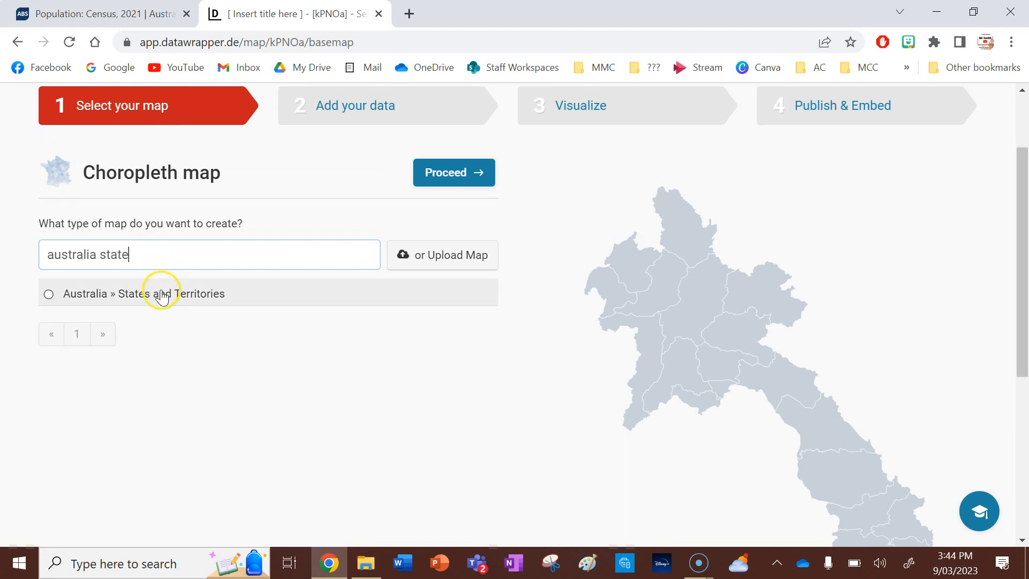
{"action": "left_click", "coordinate": [48, 294]}
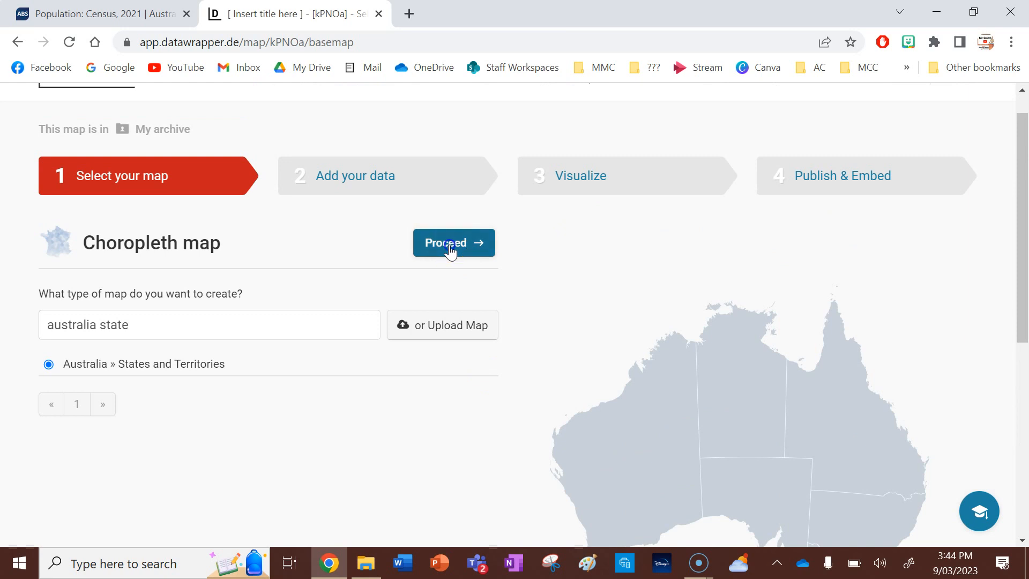
Enter census totals for Australian Capital Territory 454.499, New South Wales 8,072,163 and Northern Territory 232,605.
{"action": "left_click", "coordinate": [452, 243]}
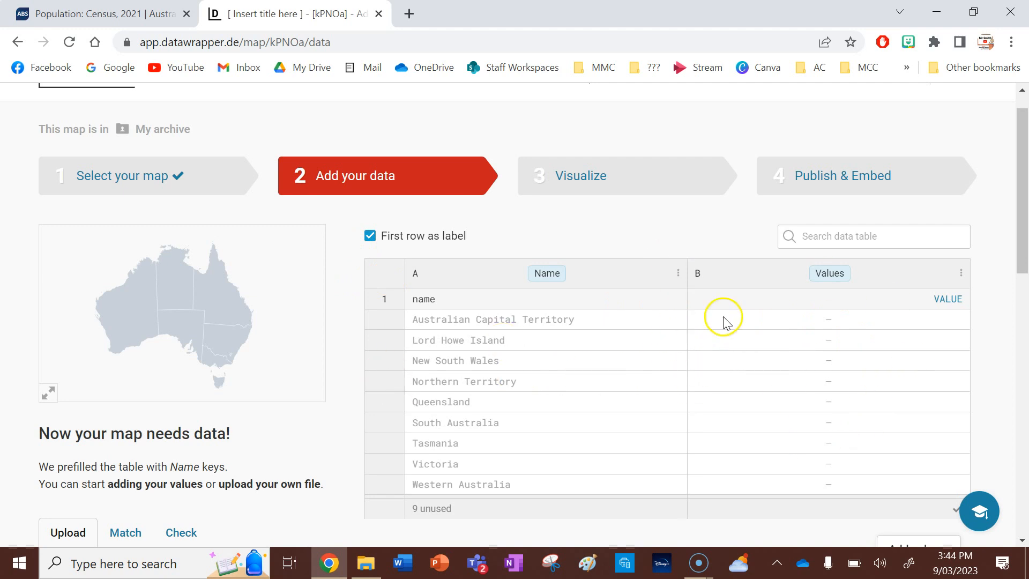
{"action": "mouse_move", "coordinate": [421, 223]}
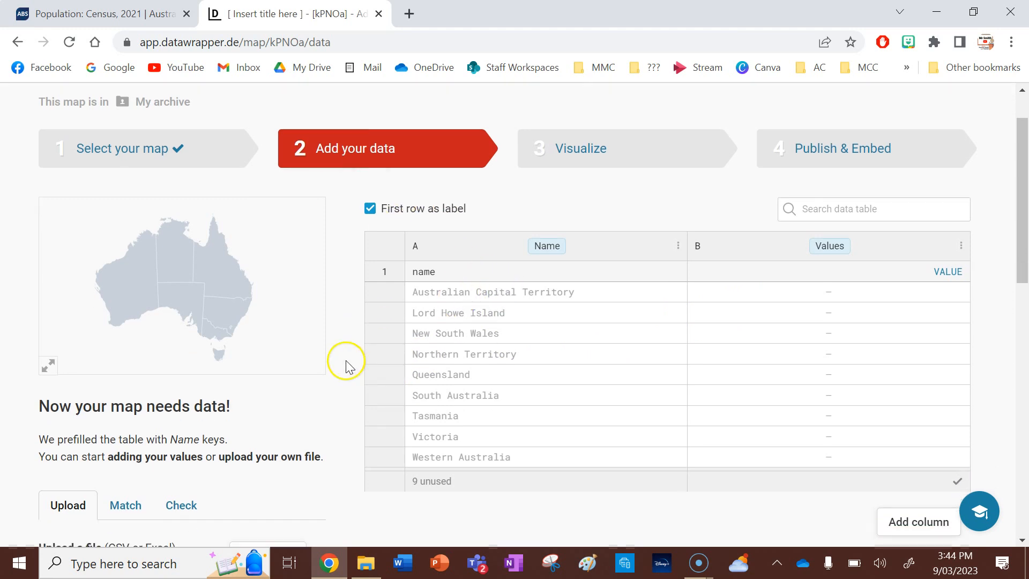
{"action": "mouse_move", "coordinate": [250, 158]}
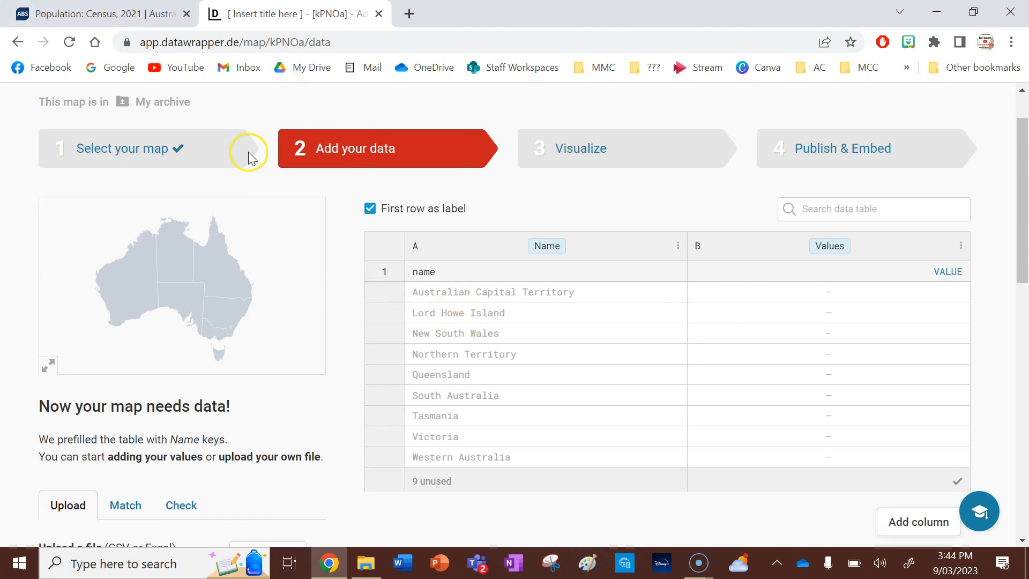
{"action": "left_click", "coordinate": [99, 14]}
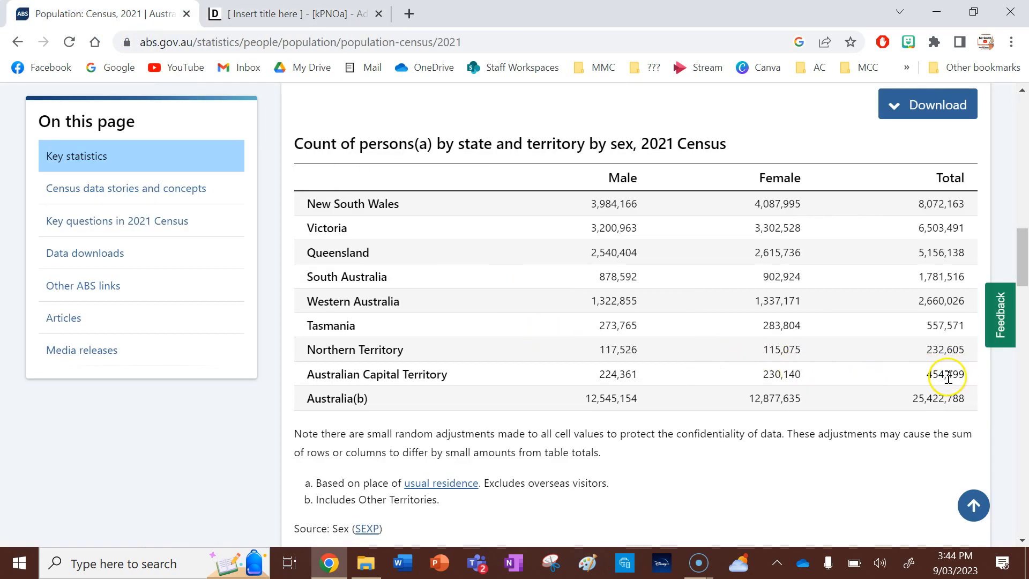
{"action": "double_click", "coordinate": [945, 374]}
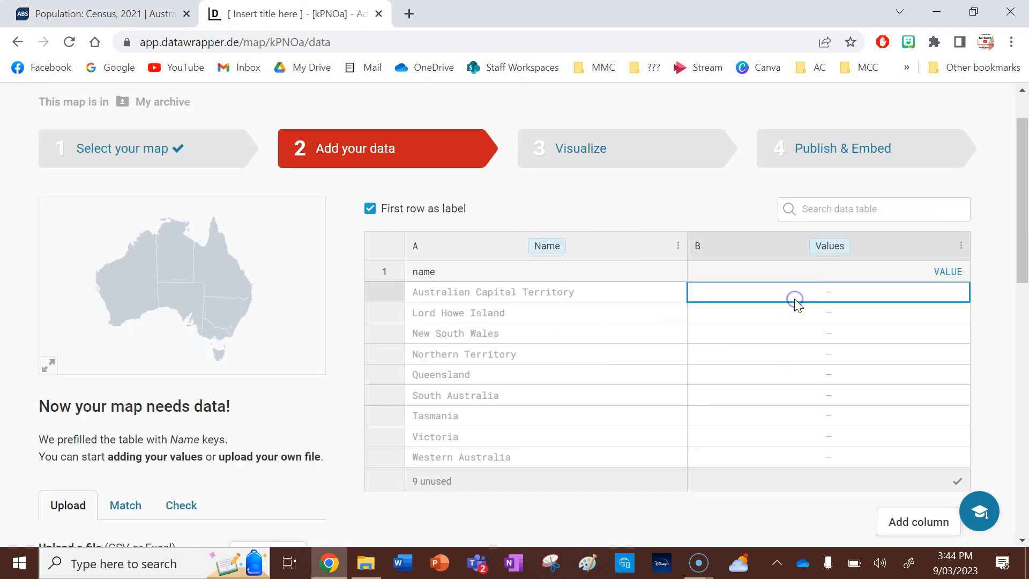
{"action": "type", "text": "454.499"}
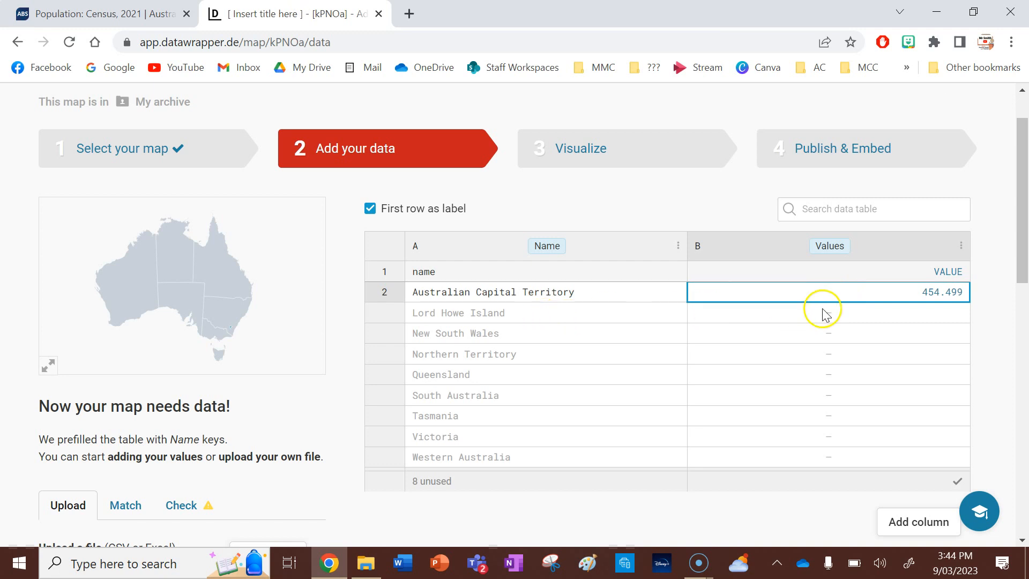
{"action": "left_click", "coordinate": [826, 332]}
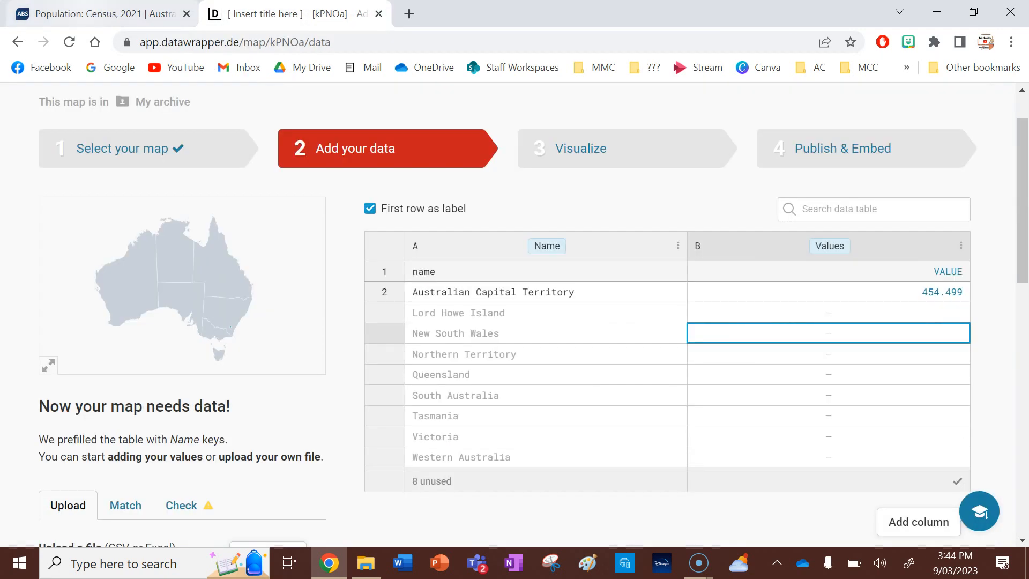
{"action": "left_click", "coordinate": [99, 14]}
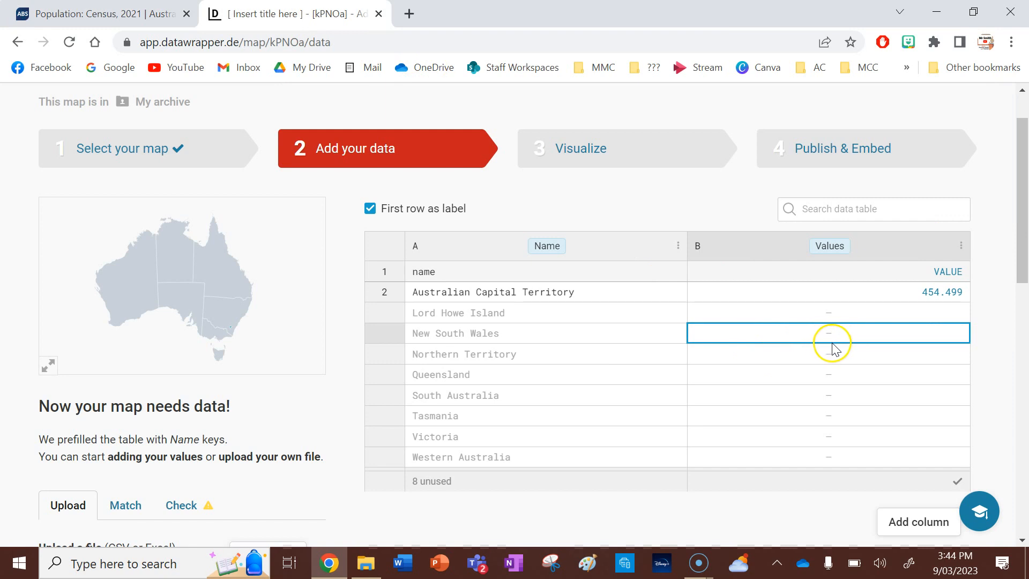
{"action": "type", "text": "8,072,163"}
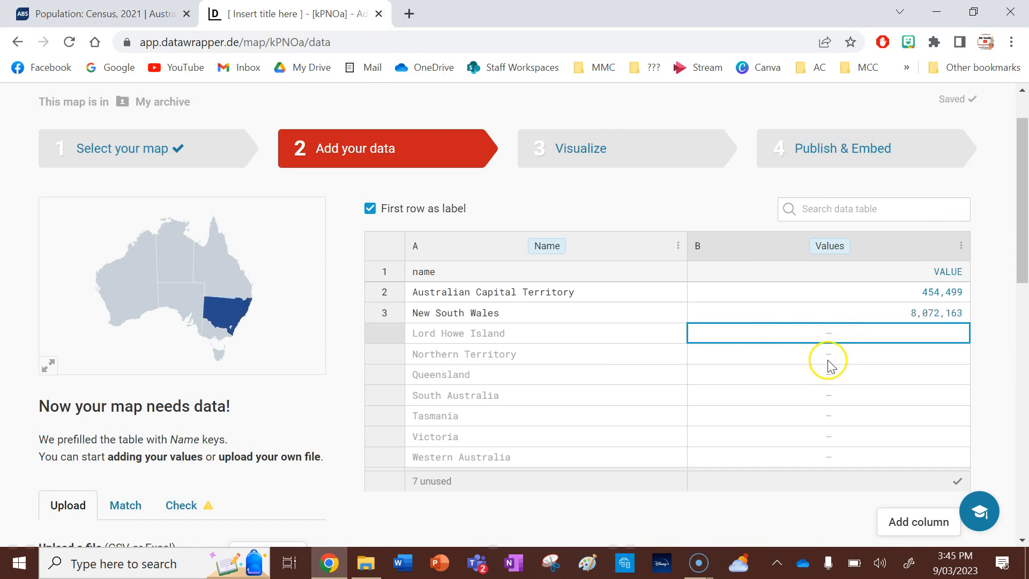
{"action": "left_click", "coordinate": [98, 14]}
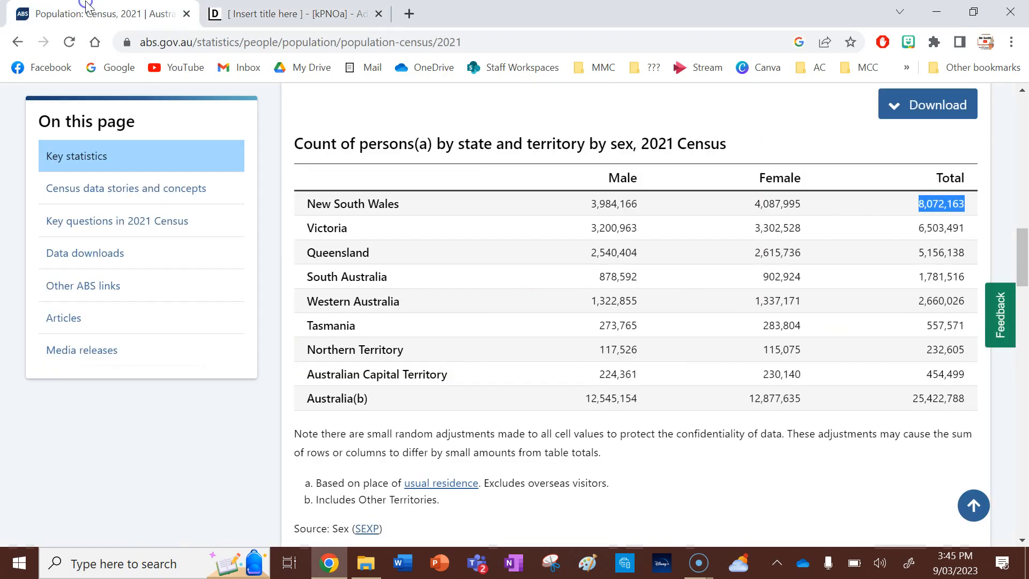
{"action": "mouse_move", "coordinate": [886, 332]}
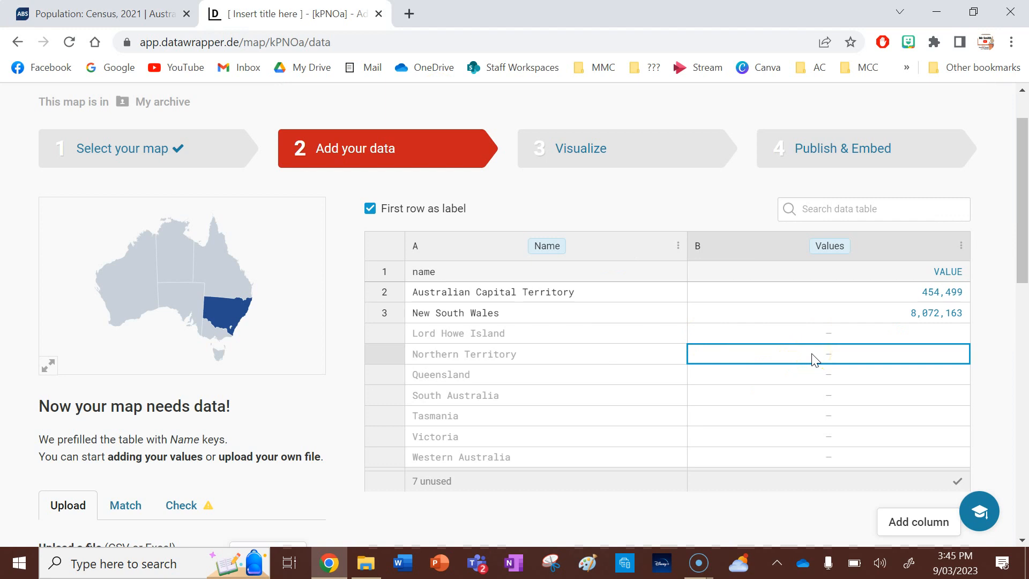
{"action": "type", "text": "232,605"}
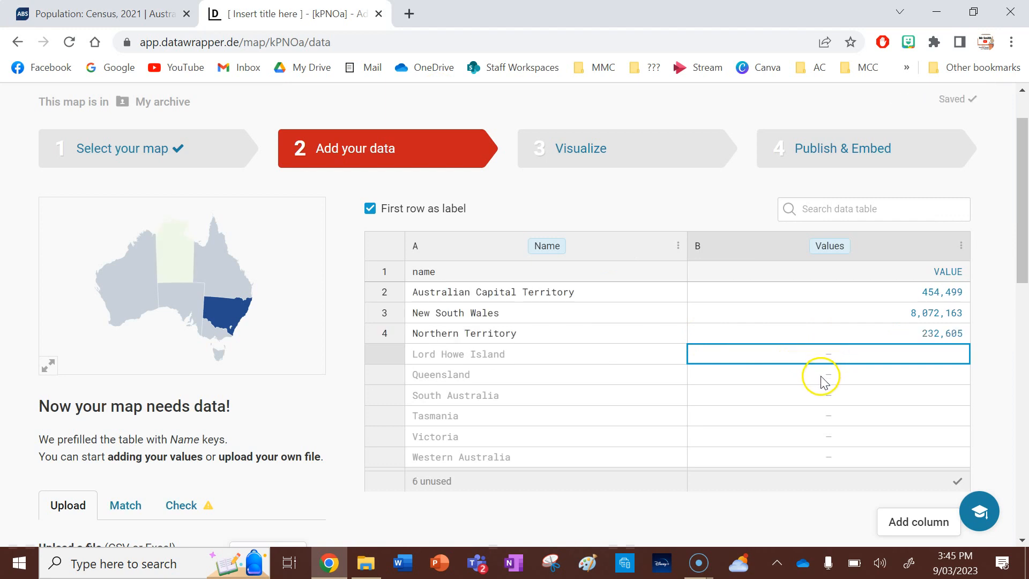
Fill the remaining states from the ABS table, including 557,571 and Western Australia 2,660,026.
{"action": "left_click", "coordinate": [98, 12]}
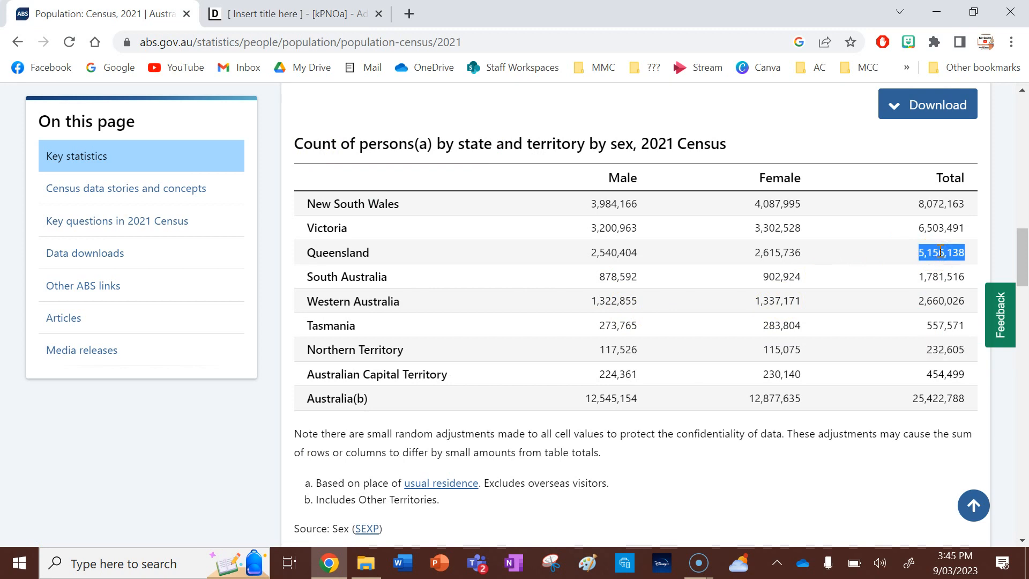
{"action": "left_click", "coordinate": [288, 14]}
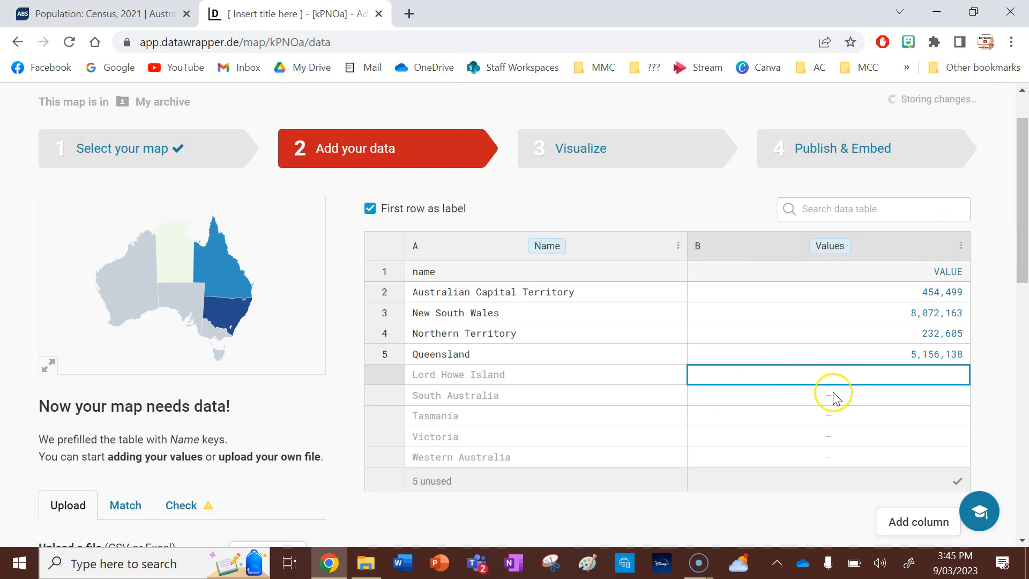
{"action": "left_click", "coordinate": [828, 395]}
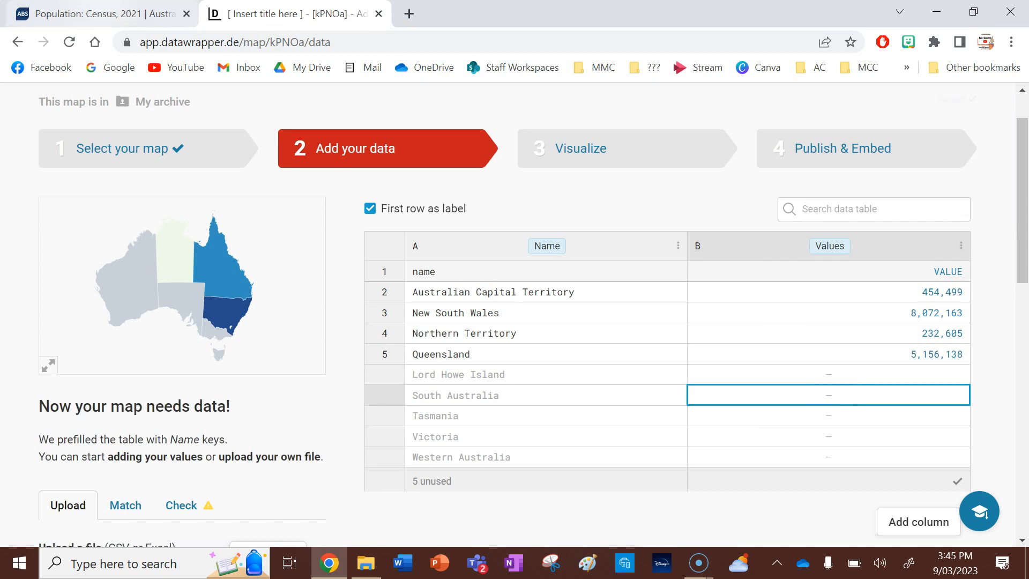
{"action": "left_click", "coordinate": [99, 14]}
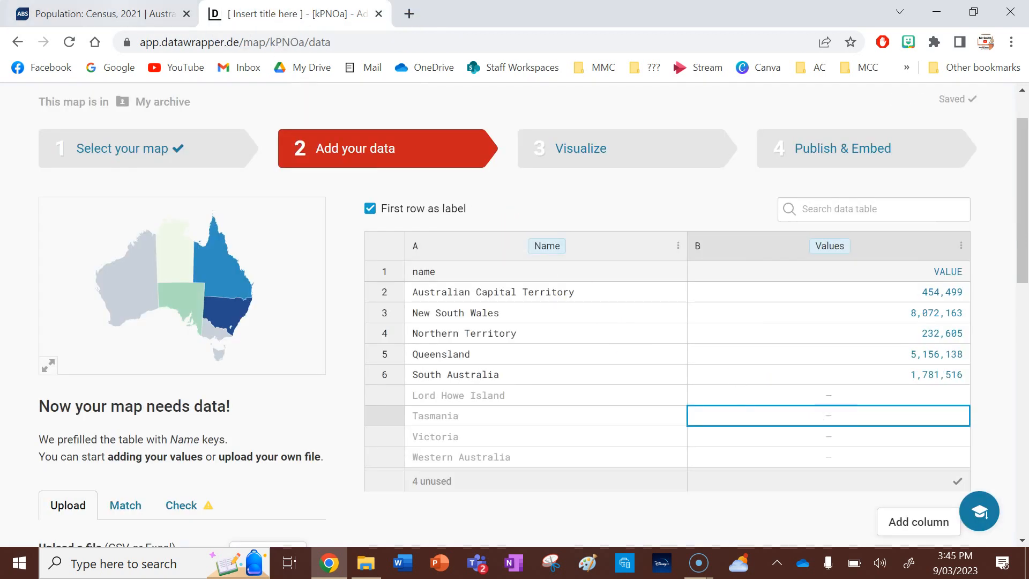
{"action": "left_click", "coordinate": [98, 12]}
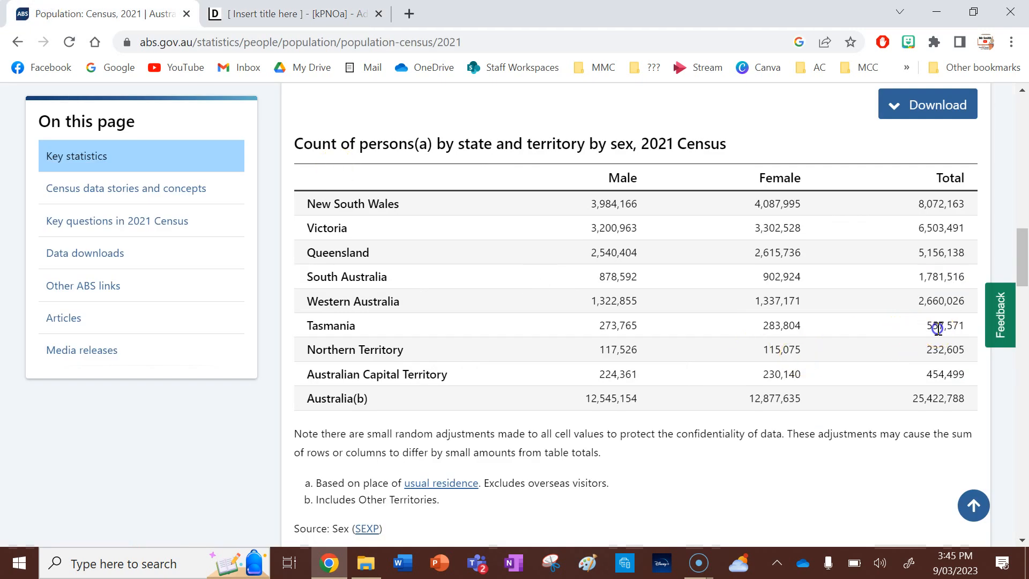
{"action": "left_click", "coordinate": [288, 14]}
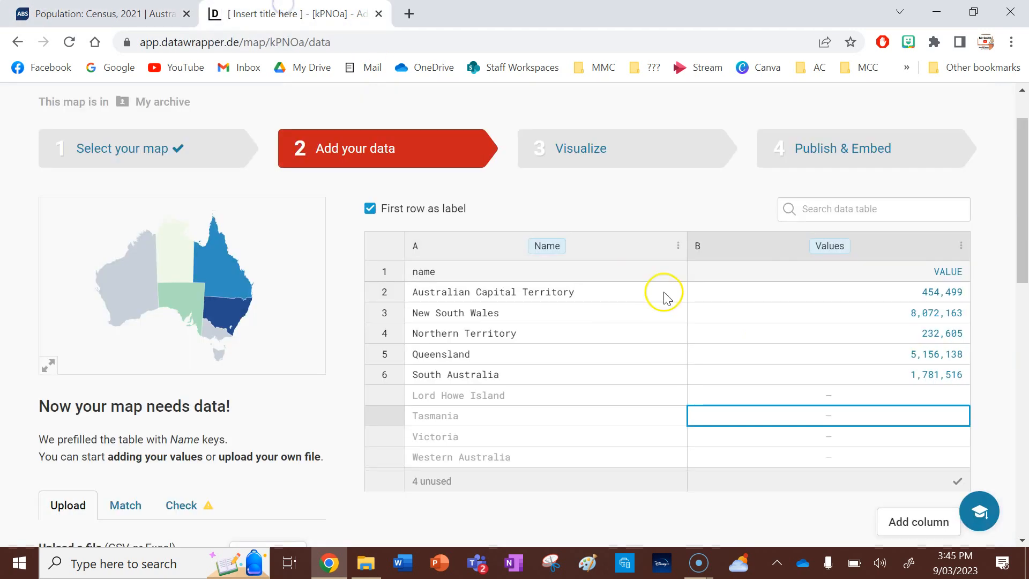
{"action": "type", "text": "557,571"}
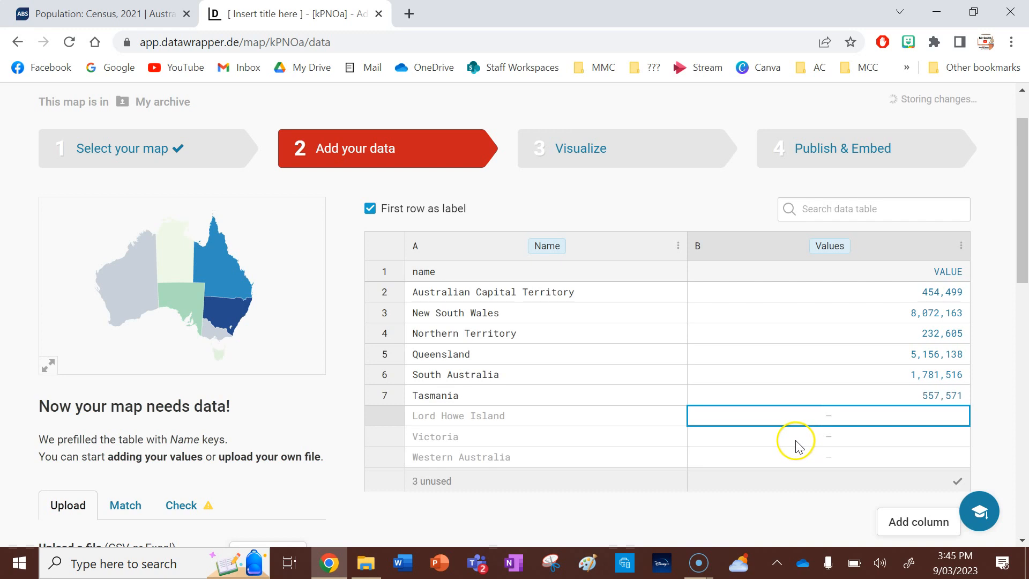
{"action": "left_click", "coordinate": [99, 14]}
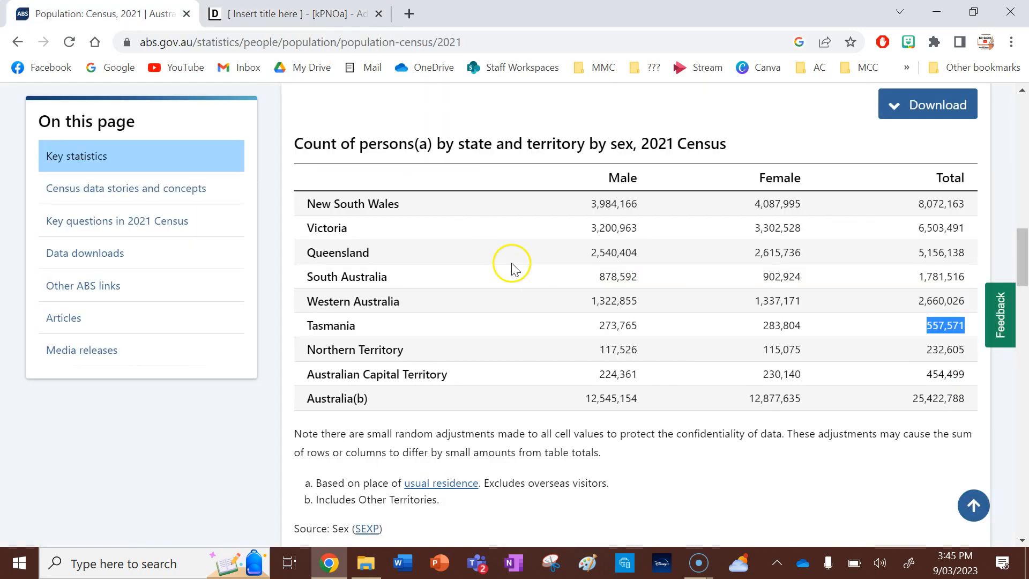
{"action": "mouse_move", "coordinate": [950, 253]}
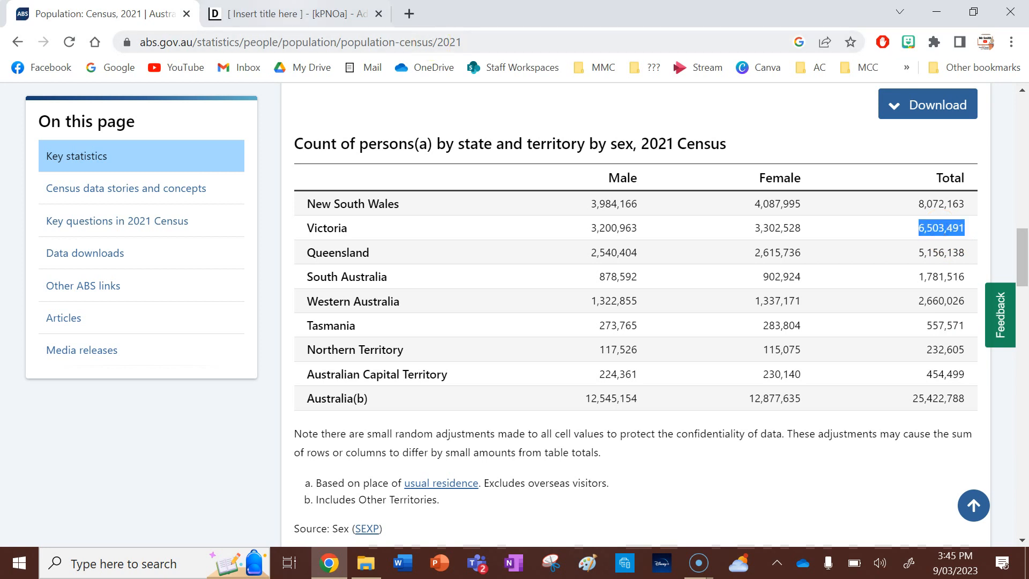
{"action": "left_click", "coordinate": [292, 14]}
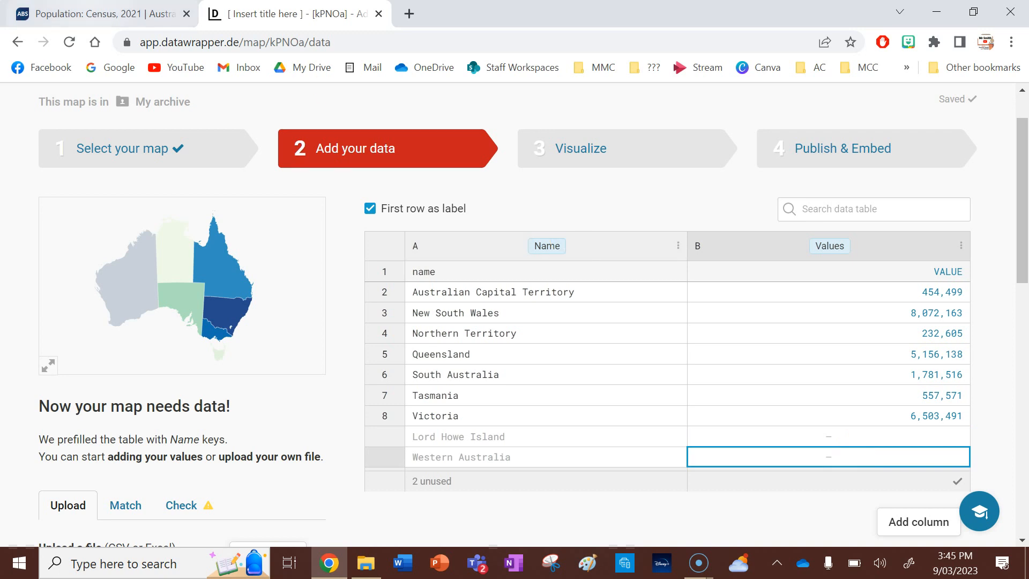
{"action": "left_click", "coordinate": [98, 14]}
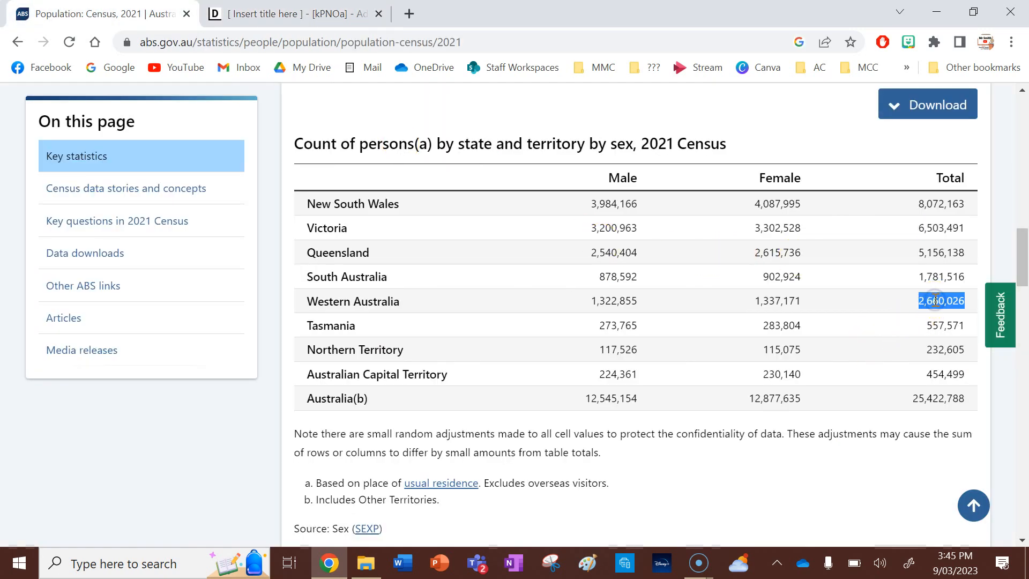
{"action": "left_click", "coordinate": [289, 13]}
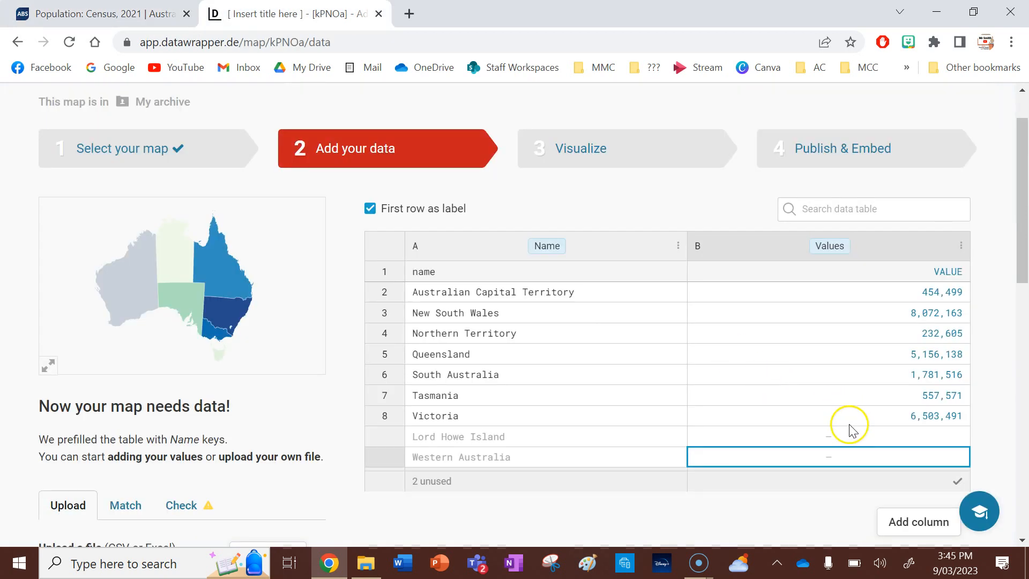
{"action": "type", "text": "2,660,026"}
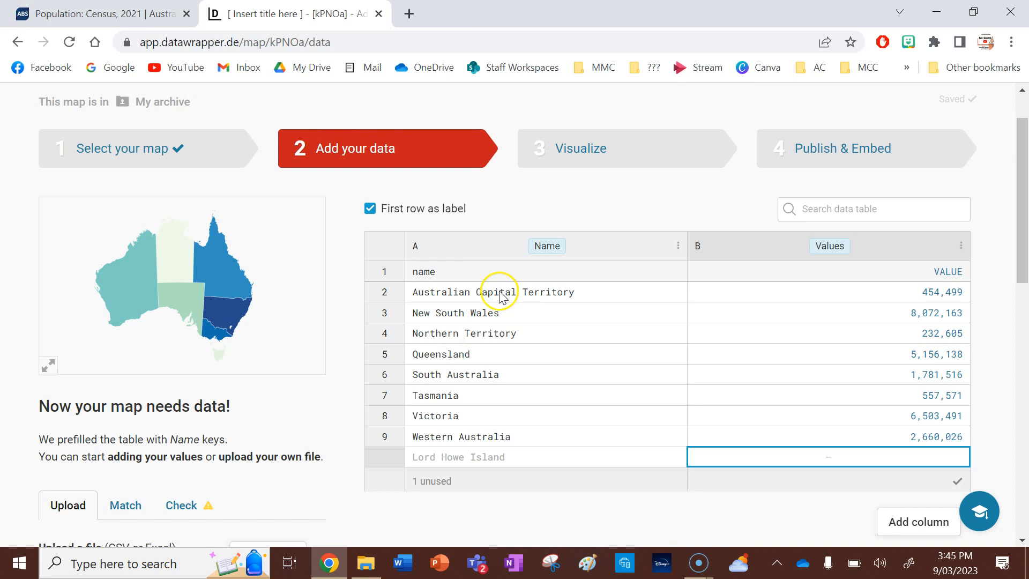
{"action": "scroll", "scroll_direction": "down", "scroll_amount": 3}
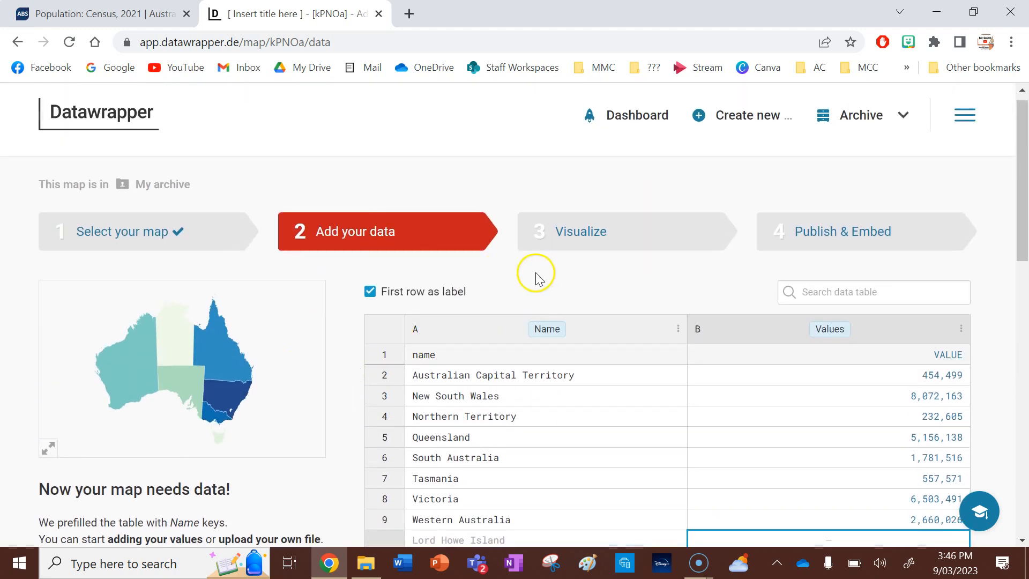
Proceed through the Match tab with Name and VALUE columns, then on to the Check tab.
{"action": "scroll", "scroll_direction": "down", "scroll_amount": 3}
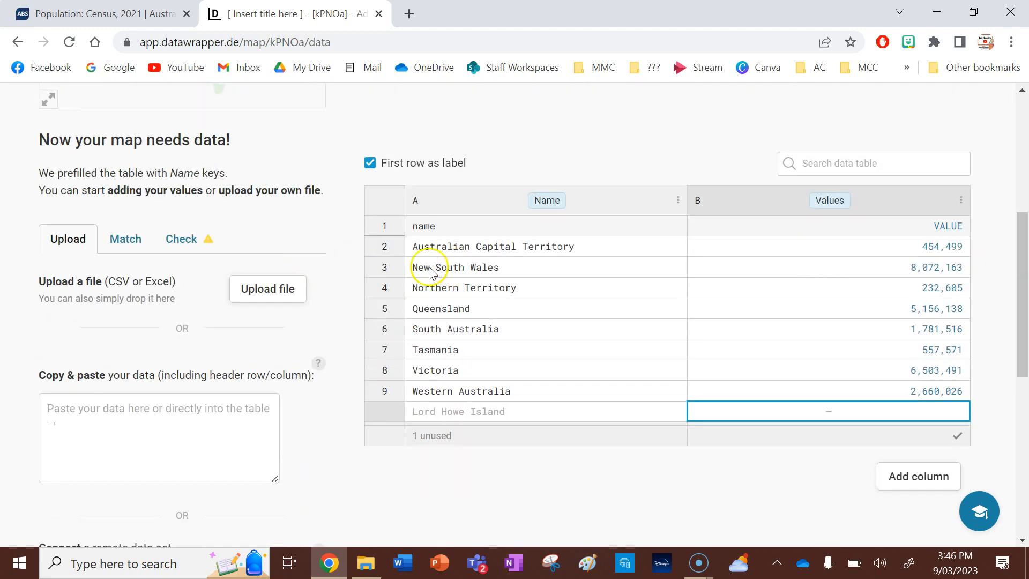
{"action": "scroll", "scroll_direction": "down", "scroll_amount": 3}
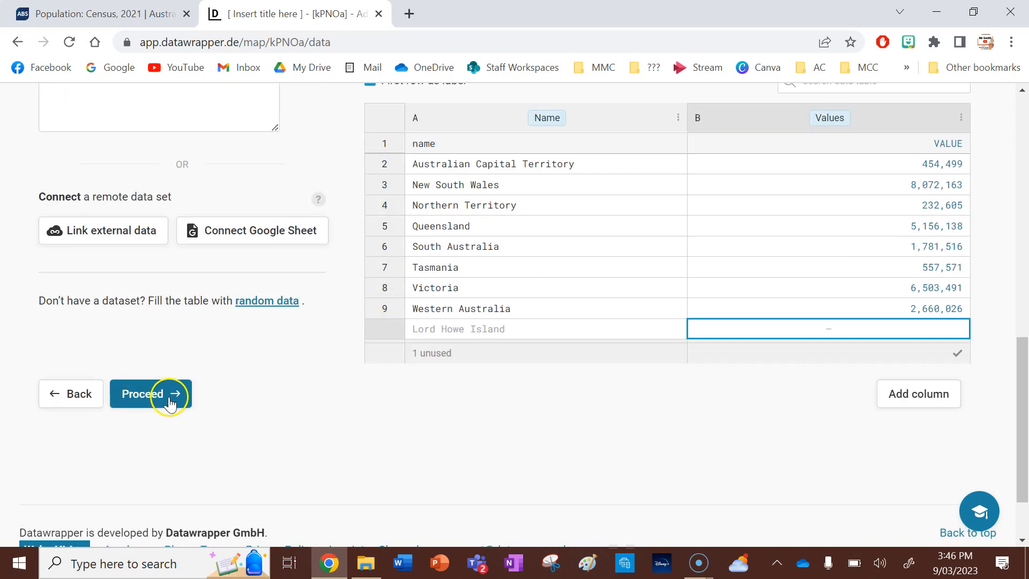
{"action": "left_click", "coordinate": [150, 393]}
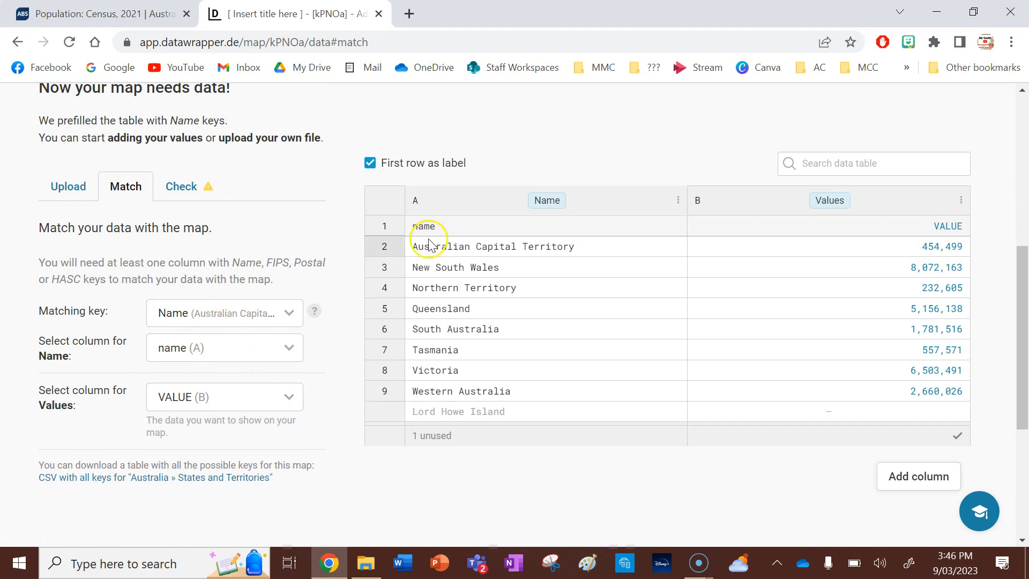
{"action": "mouse_move", "coordinate": [353, 344]}
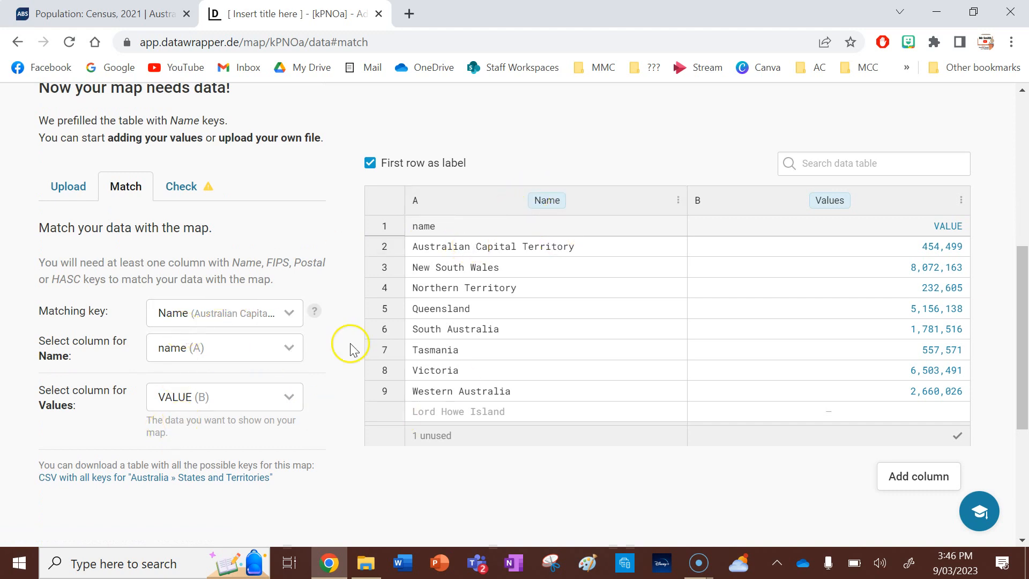
{"action": "scroll", "scroll_direction": "down", "scroll_amount": 3}
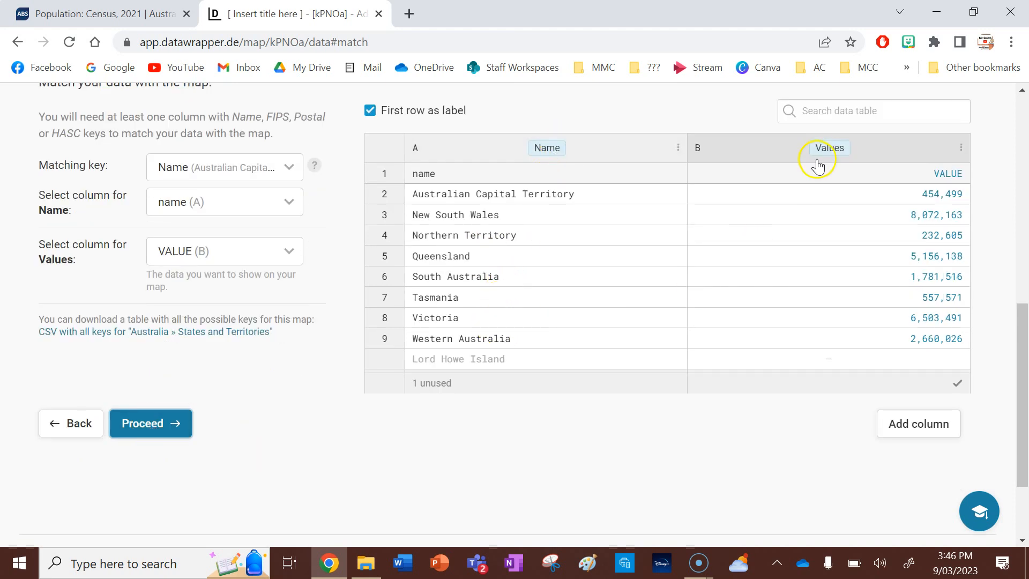
{"action": "left_click", "coordinate": [149, 422]}
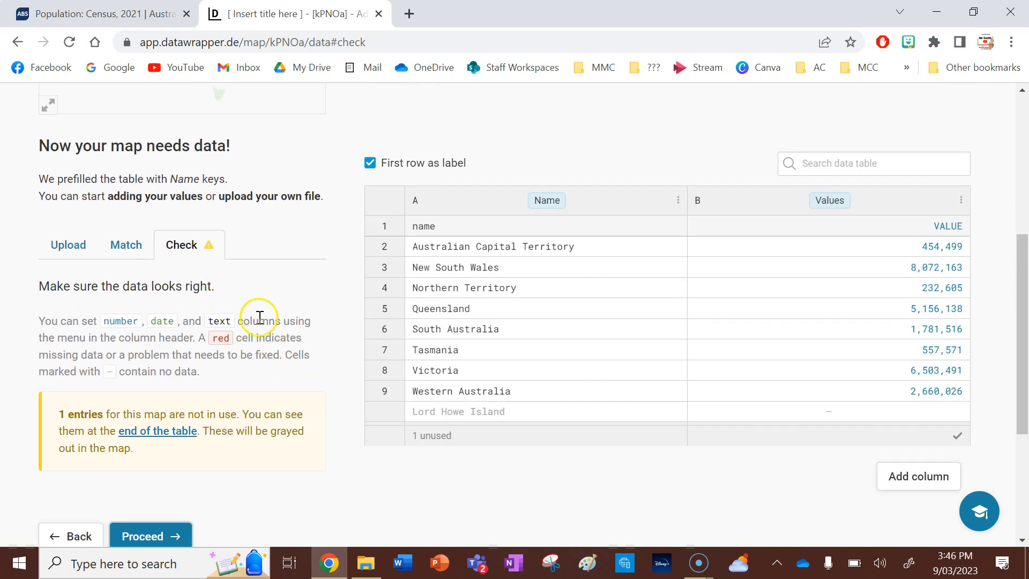
Enter the Visualize step and title the map 'Population (2021)'.
{"action": "left_click", "coordinate": [150, 539]}
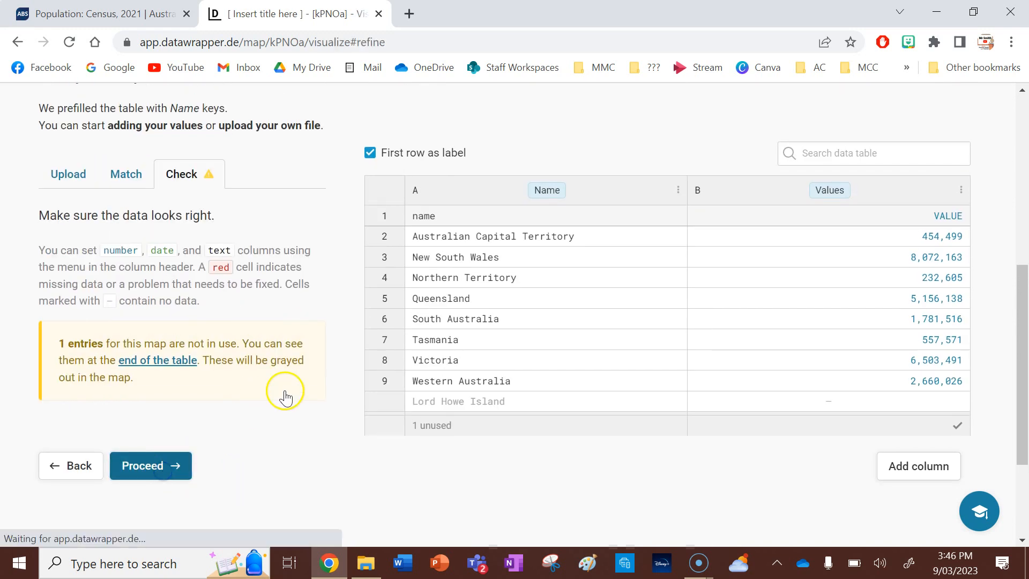
{"action": "left_click", "coordinate": [150, 466]}
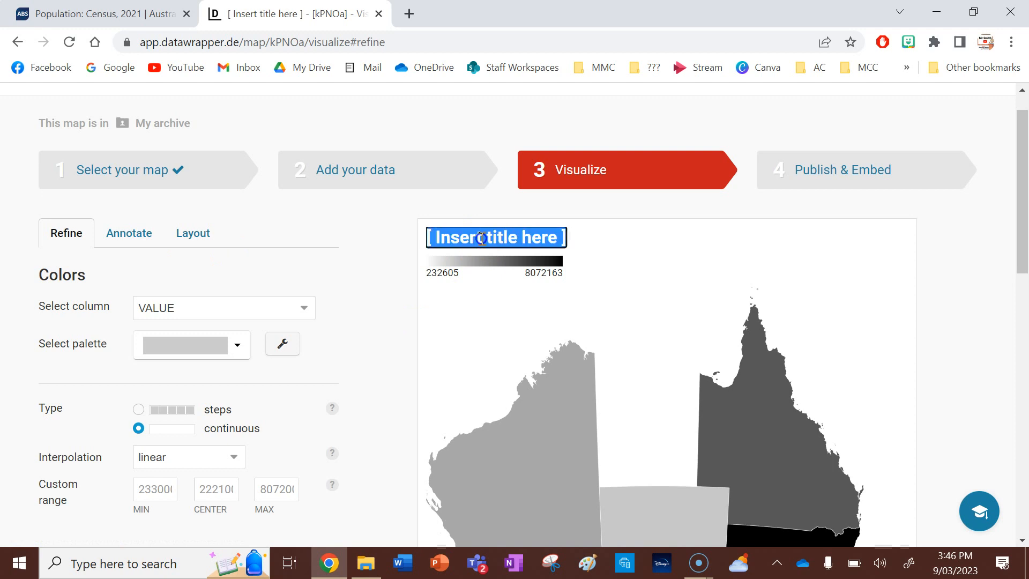
{"action": "type", "text": "Popul"}
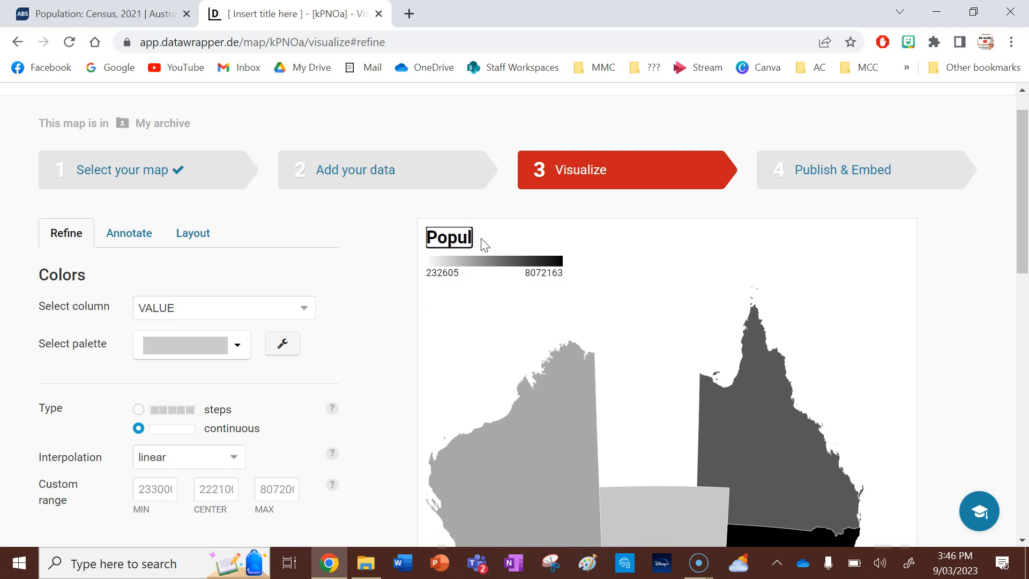
{"action": "type", "text": "ation"}
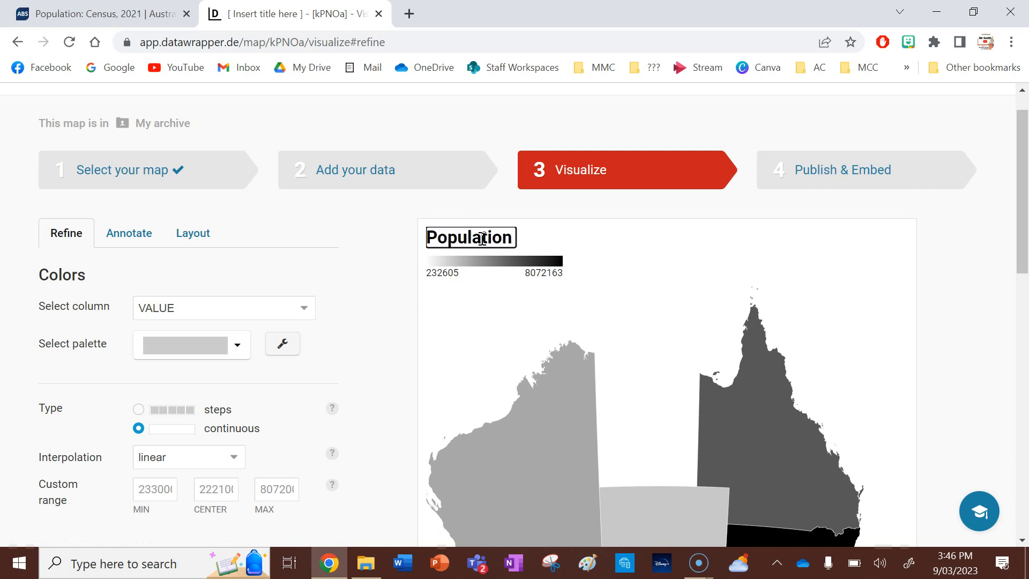
{"action": "type", "text": "(2021)"}
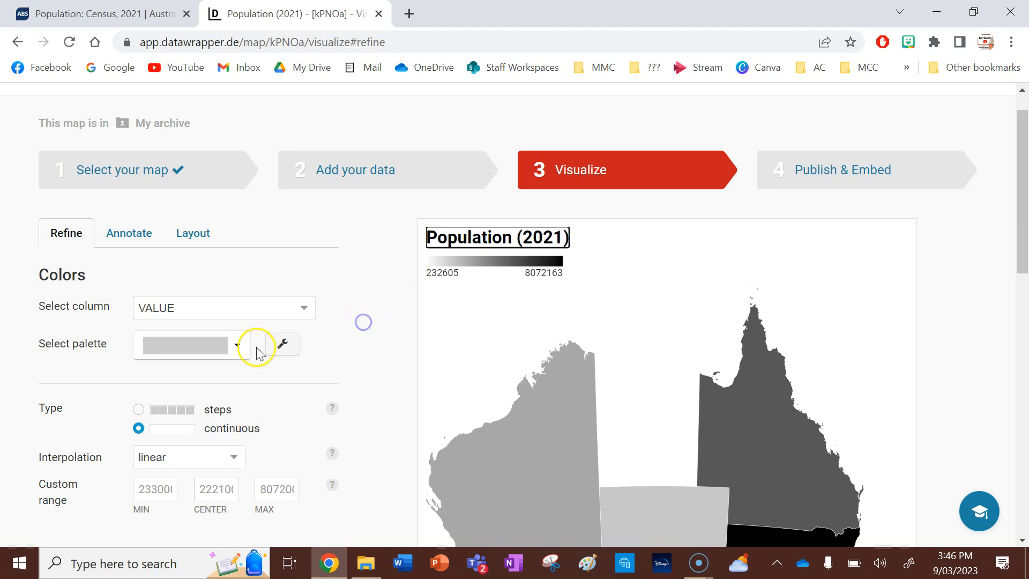
Apply the yellow-green palette and set the colour type to steps.
{"action": "left_click", "coordinate": [235, 344]}
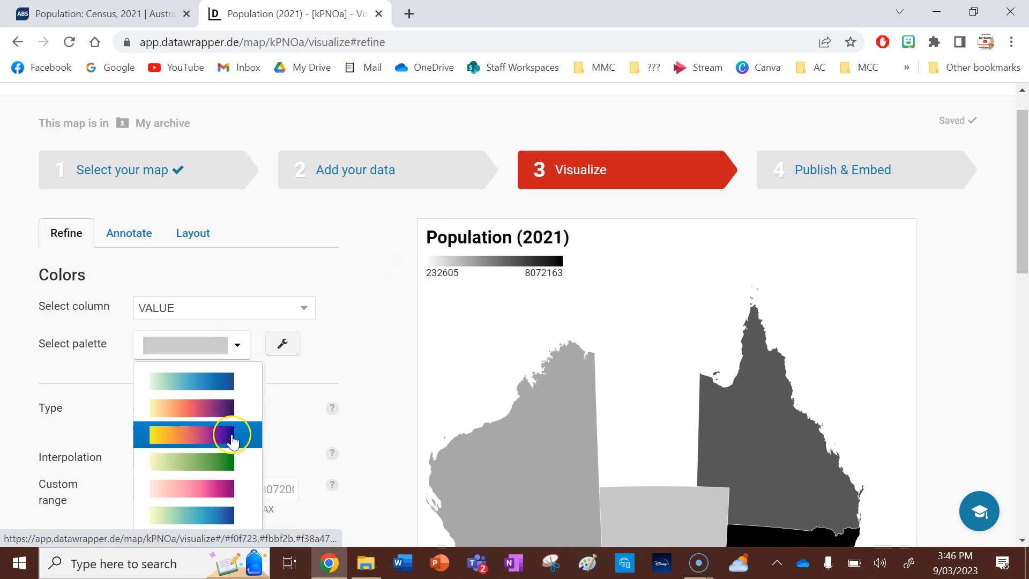
{"action": "mouse_move", "coordinate": [202, 461]}
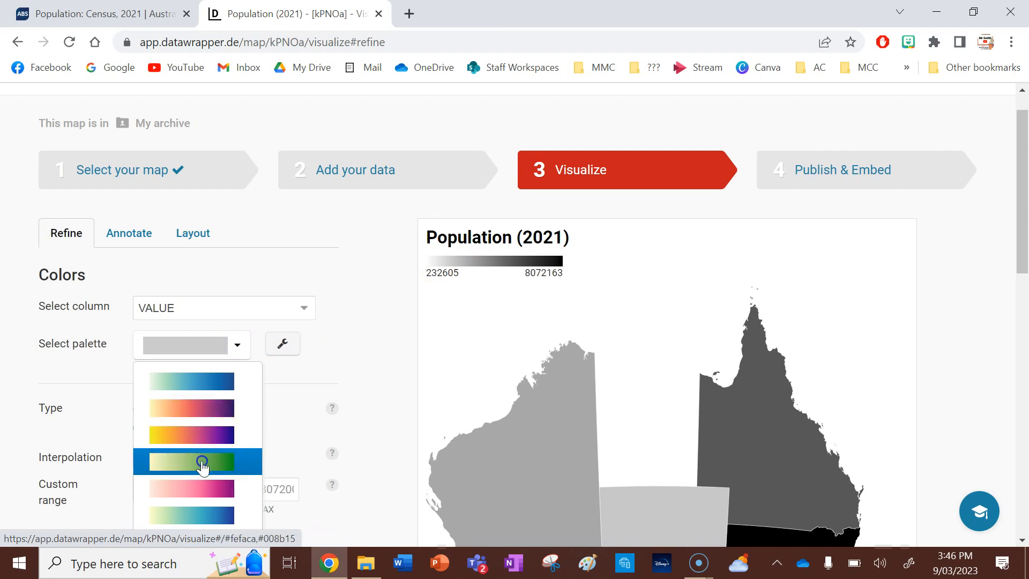
{"action": "left_click", "coordinate": [197, 461]}
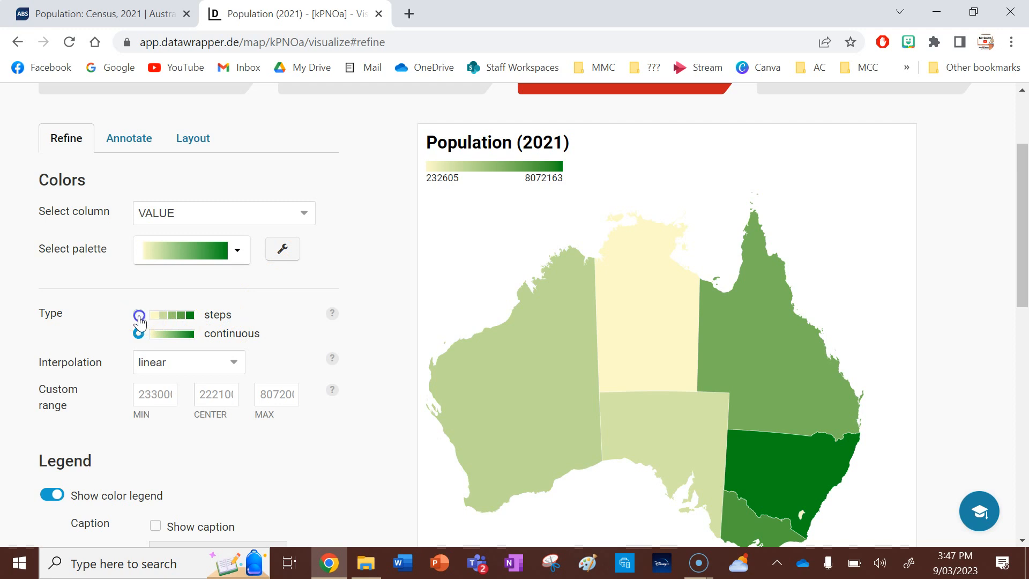
{"action": "left_click", "coordinate": [139, 315]}
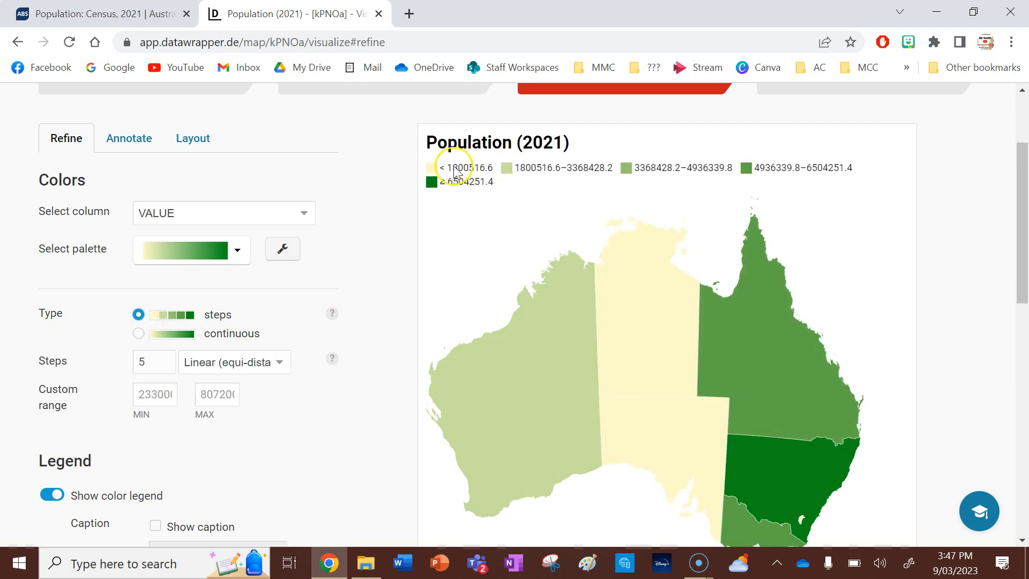
{"action": "mouse_move", "coordinate": [765, 169]}
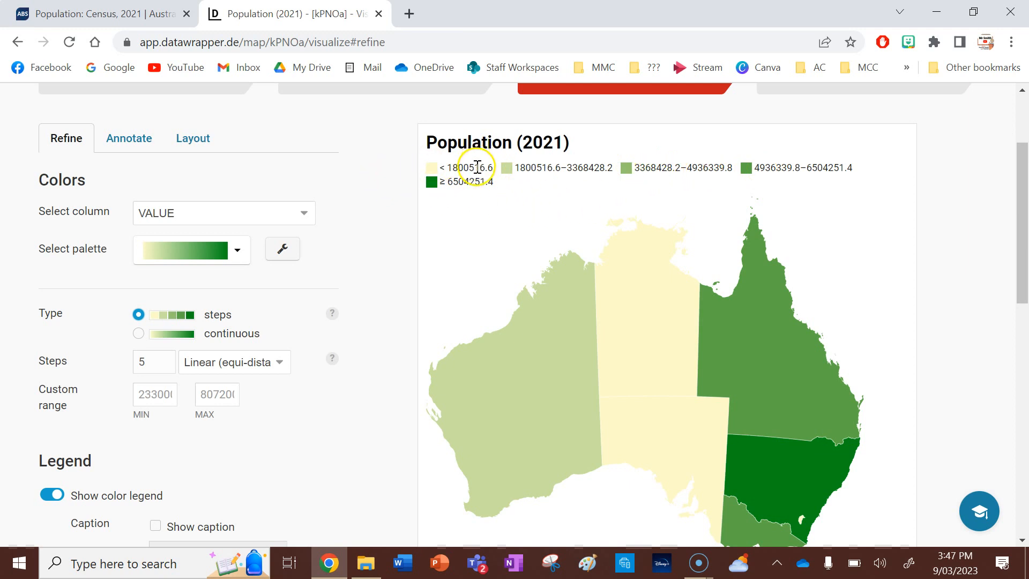
{"action": "mouse_move", "coordinate": [773, 166]}
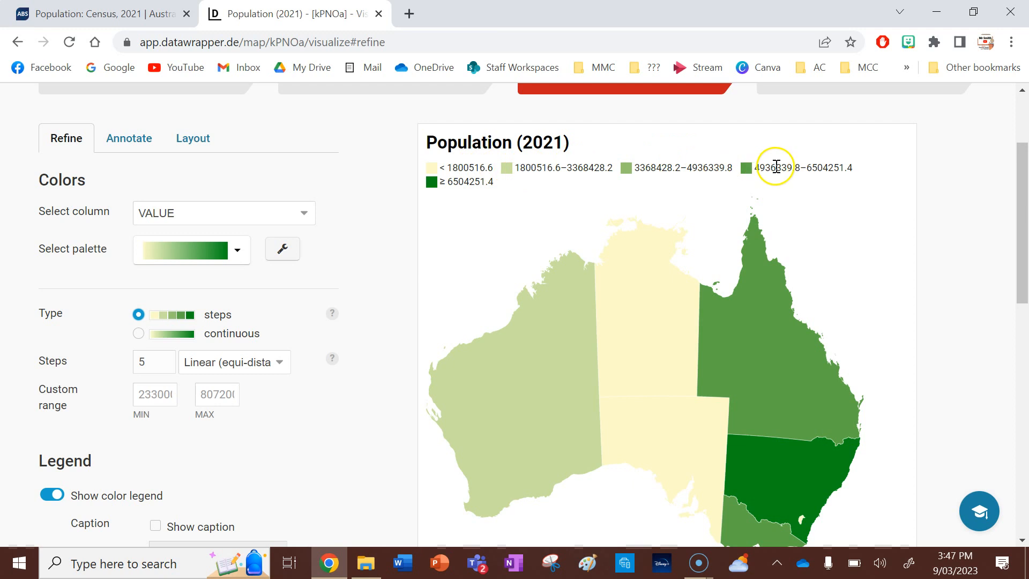
{"action": "mouse_move", "coordinate": [373, 329]}
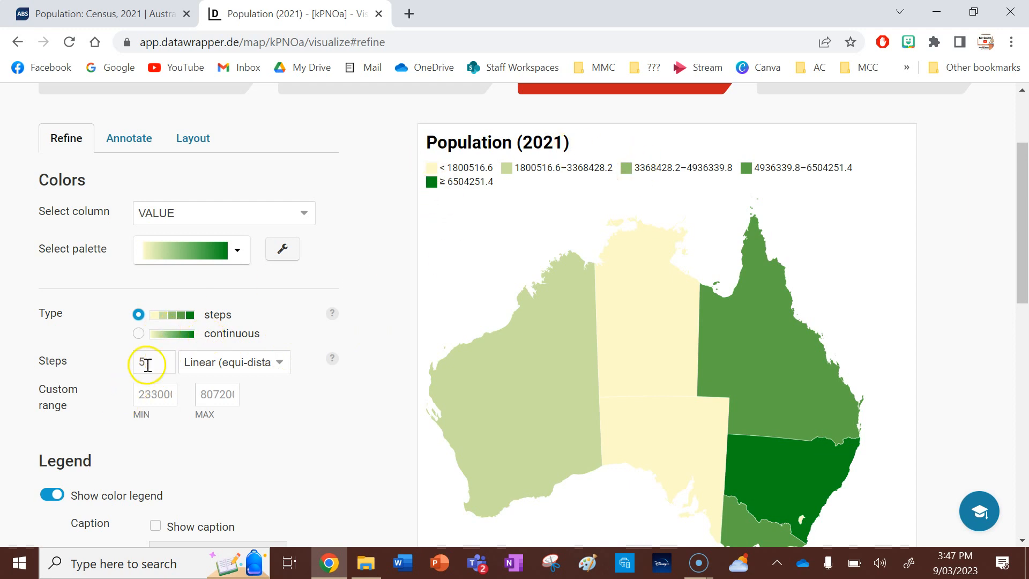
Adjust the Steps spinner so the map's linear colour scale ends at eight population ranges.
{"action": "left_click", "coordinate": [163, 358]}
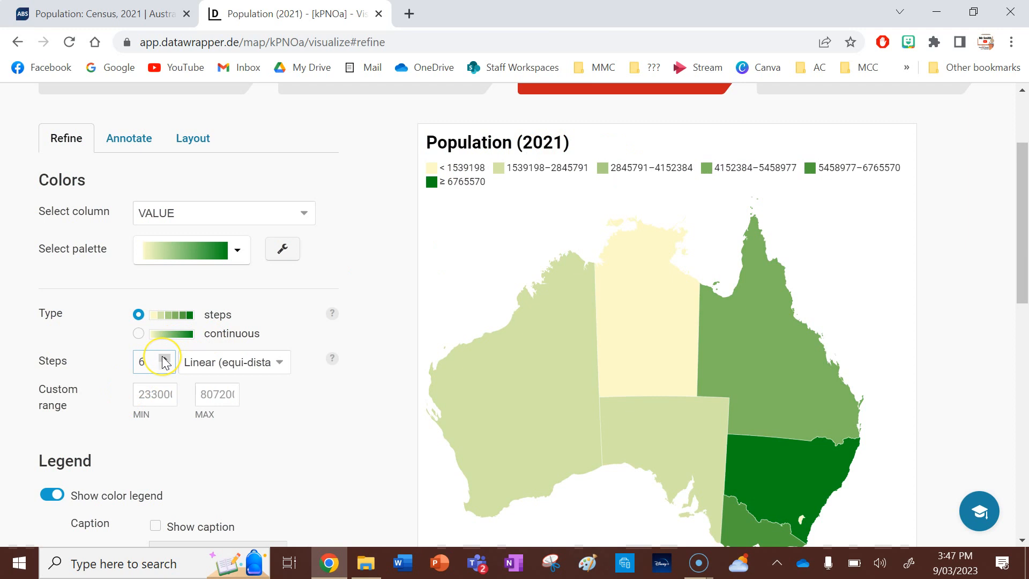
{"action": "left_click", "coordinate": [163, 358]}
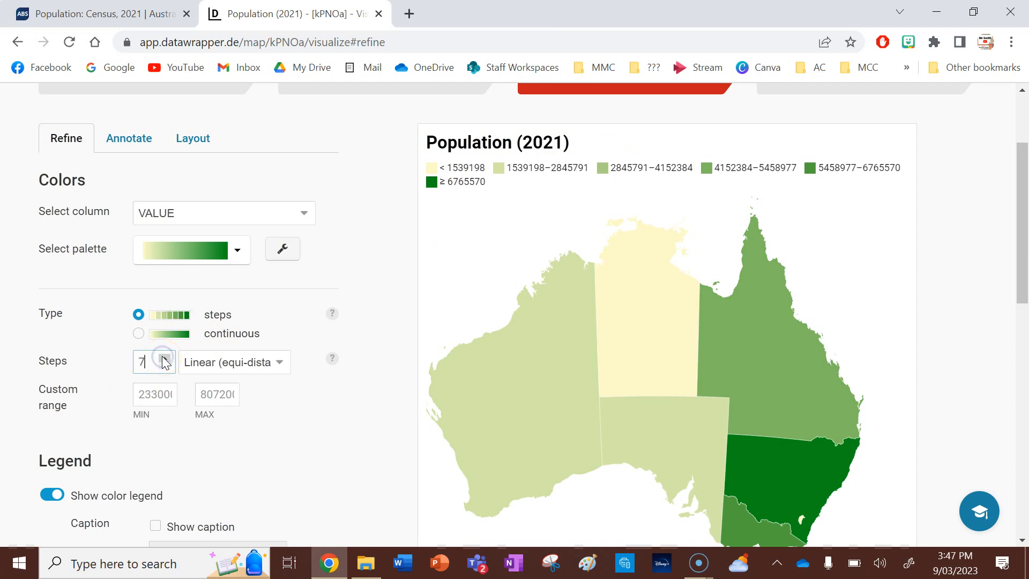
{"action": "left_click", "coordinate": [165, 358]}
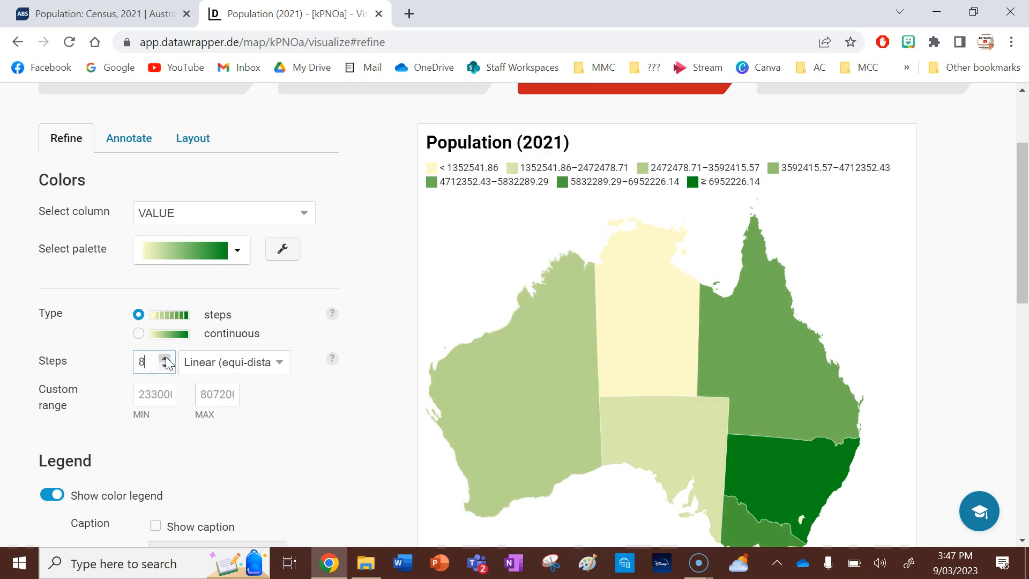
{"action": "left_click", "coordinate": [165, 361]}
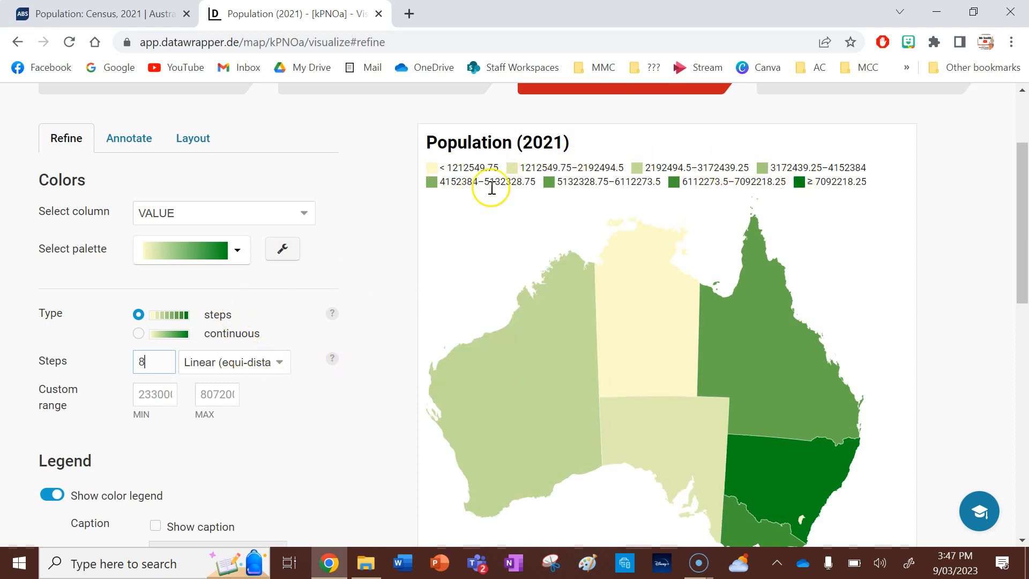
{"action": "left_click", "coordinate": [165, 358]}
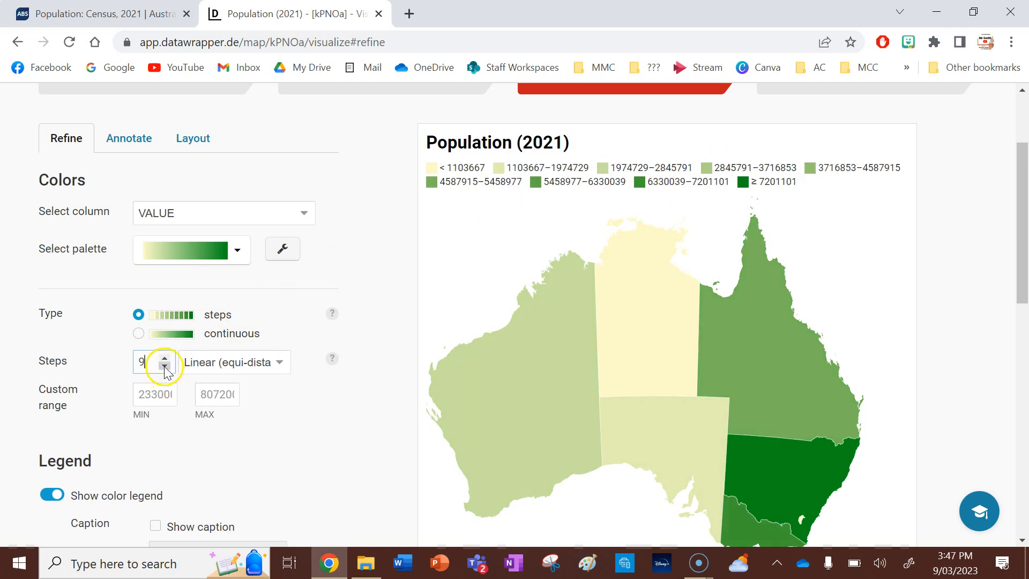
{"action": "left_click", "coordinate": [164, 367]}
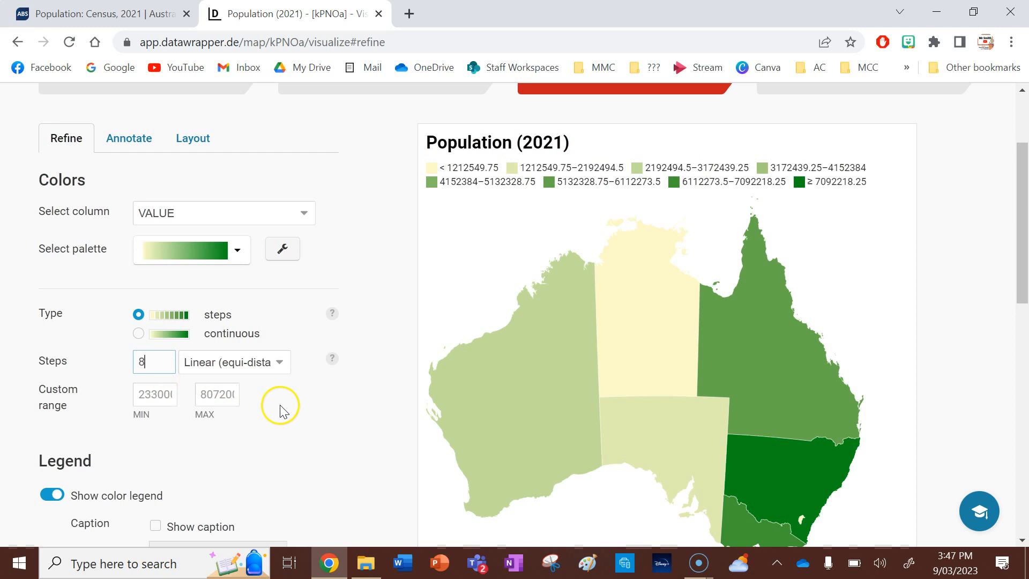
{"action": "left_click", "coordinate": [155, 395]}
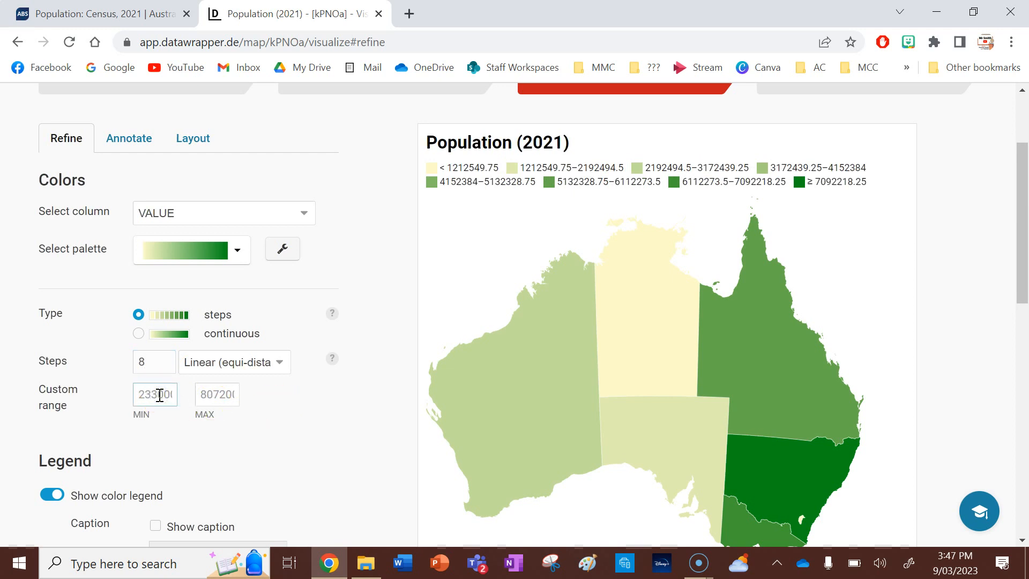
{"action": "type", "text": "200000"}
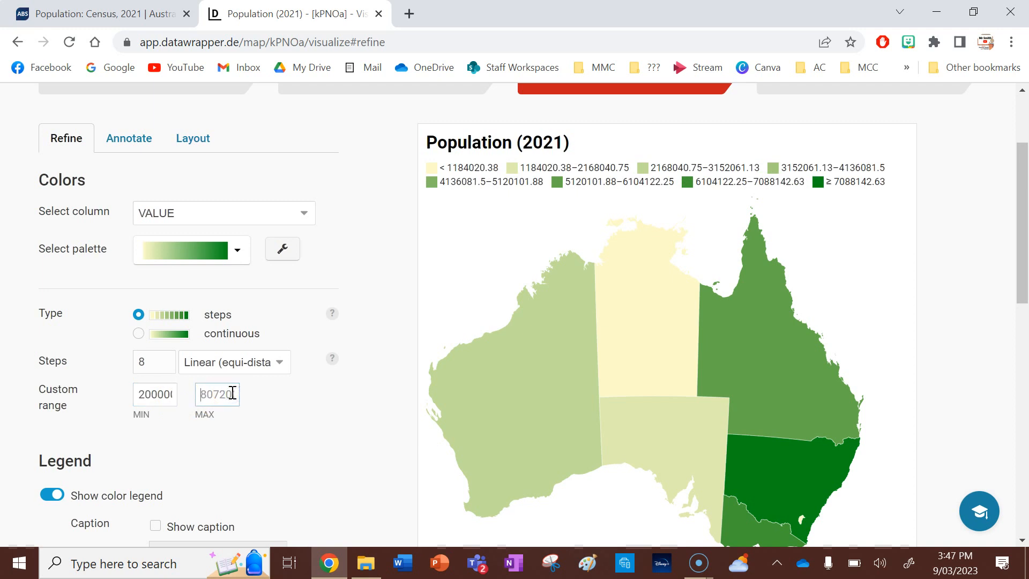
{"action": "type", "text": "9"}
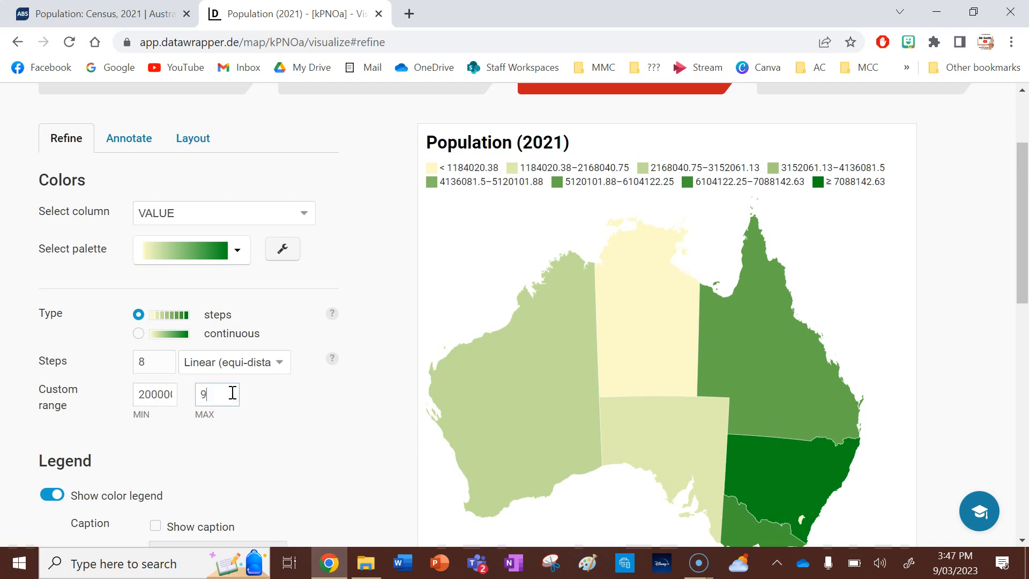
{"action": "type", "text": "00000"}
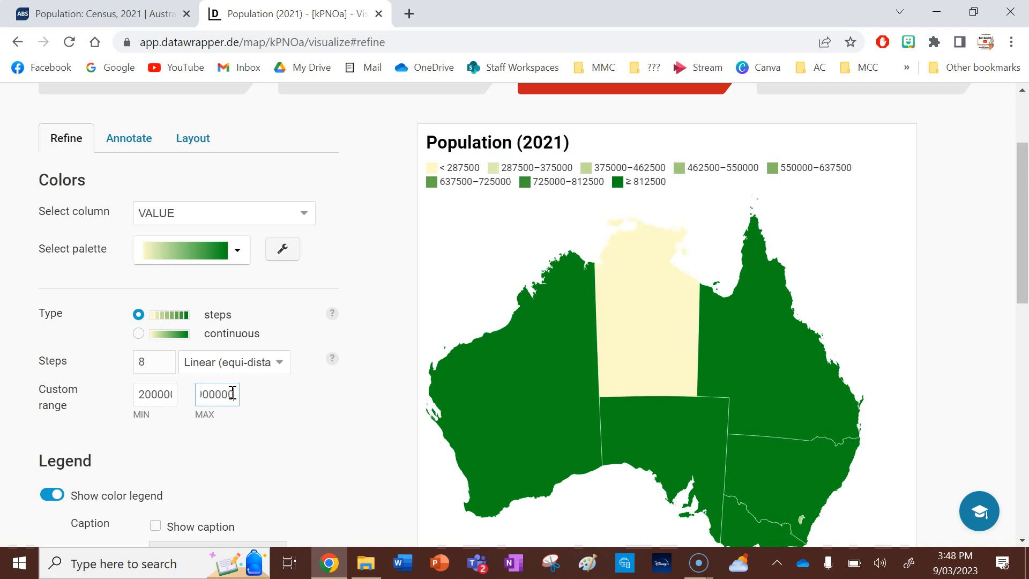
{"action": "type", "text": "9"}
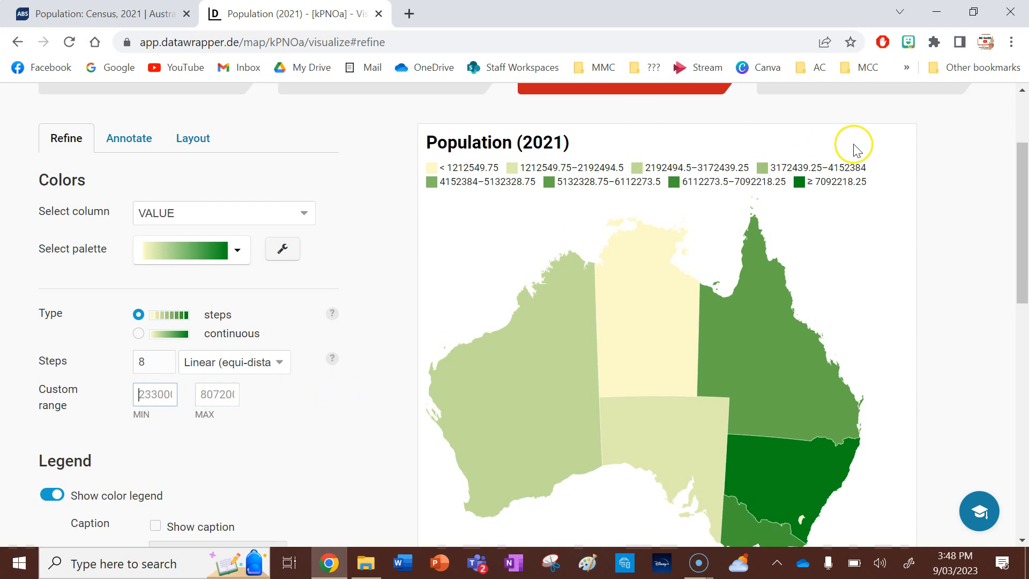
{"action": "mouse_move", "coordinate": [291, 300]}
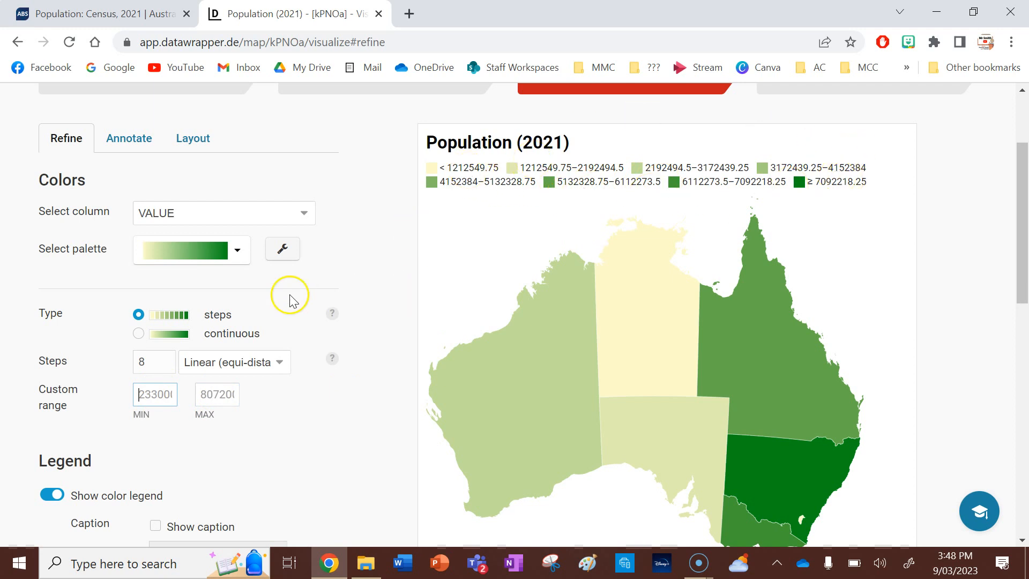
{"action": "scroll", "scroll_direction": "down", "scroll_amount": 3}
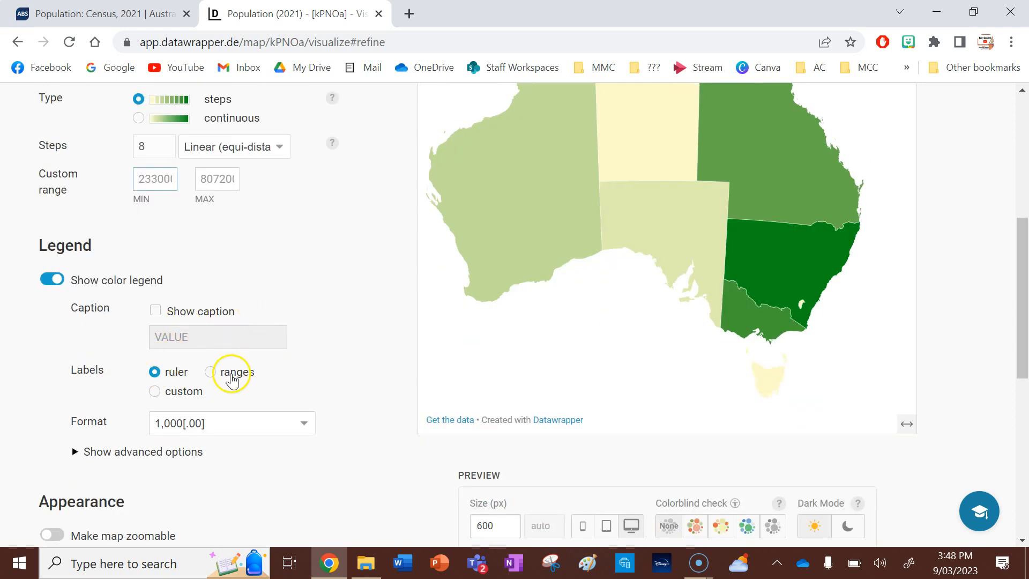
{"action": "mouse_move", "coordinate": [220, 400]}
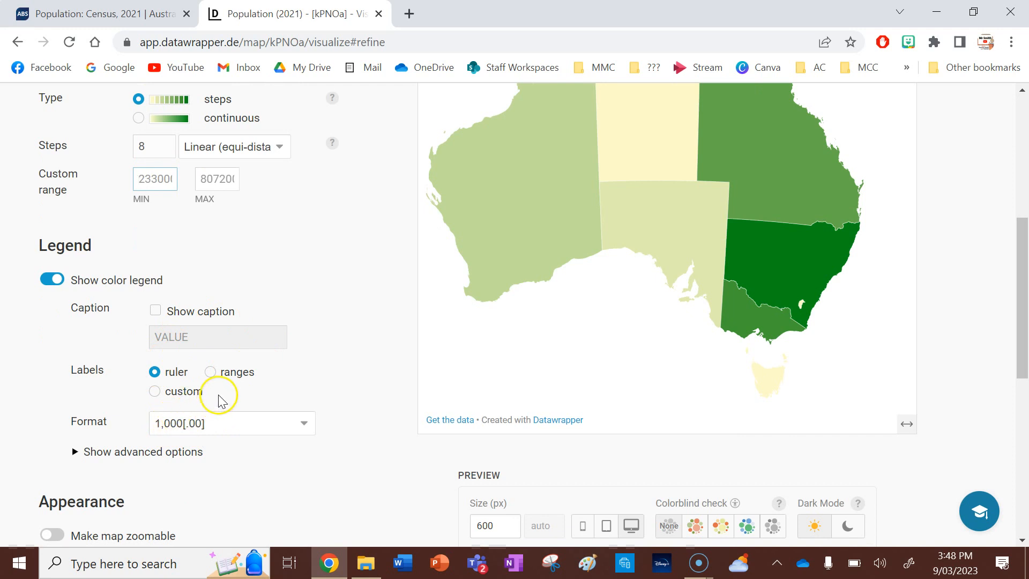
{"action": "scroll", "scroll_direction": "down", "scroll_amount": 3}
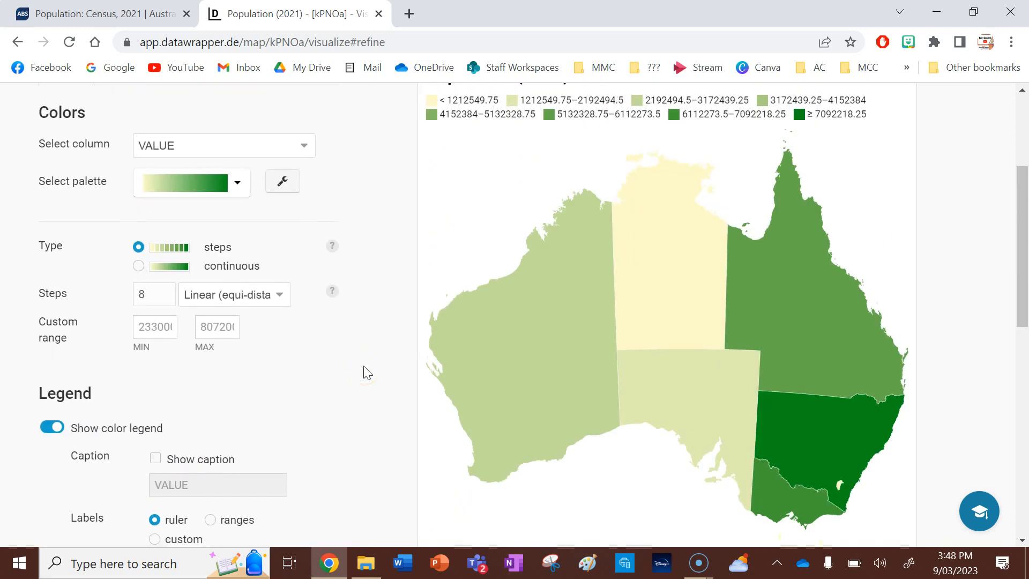
{"action": "scroll", "scroll_direction": "down", "scroll_amount": 3}
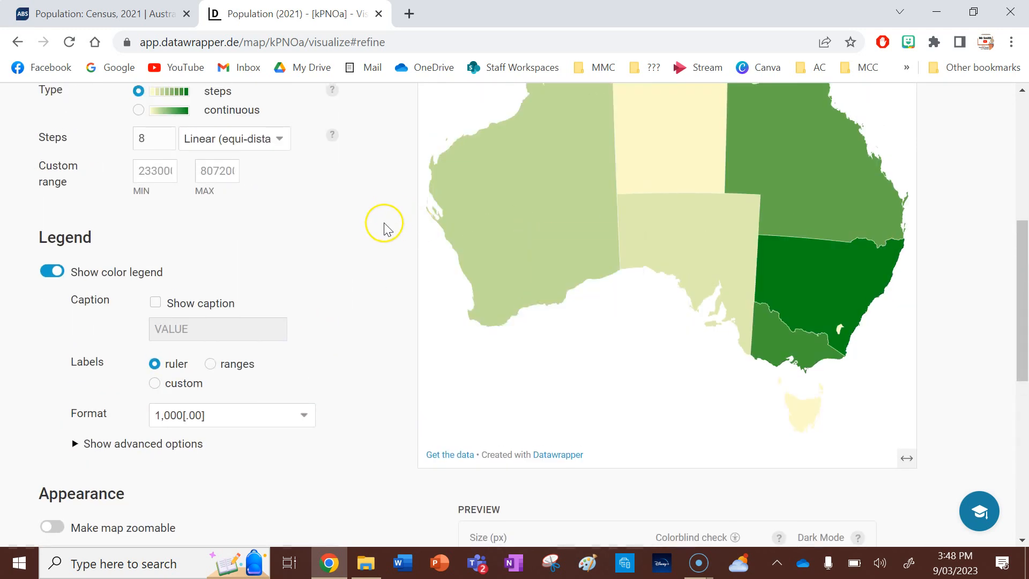
{"action": "scroll", "scroll_direction": "down", "scroll_amount": 3}
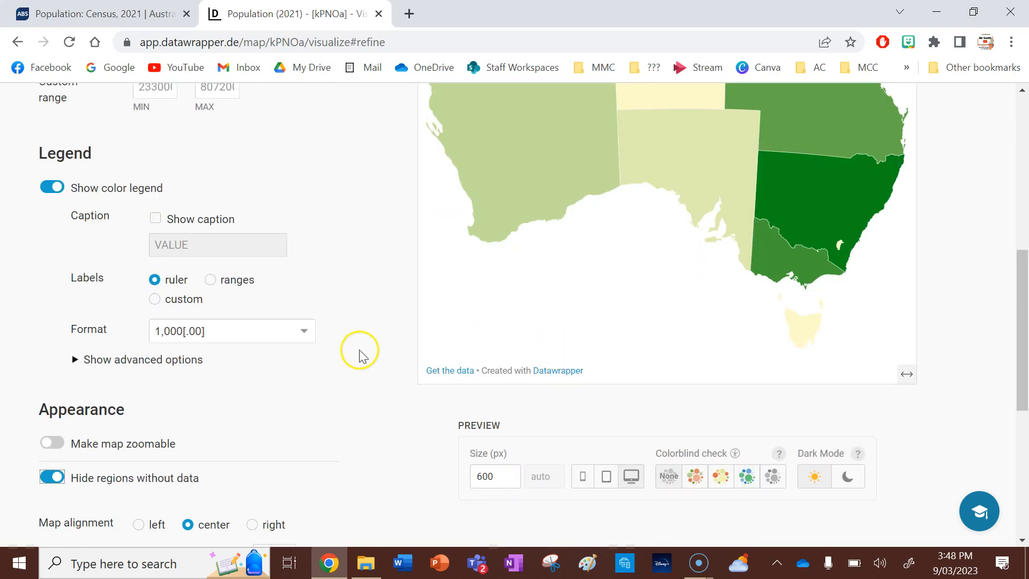
{"action": "scroll", "scroll_direction": "down", "scroll_amount": 3}
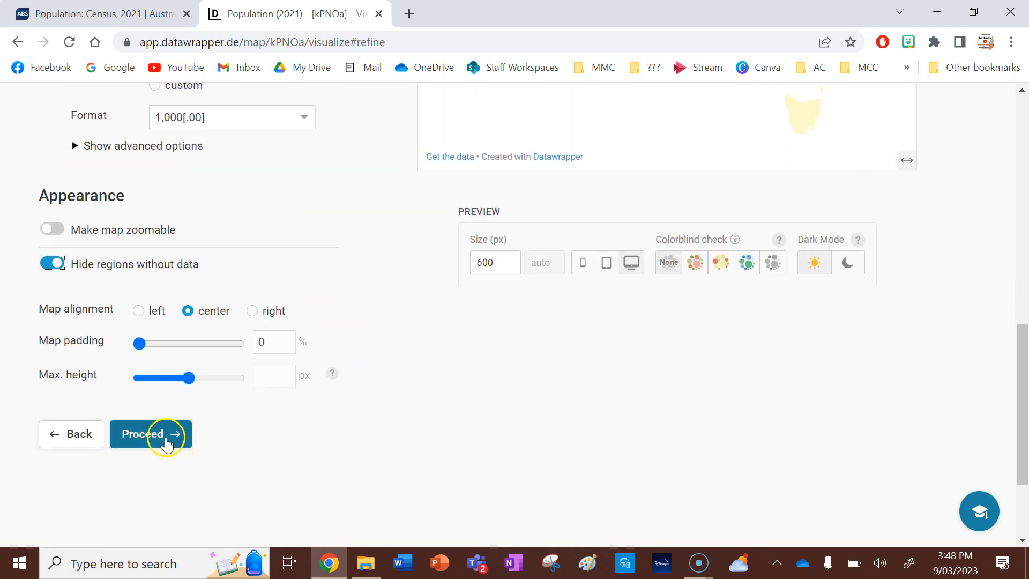
Move through Annotate to Layout and reach the footer's image download options for PNG.
{"action": "left_click", "coordinate": [150, 434]}
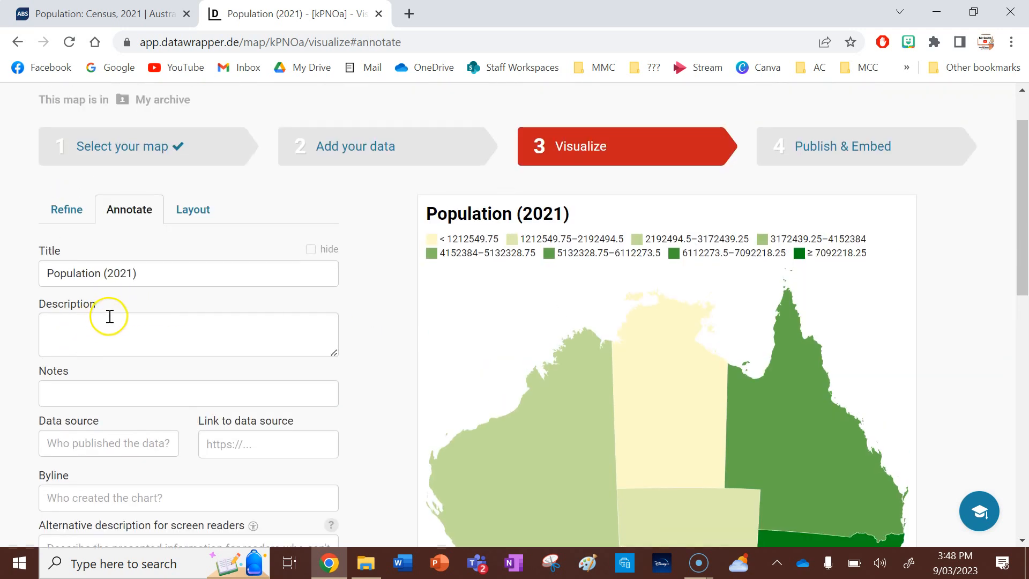
{"action": "scroll", "scroll_direction": "down", "scroll_amount": 3}
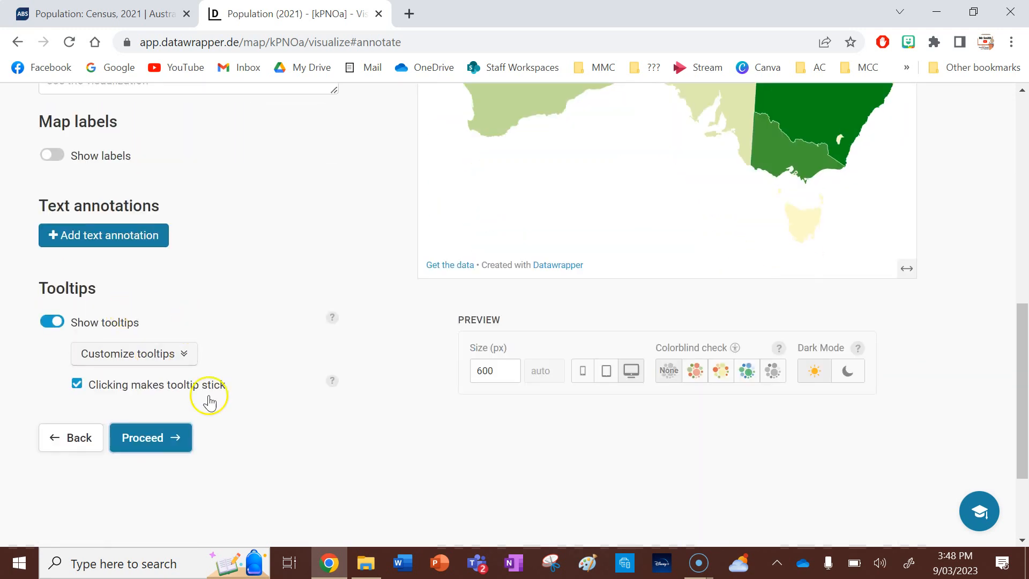
{"action": "left_click", "coordinate": [150, 437]}
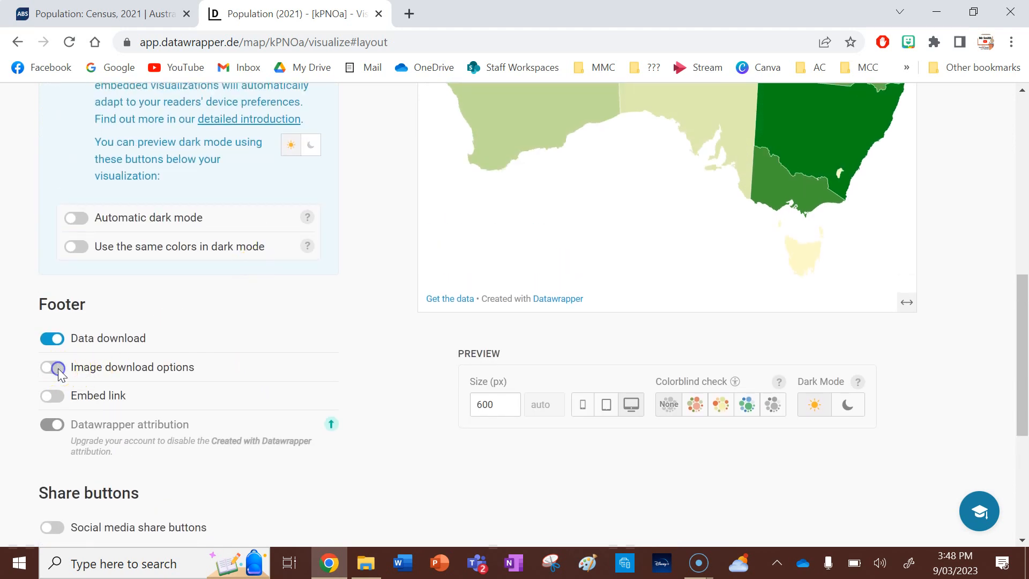
{"action": "scroll", "scroll_direction": "down", "scroll_amount": 3}
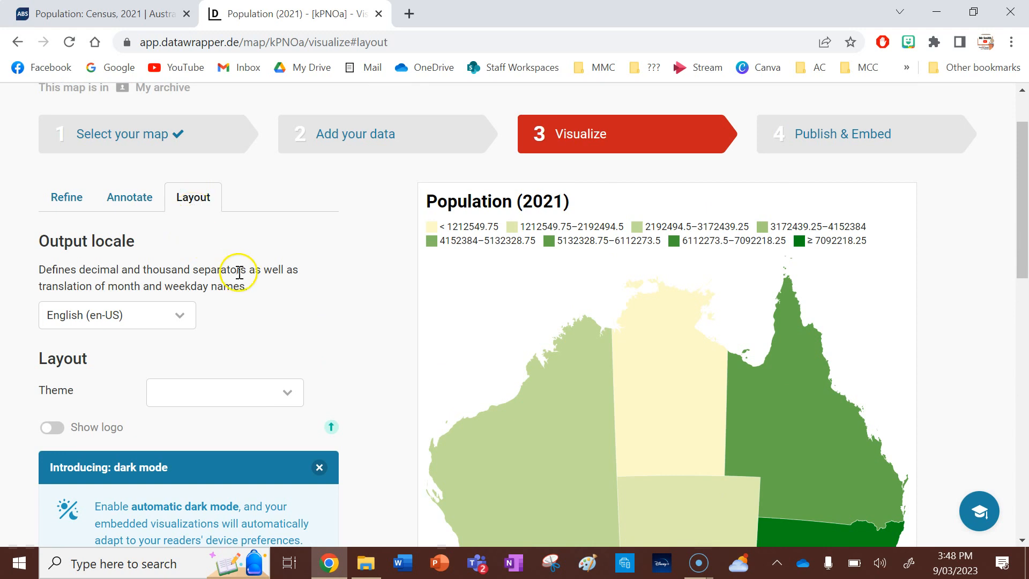
{"action": "scroll", "scroll_direction": "down", "scroll_amount": 3}
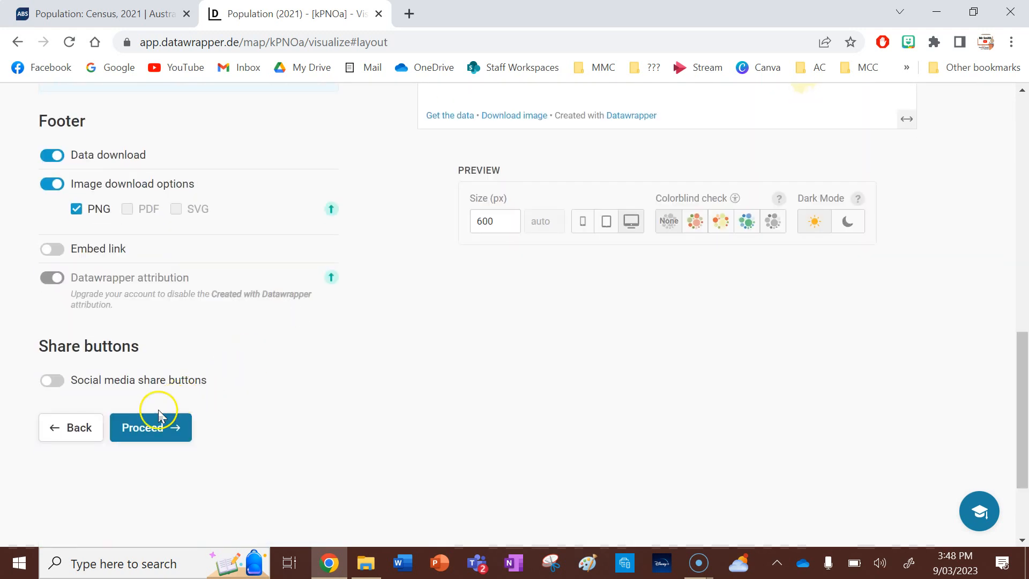
From Publish & Embed, export the Population (2021) map as a 1240 × 1410 px PNG.
{"action": "left_click", "coordinate": [150, 427]}
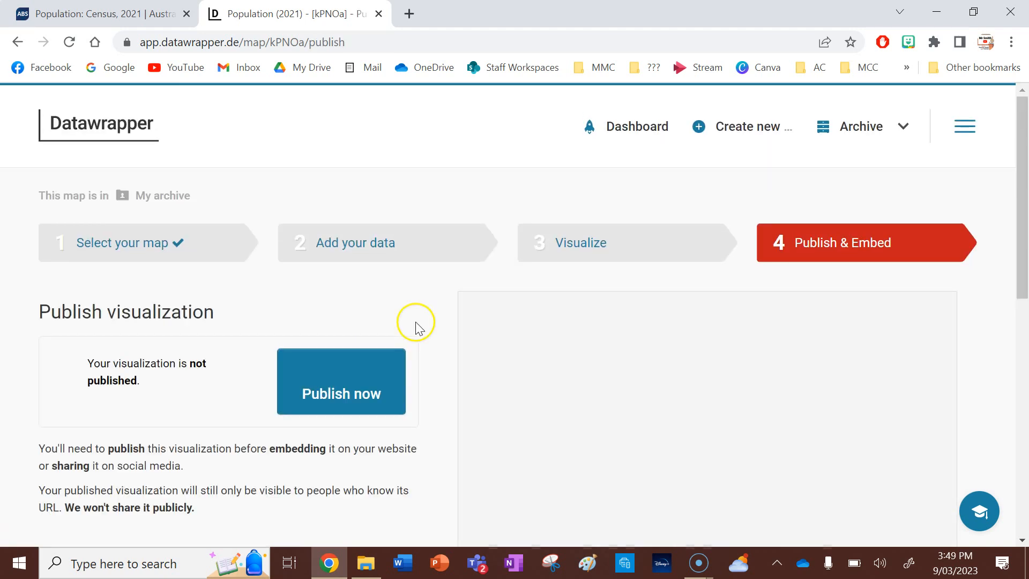
{"action": "scroll", "scroll_direction": "down", "scroll_amount": 3}
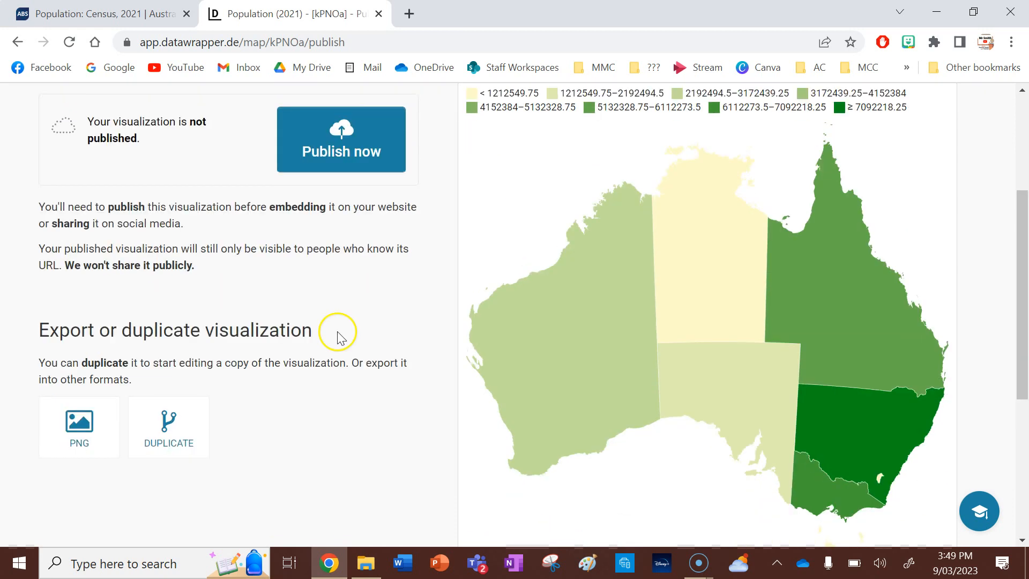
{"action": "left_click", "coordinate": [79, 423]}
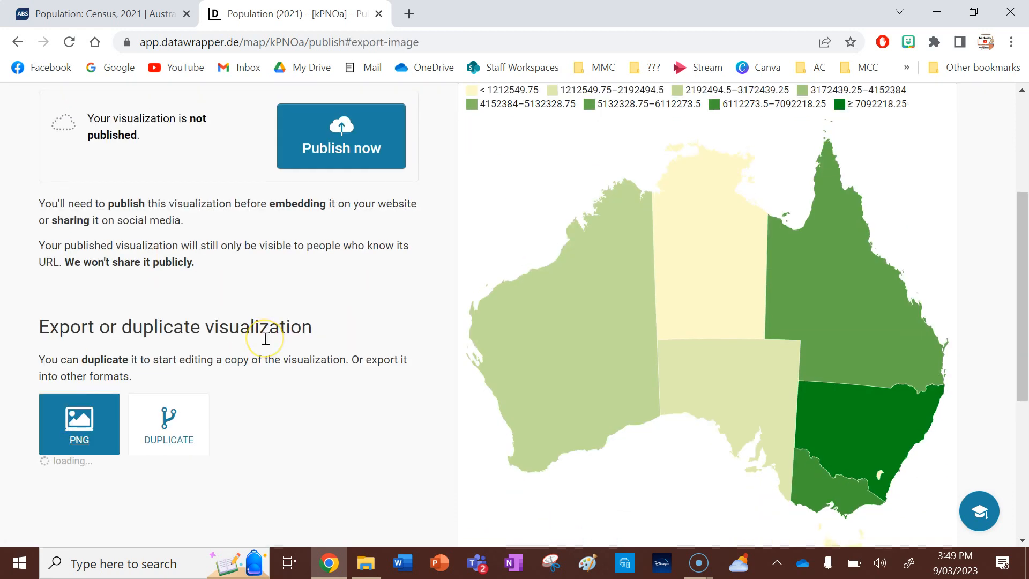
{"action": "left_click", "coordinate": [79, 423]}
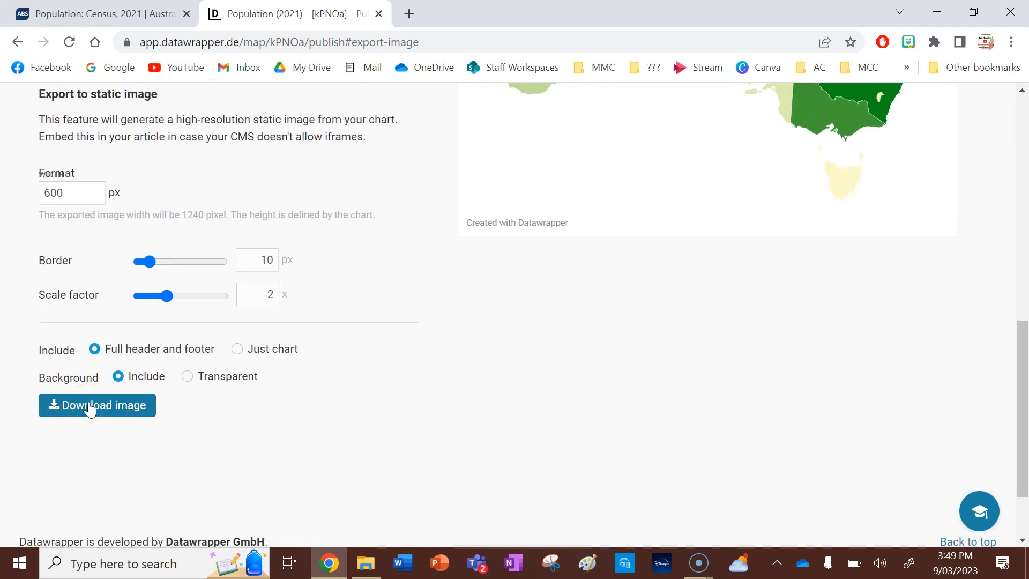
{"action": "left_click", "coordinate": [96, 405]}
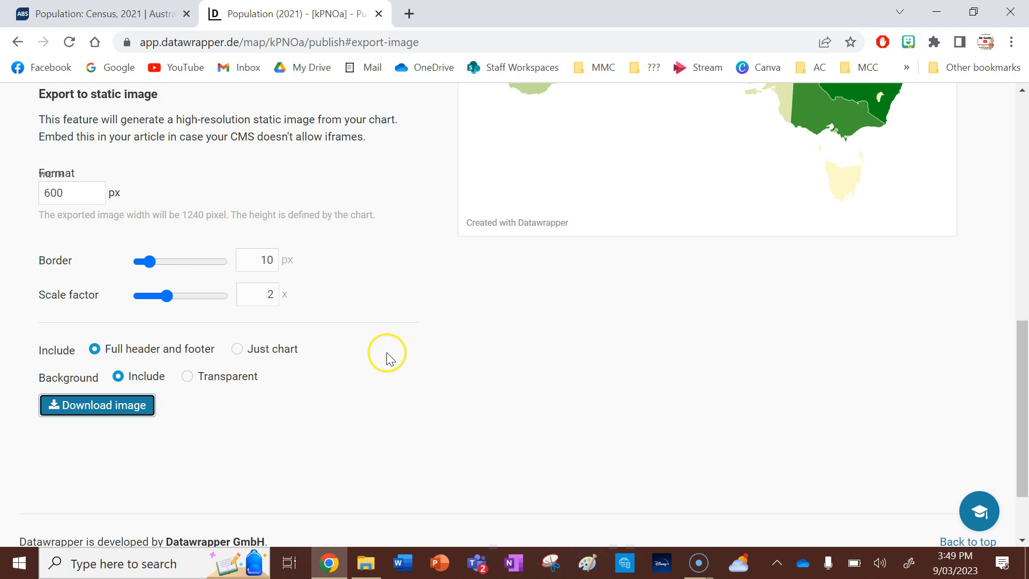
{"action": "left_click", "coordinate": [96, 405]}
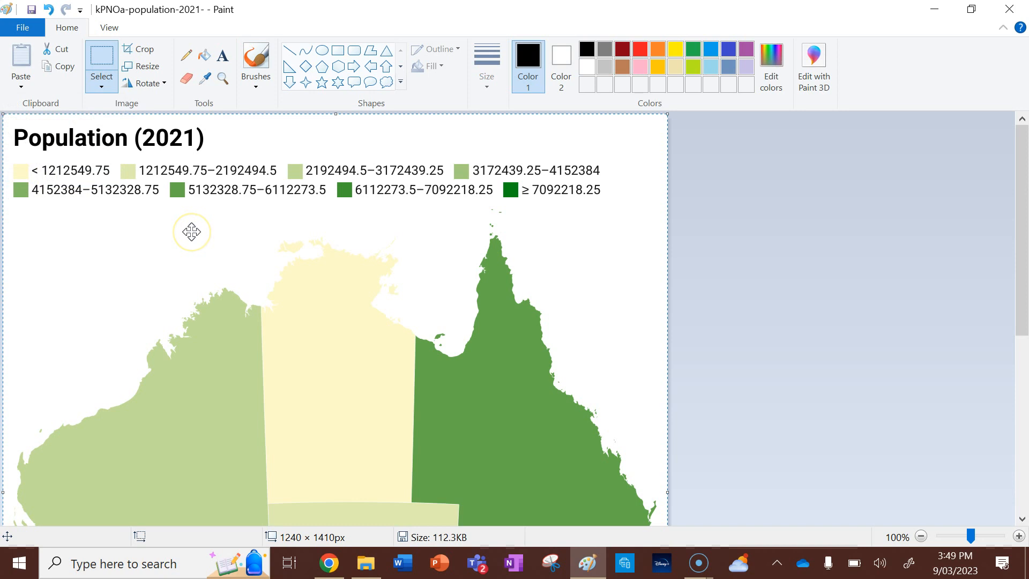
{"action": "mouse_move", "coordinate": [457, 531]}
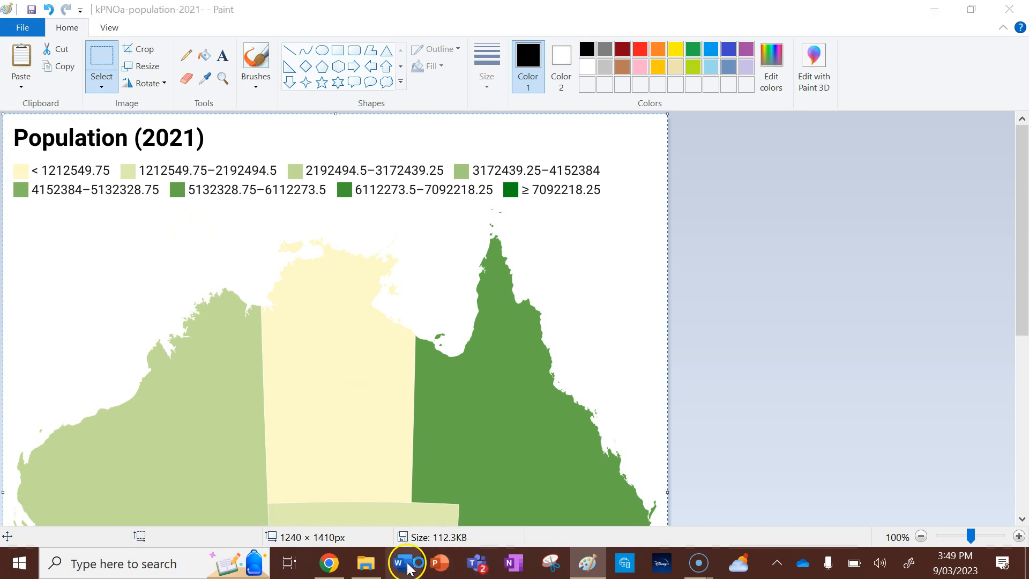
Switch from the exported PNG in Paint to the blank Word document.
{"action": "left_click", "coordinate": [405, 563]}
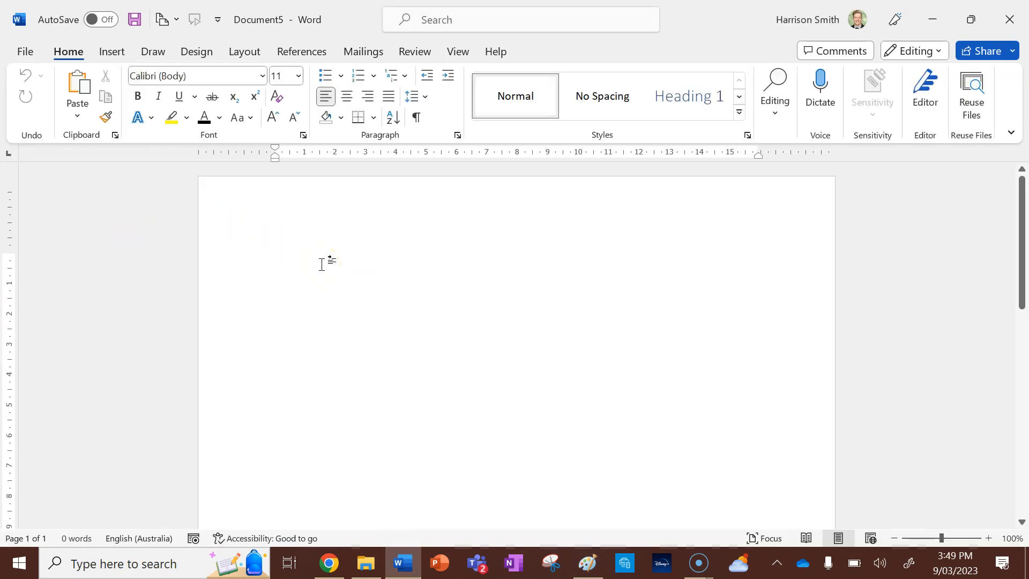
Select the pasted map, review the Crop options and frame it with a thin black picture border.
{"action": "left_click", "coordinate": [550, 370]}
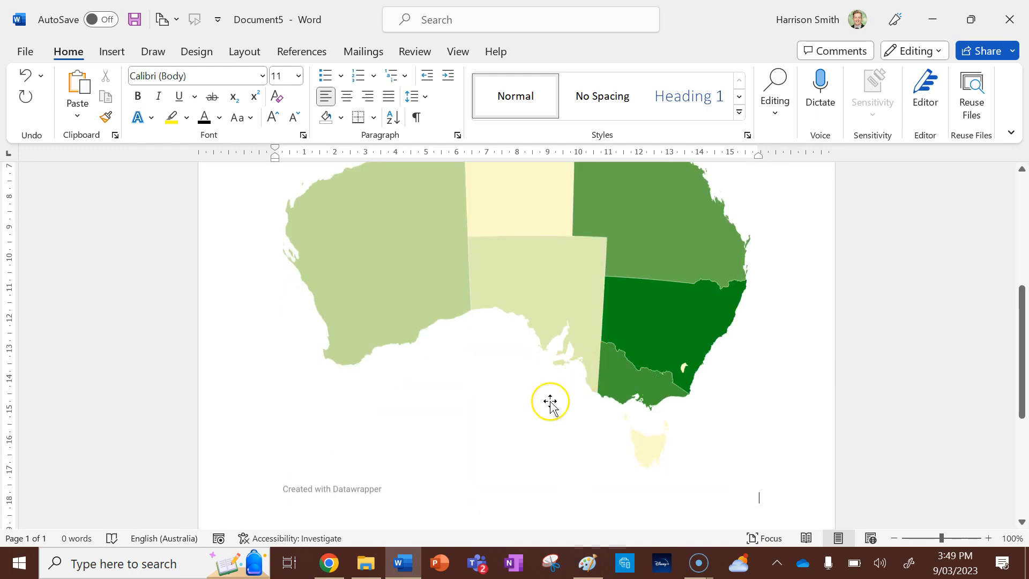
{"action": "left_click", "coordinate": [550, 402]}
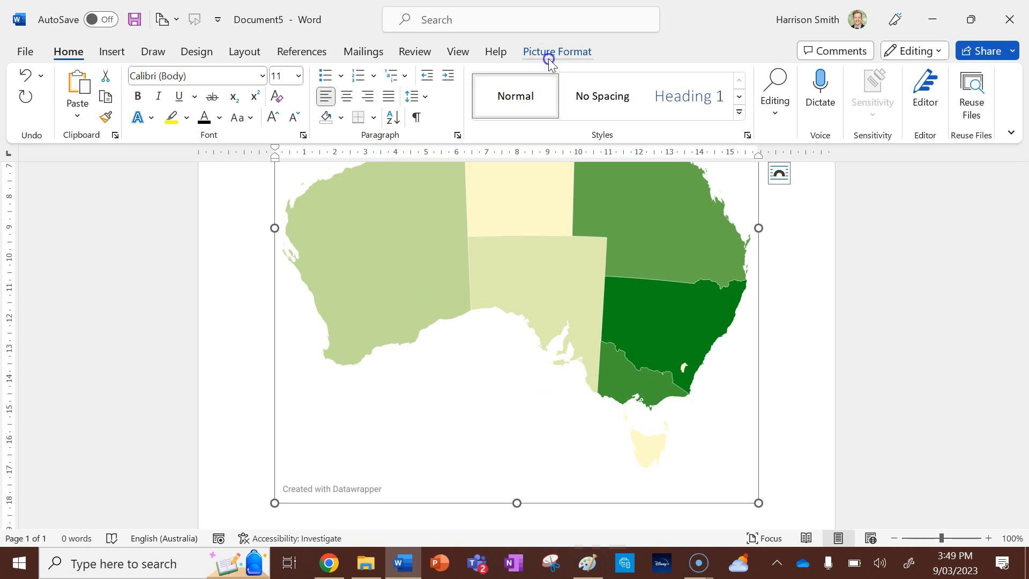
{"action": "left_click", "coordinate": [556, 52]}
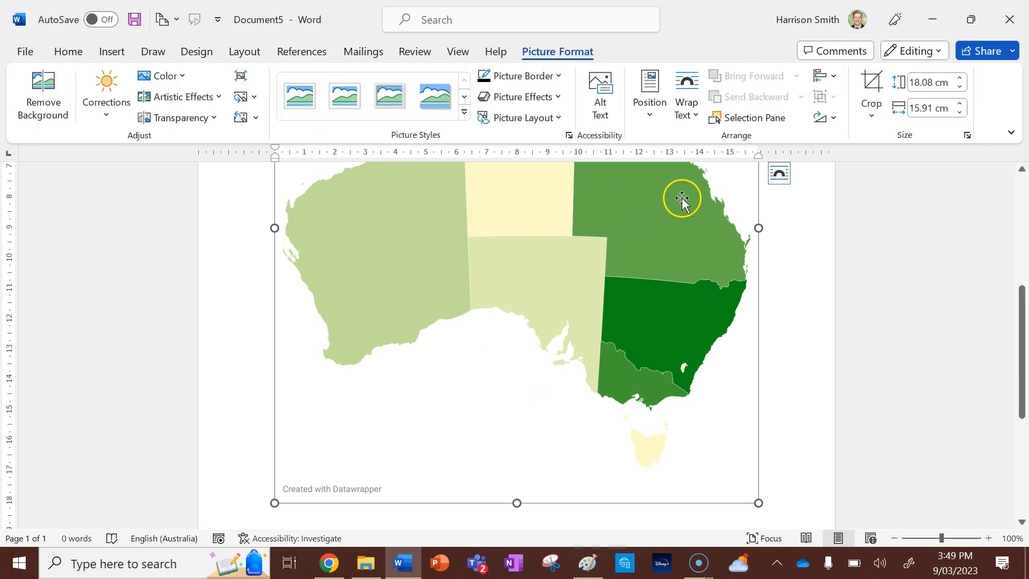
{"action": "left_click", "coordinate": [871, 90]}
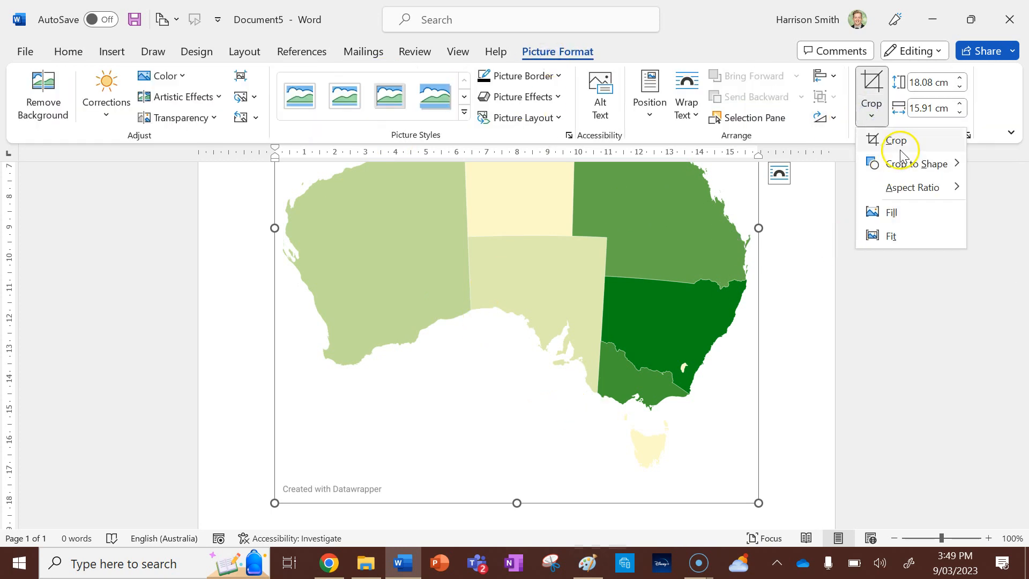
{"action": "left_click", "coordinate": [896, 142]}
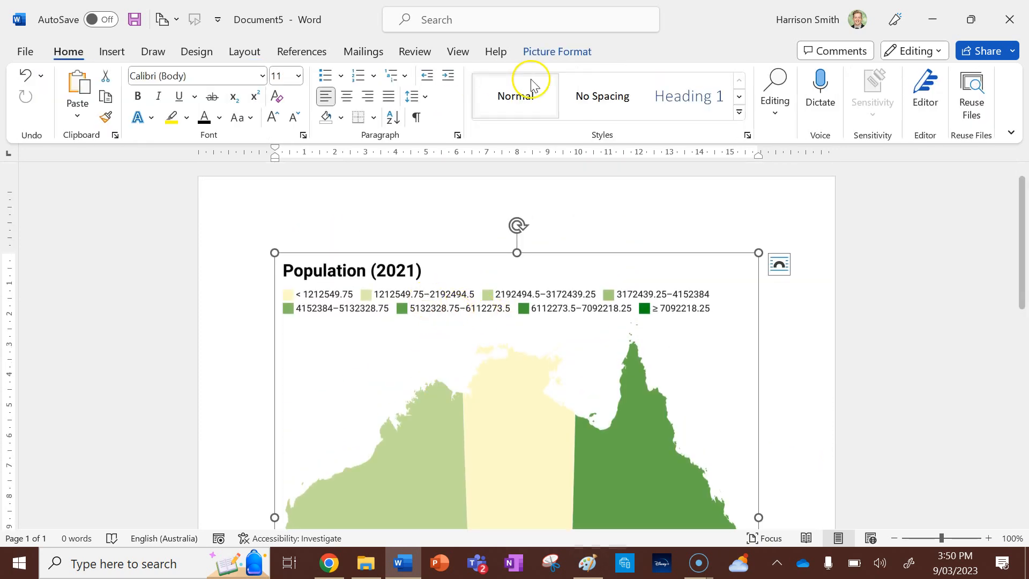
{"action": "left_click", "coordinate": [556, 52]}
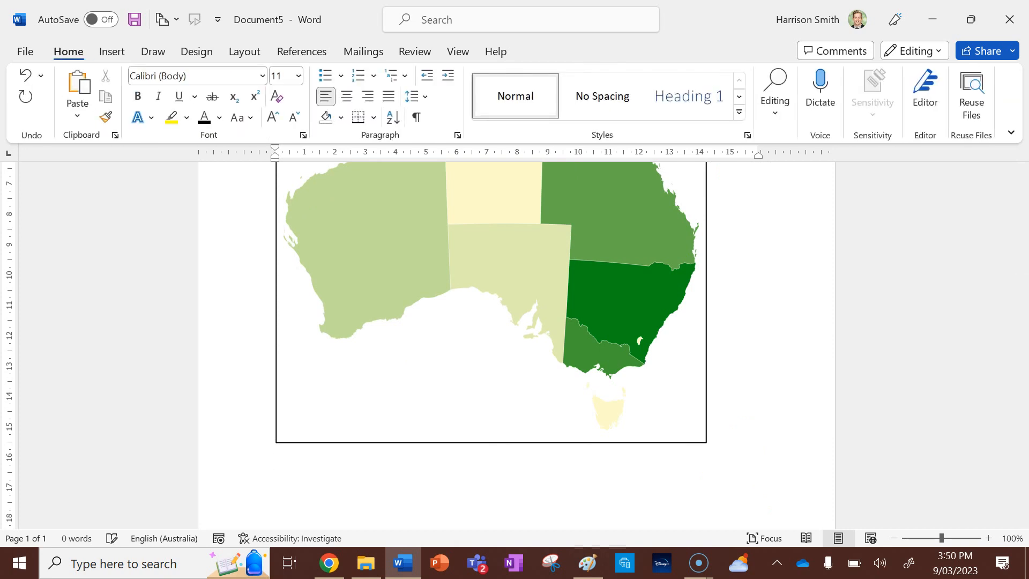
Write the caption 'Figure 3: Population of Australian States and Territories' below the map.
{"action": "type", "text": "Figur"}
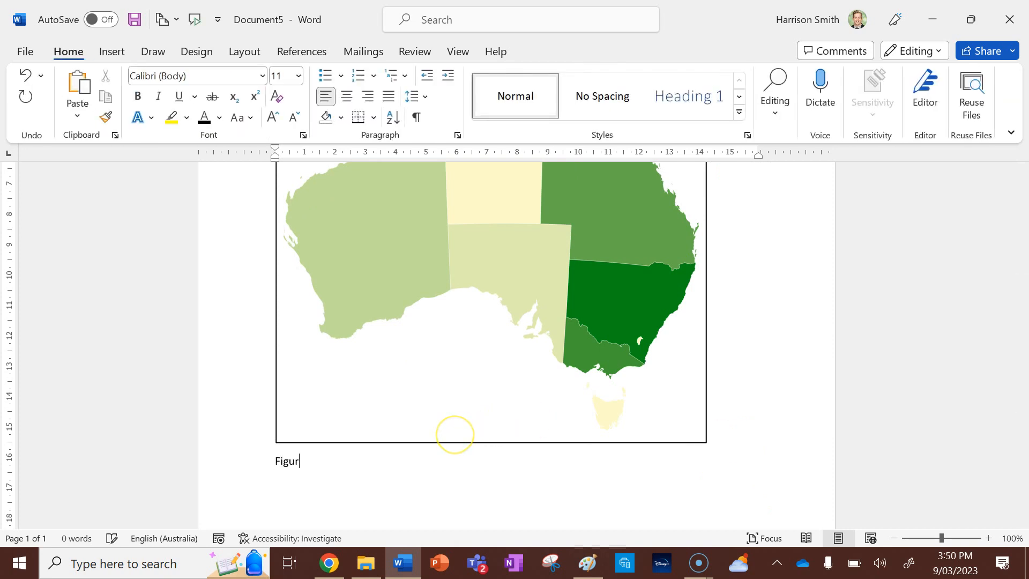
{"action": "type", "text": "e 1:"}
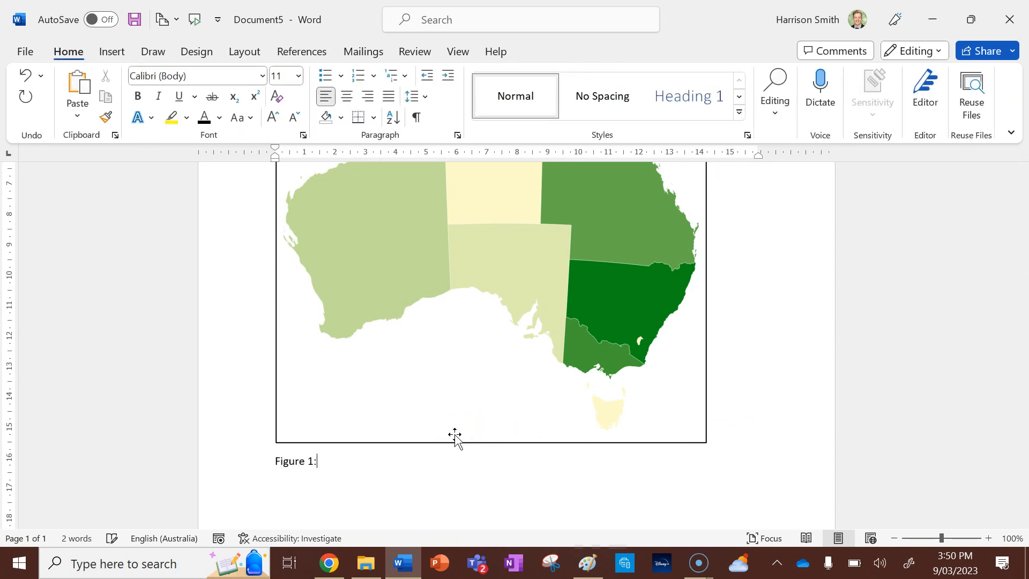
{"action": "key", "text": "Backspace"}
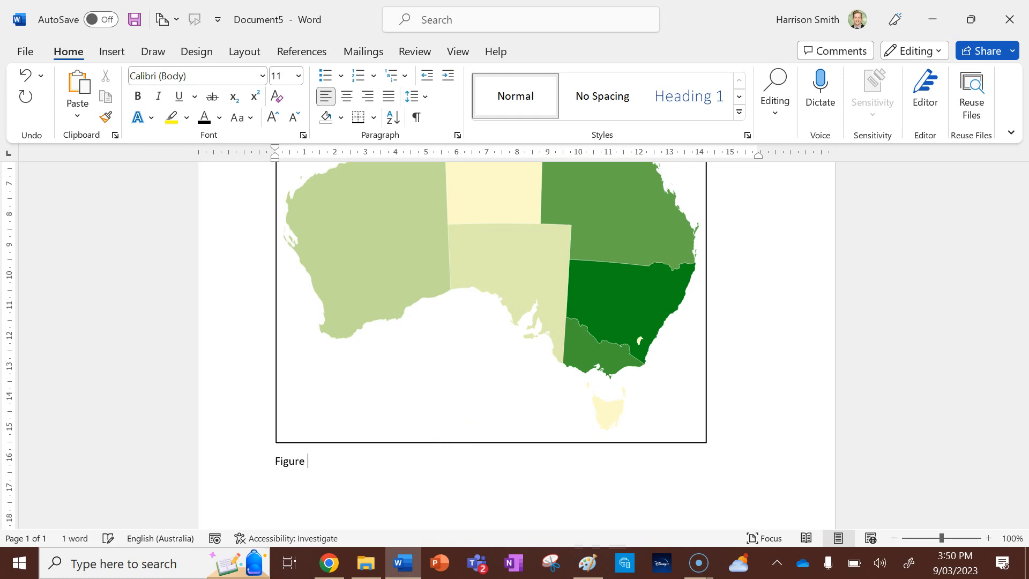
{"action": "type", "text": "3:"}
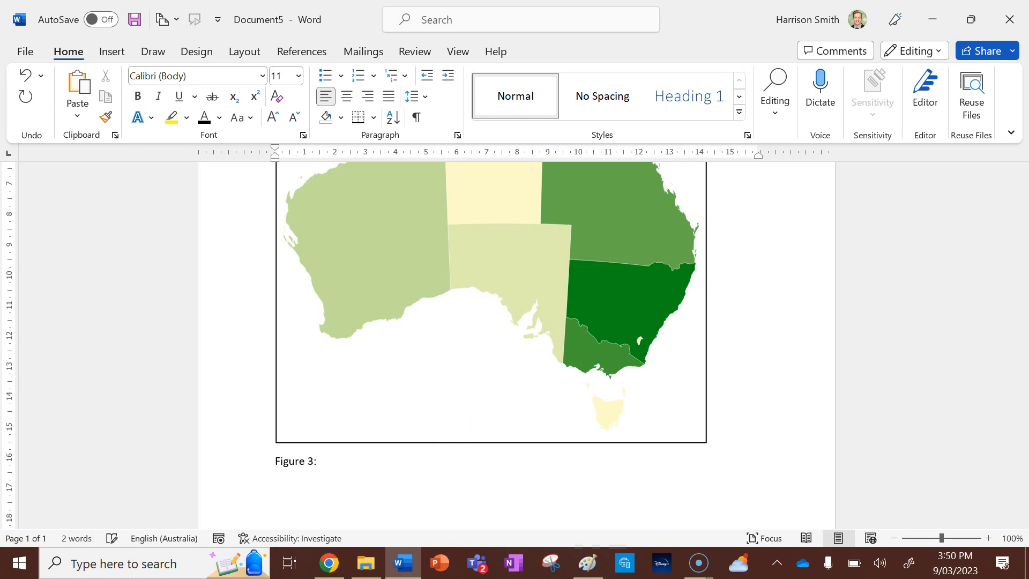
{"action": "type", "text": "Population of Au"}
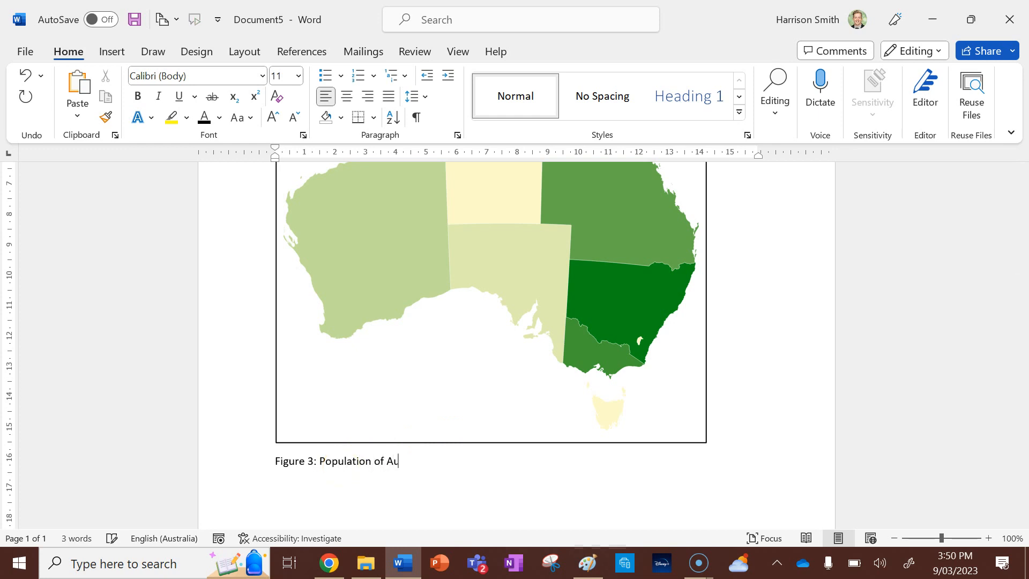
{"action": "type", "text": "stralian States and Territor"}
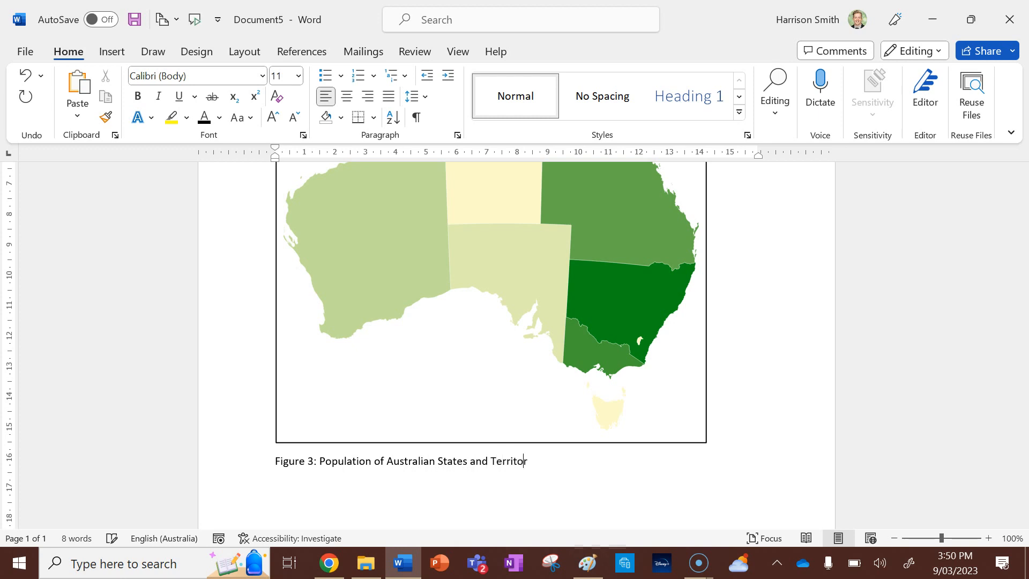
{"action": "type", "text": "ies"}
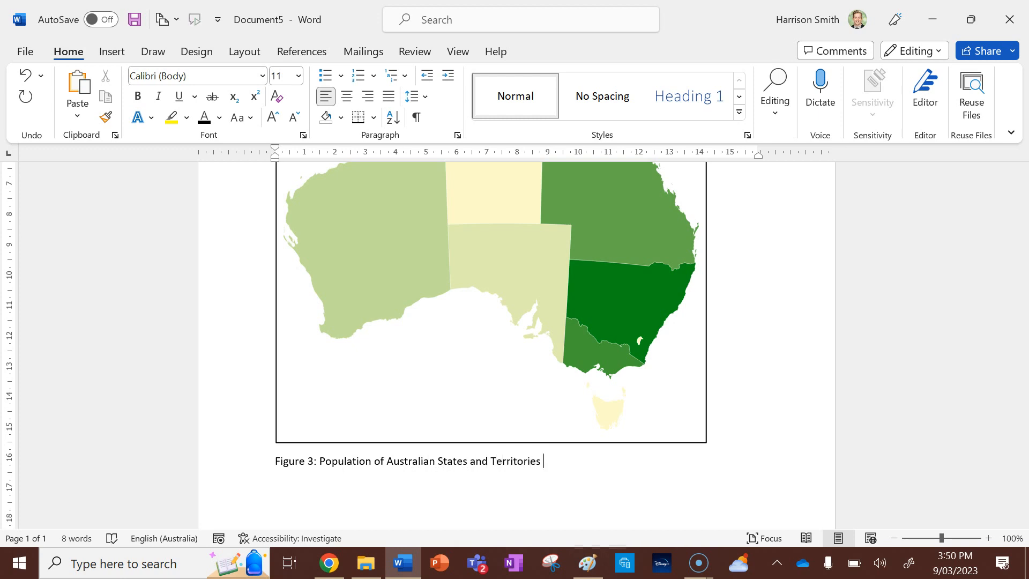
{"action": "key", "text": "enter"}
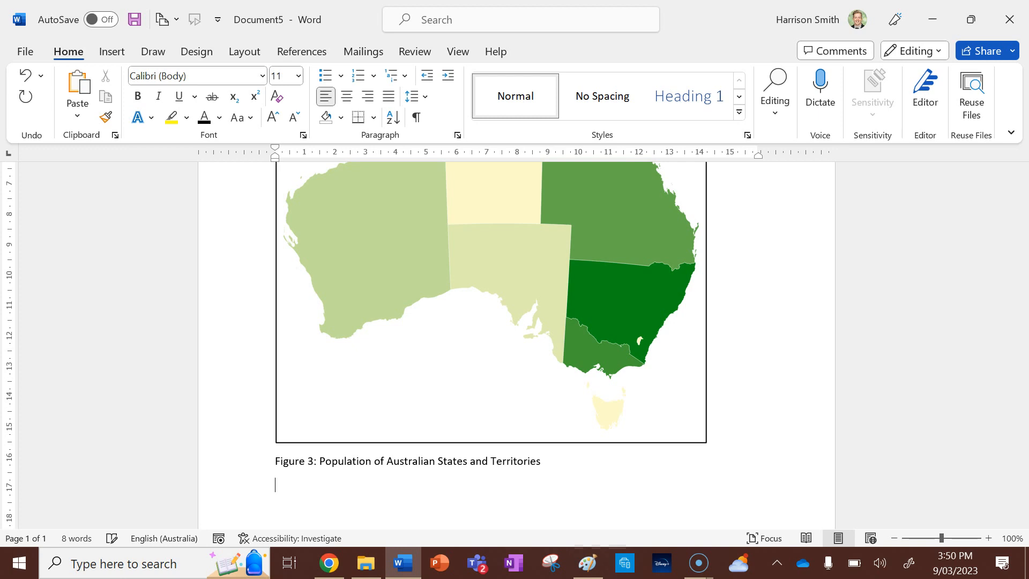
Add the source line '(Source: Australia Bureau of Statistics, 2021)', correcting 'Bureua' to Bureau.
{"action": "type", "text": "(Source: Australia"}
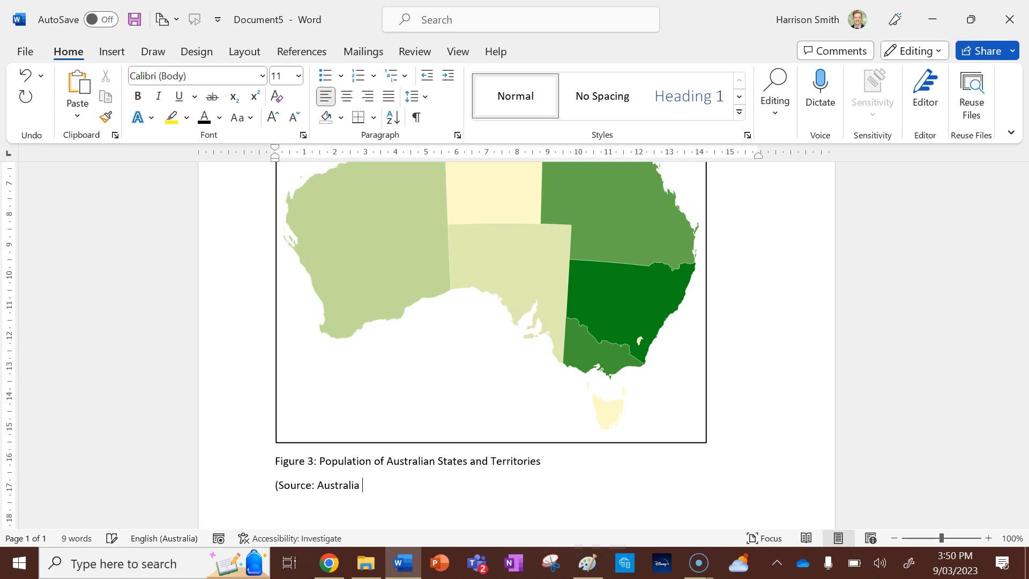
{"action": "type", "text": "Bureua of"}
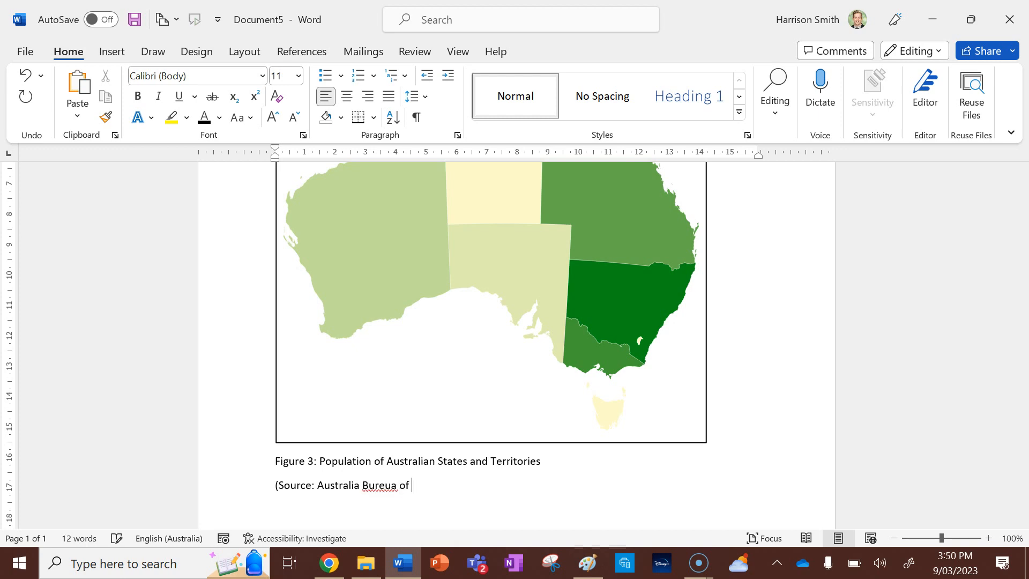
{"action": "right_click", "coordinate": [379, 484]}
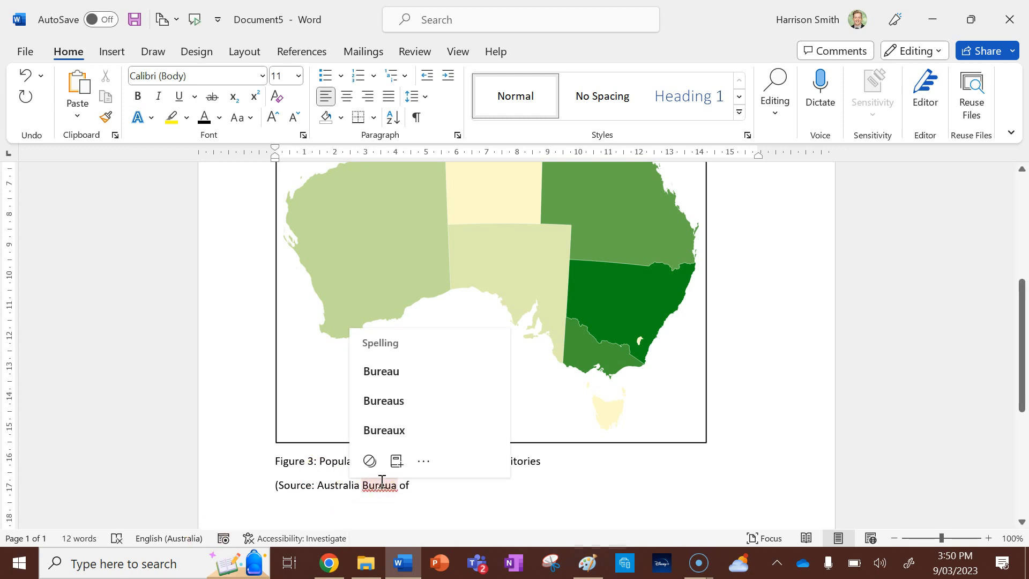
{"action": "left_click", "coordinate": [380, 371]}
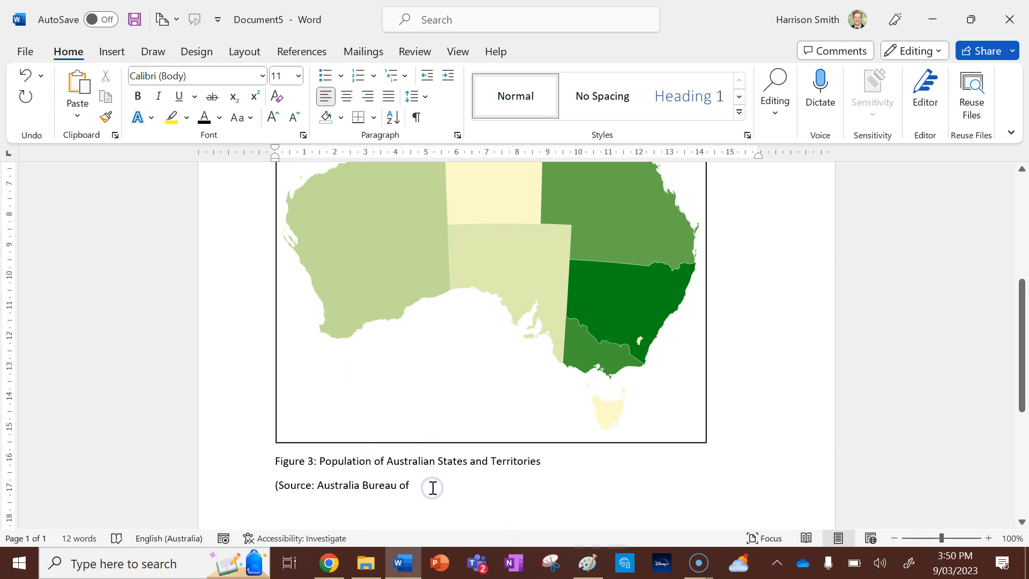
{"action": "type", "text": "Statistics"}
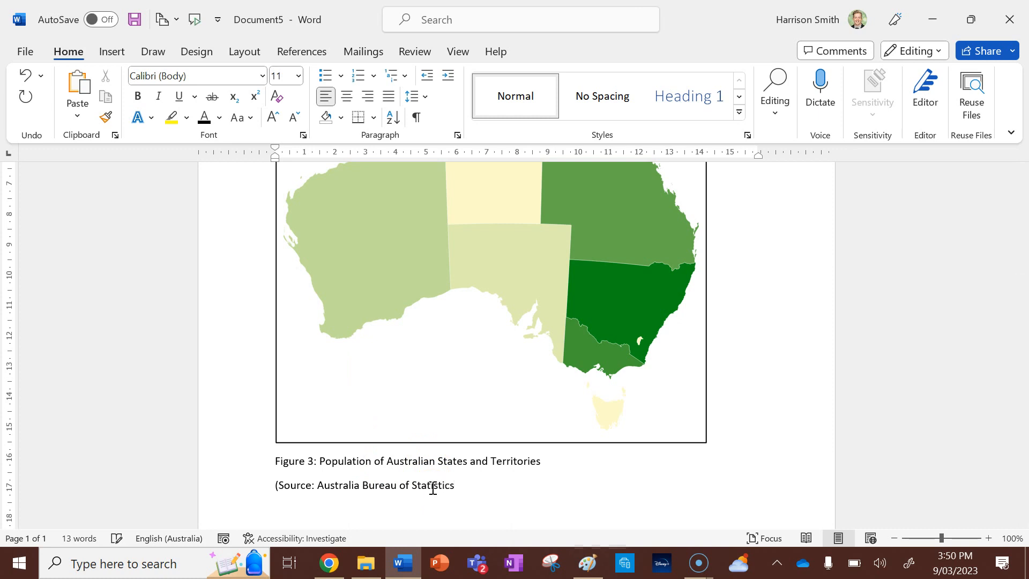
{"action": "type", "text": ", 2021"}
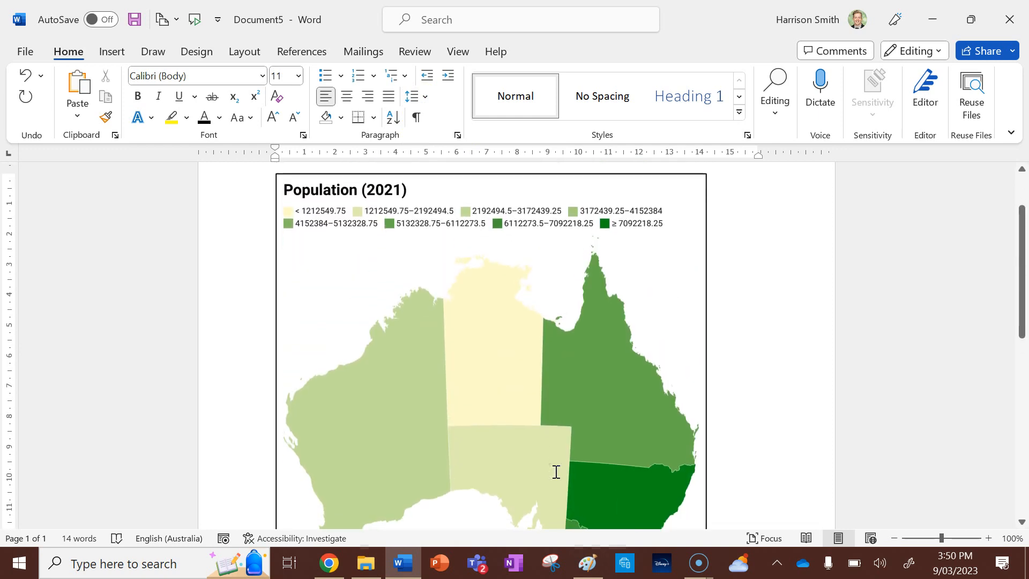
Zoom the page out to 70% so the whole bordered, captioned map figure is visible.
{"action": "left_click", "coordinate": [892, 538]}
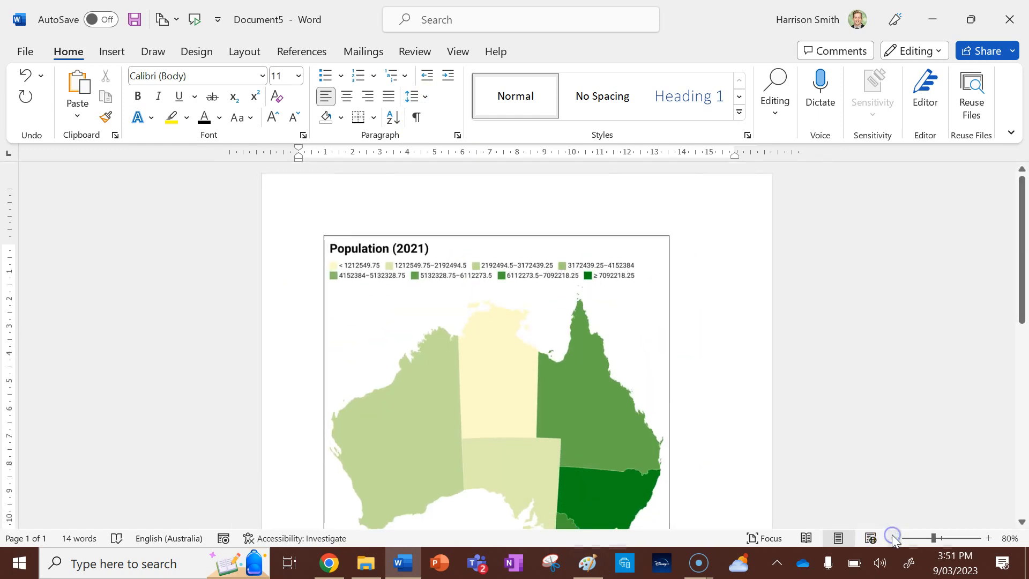
{"action": "left_click", "coordinate": [894, 538]}
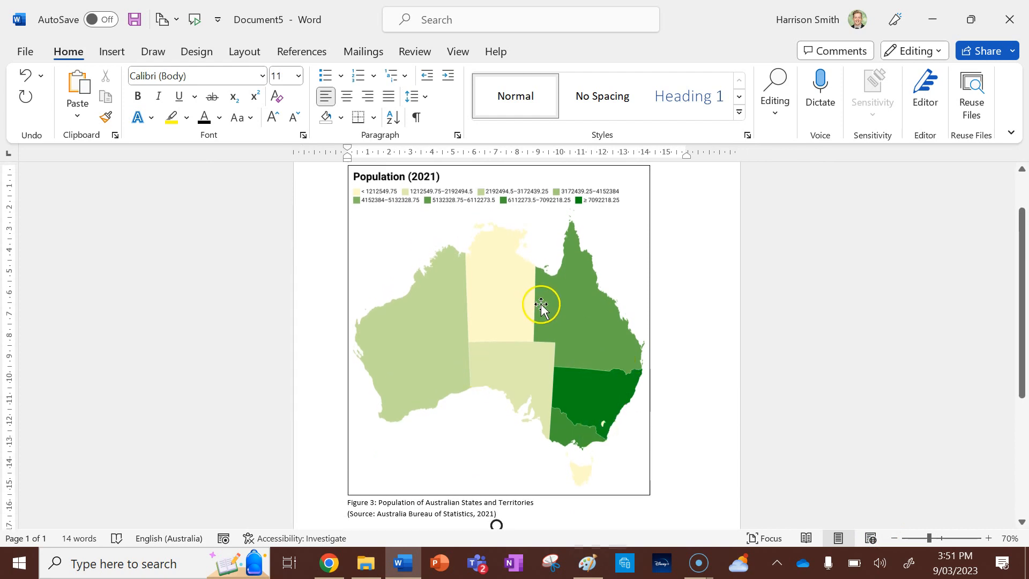
{"action": "mouse_move", "coordinate": [467, 335]}
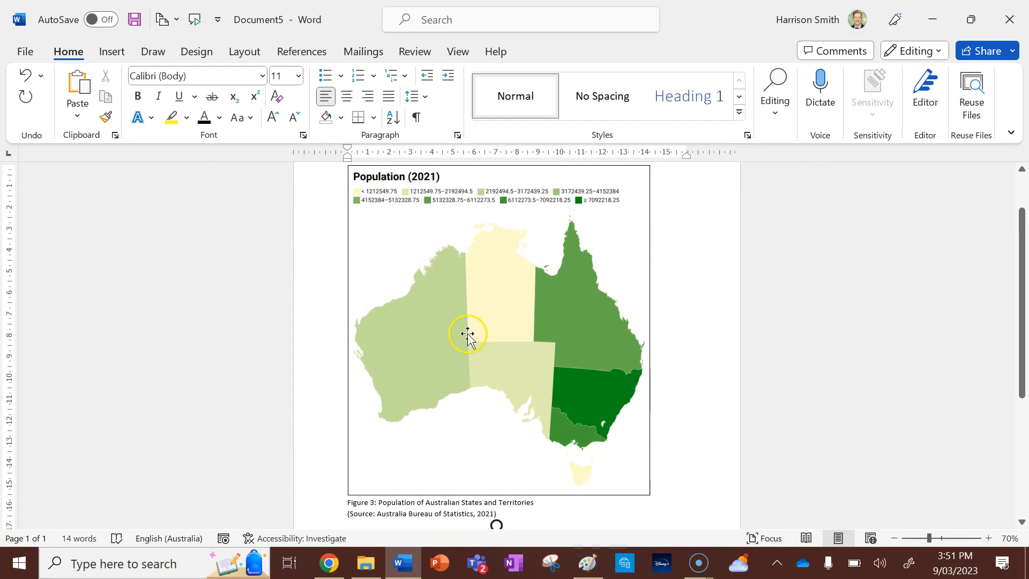
{"action": "mouse_move", "coordinate": [586, 370]}
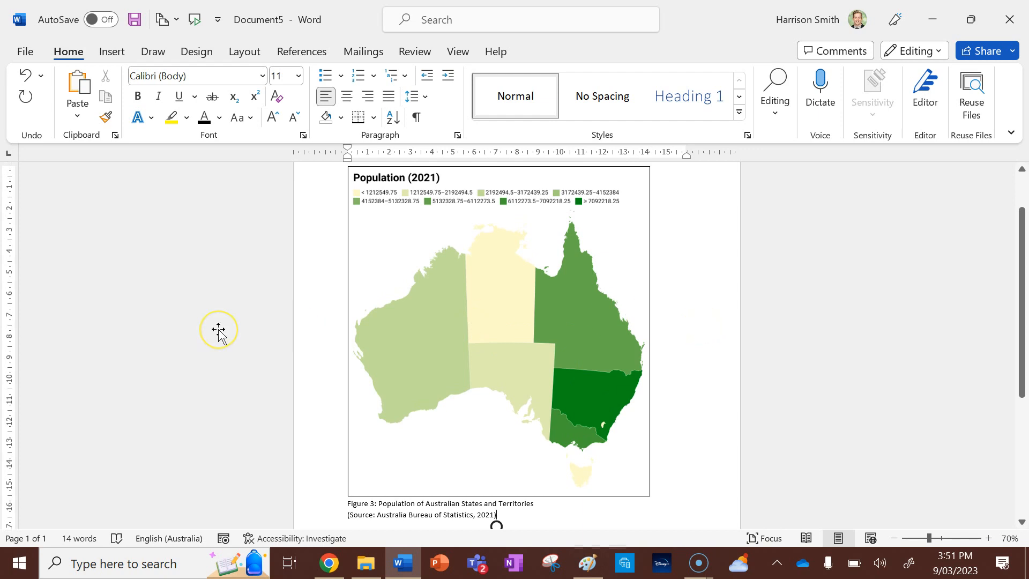
{"action": "mouse_move", "coordinate": [24, 553]}
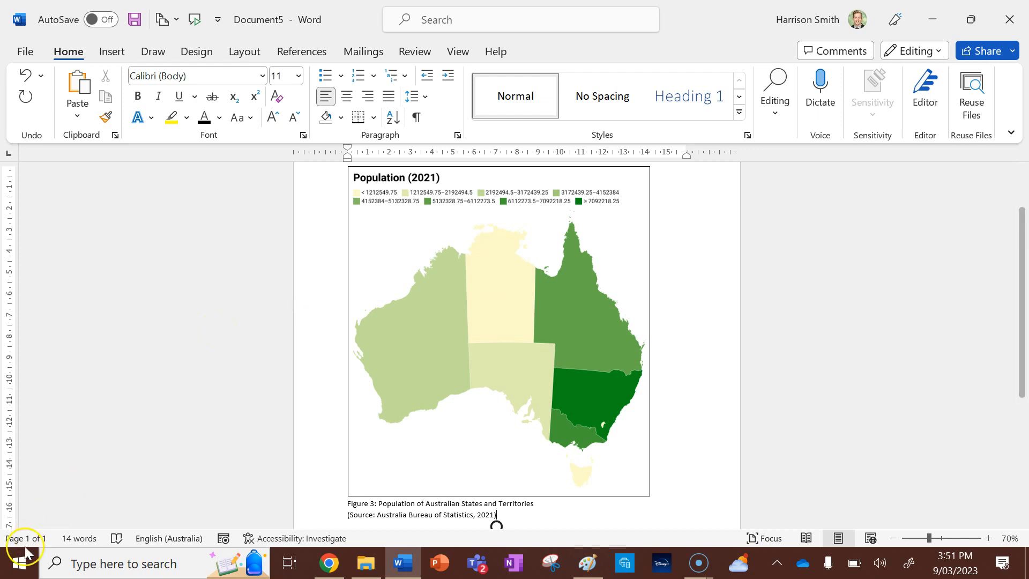